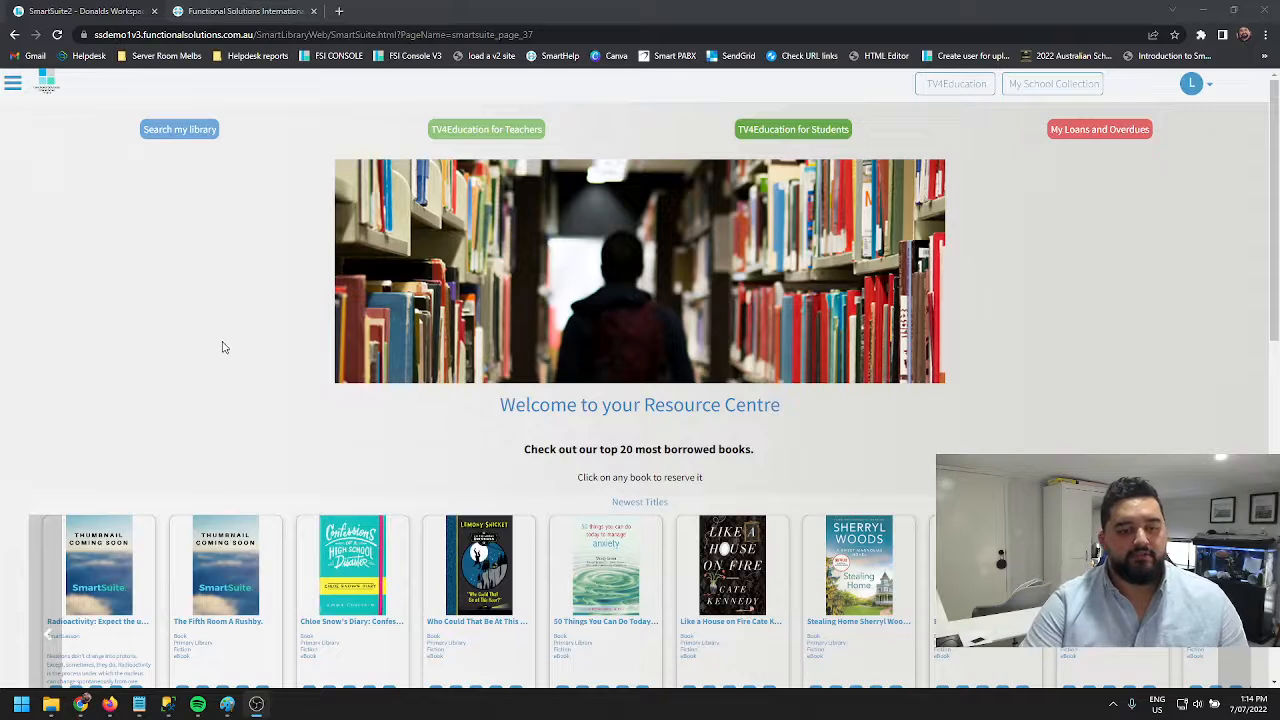
# Enter the page editor for the Resource Centre homepage via the main menu's Page Settings.
pyautogui.click(12, 82)
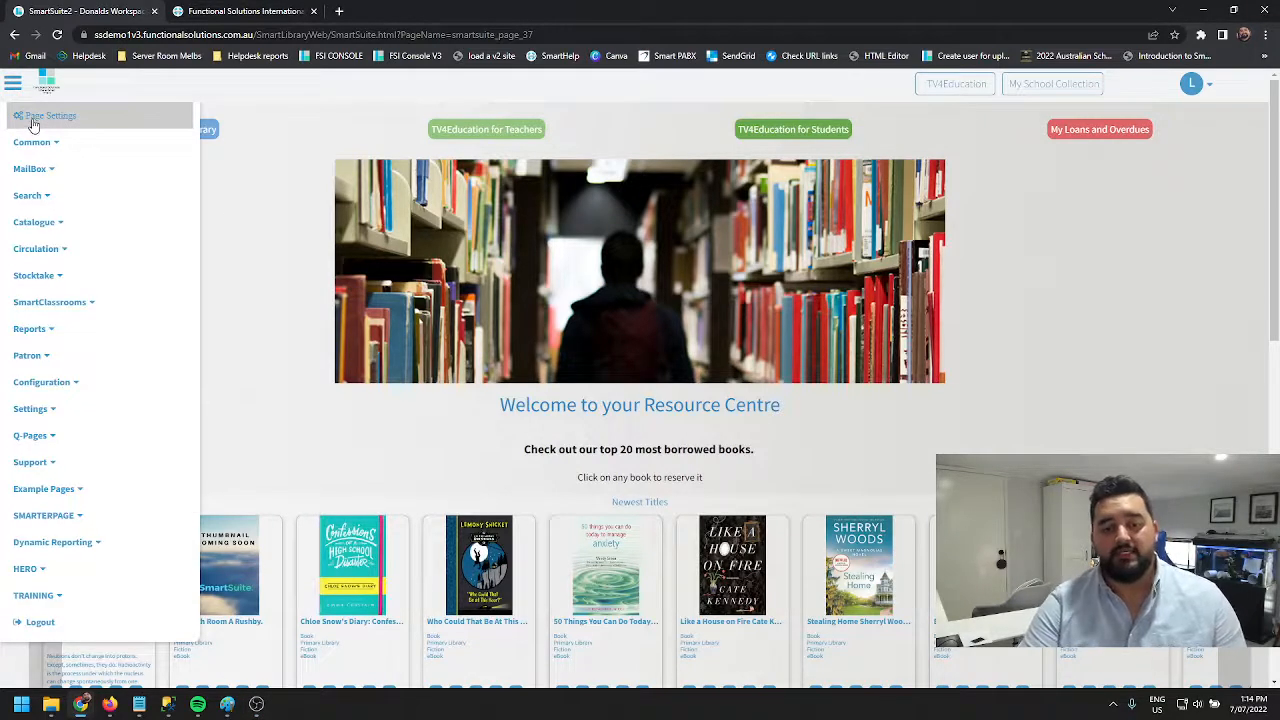
pyautogui.click(50, 114)
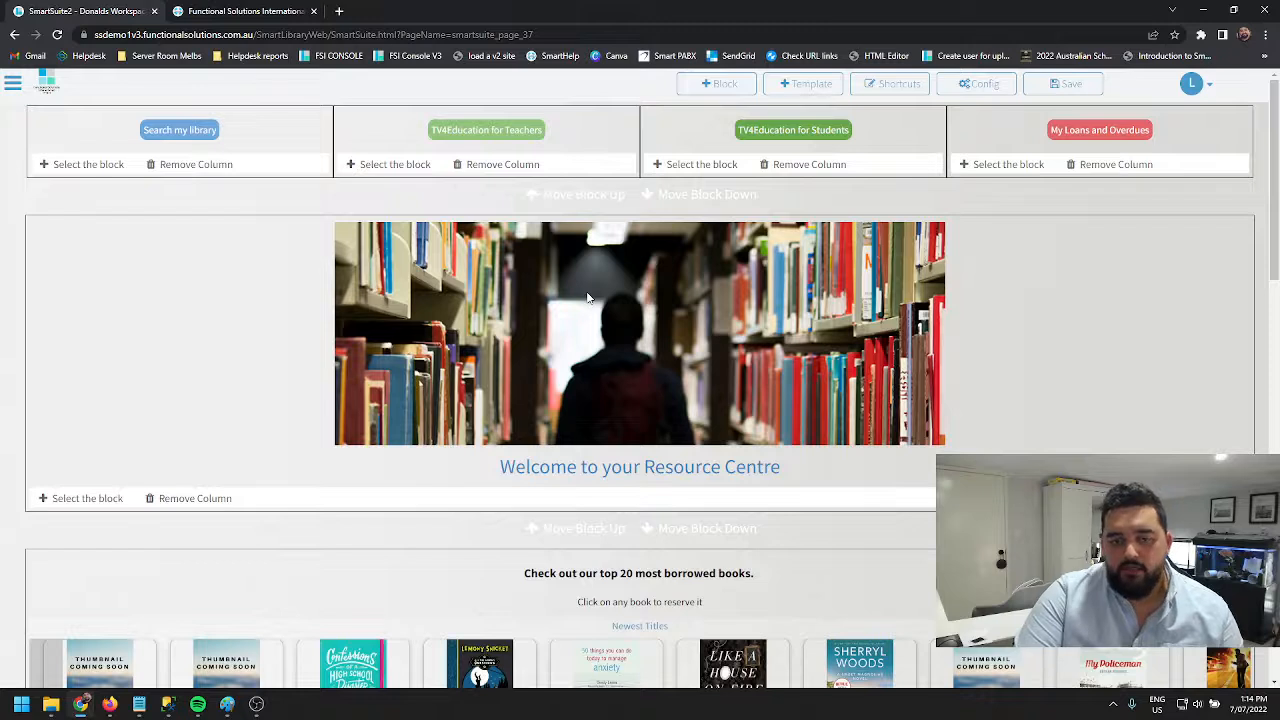
pyautogui.moveTo(612, 394)
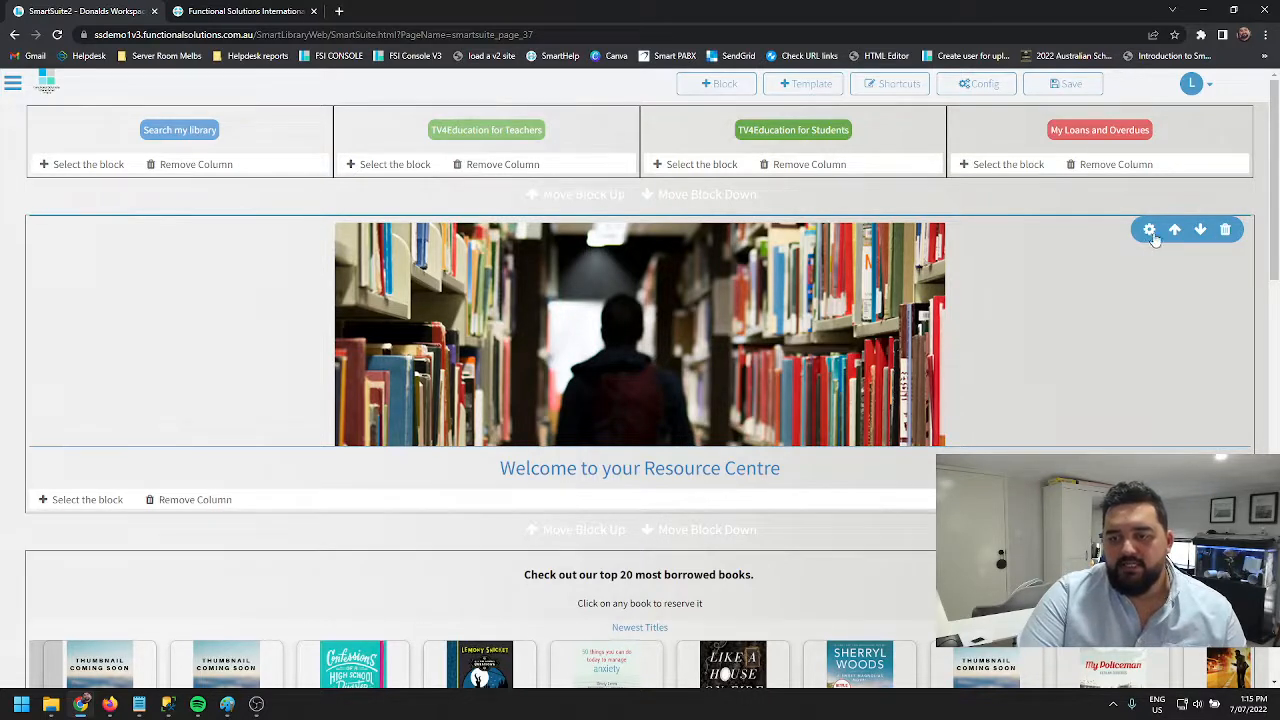
# Upload the my-school-library illustration from Pictures as the welcome block's image.
pyautogui.click(1148, 228)
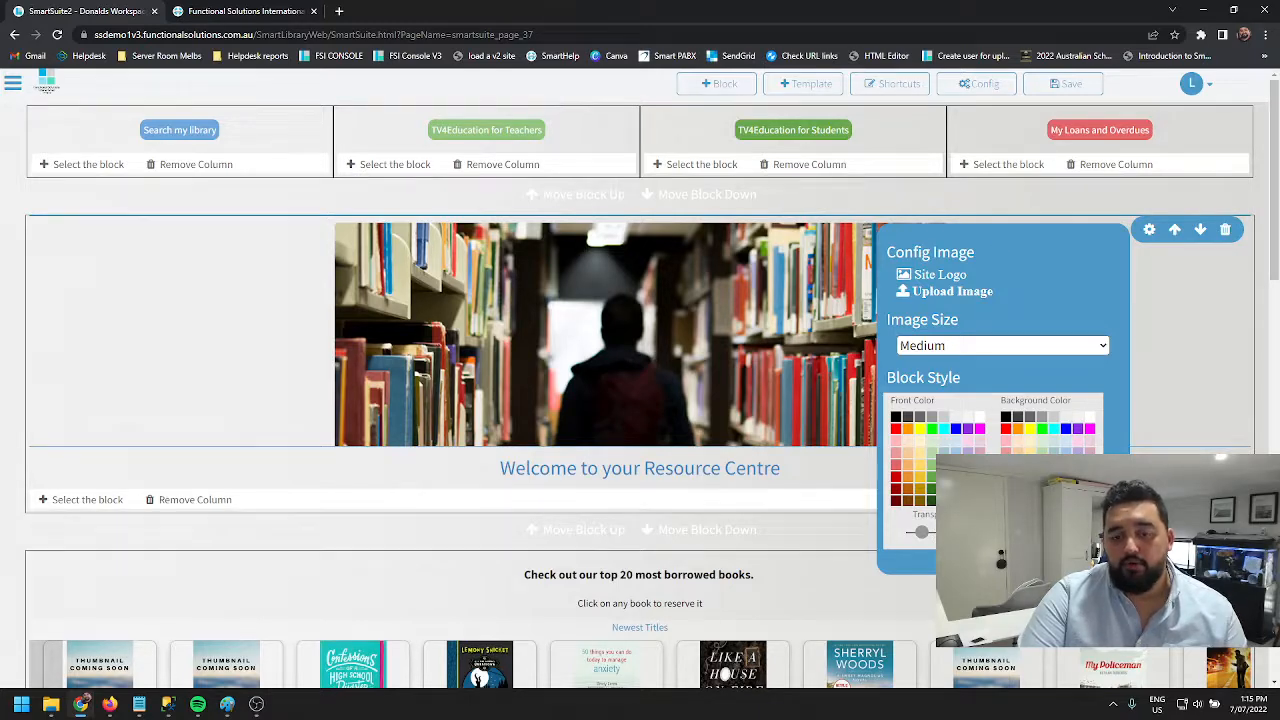
pyautogui.click(946, 292)
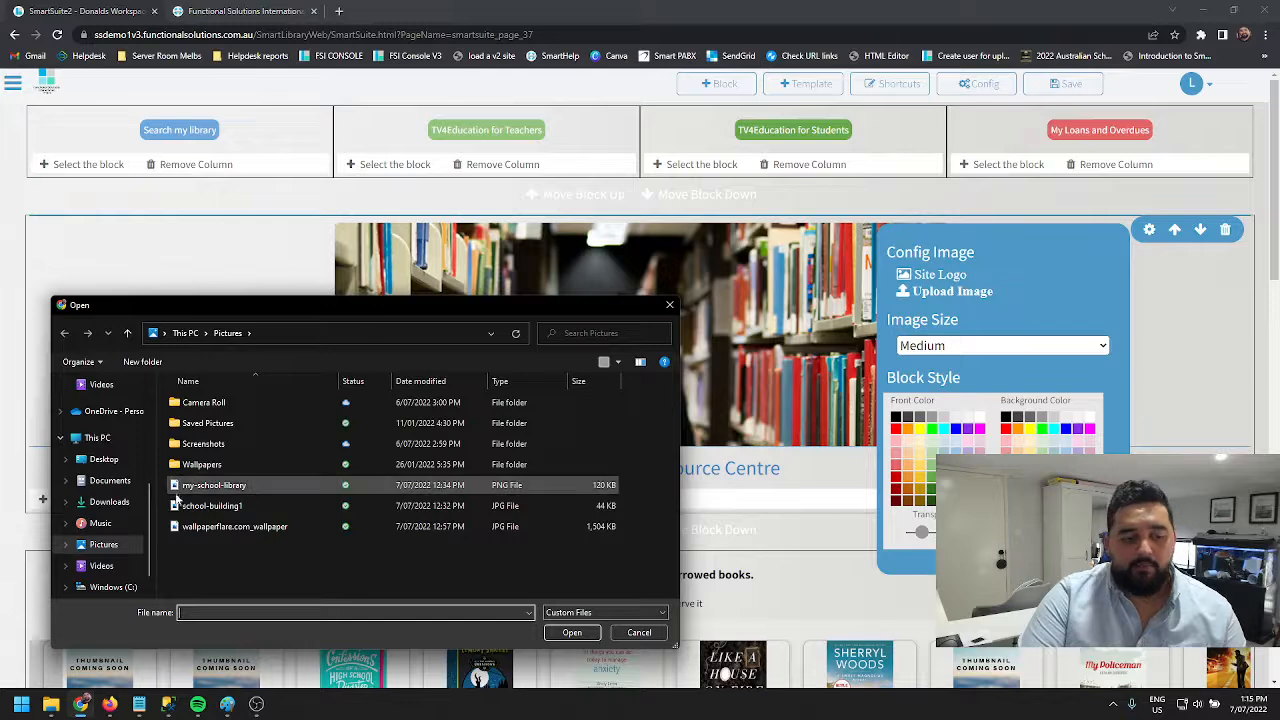
pyautogui.click(212, 486)
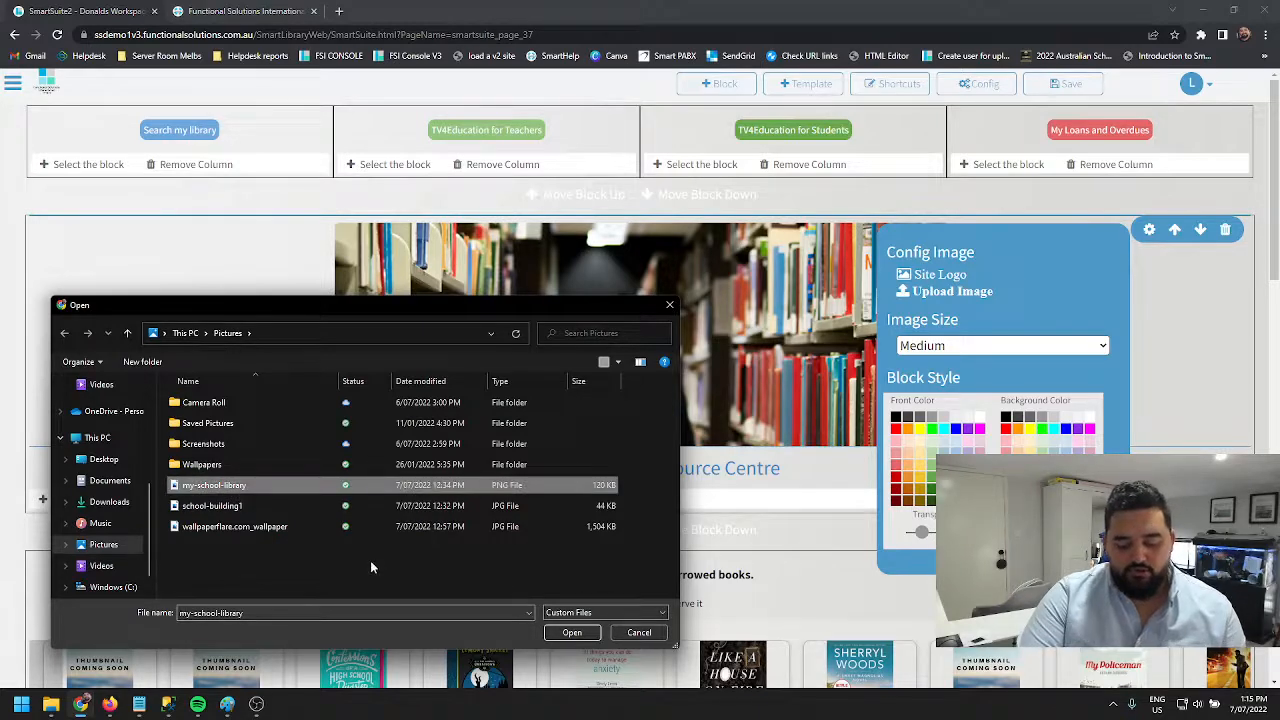
pyautogui.moveTo(572, 632)
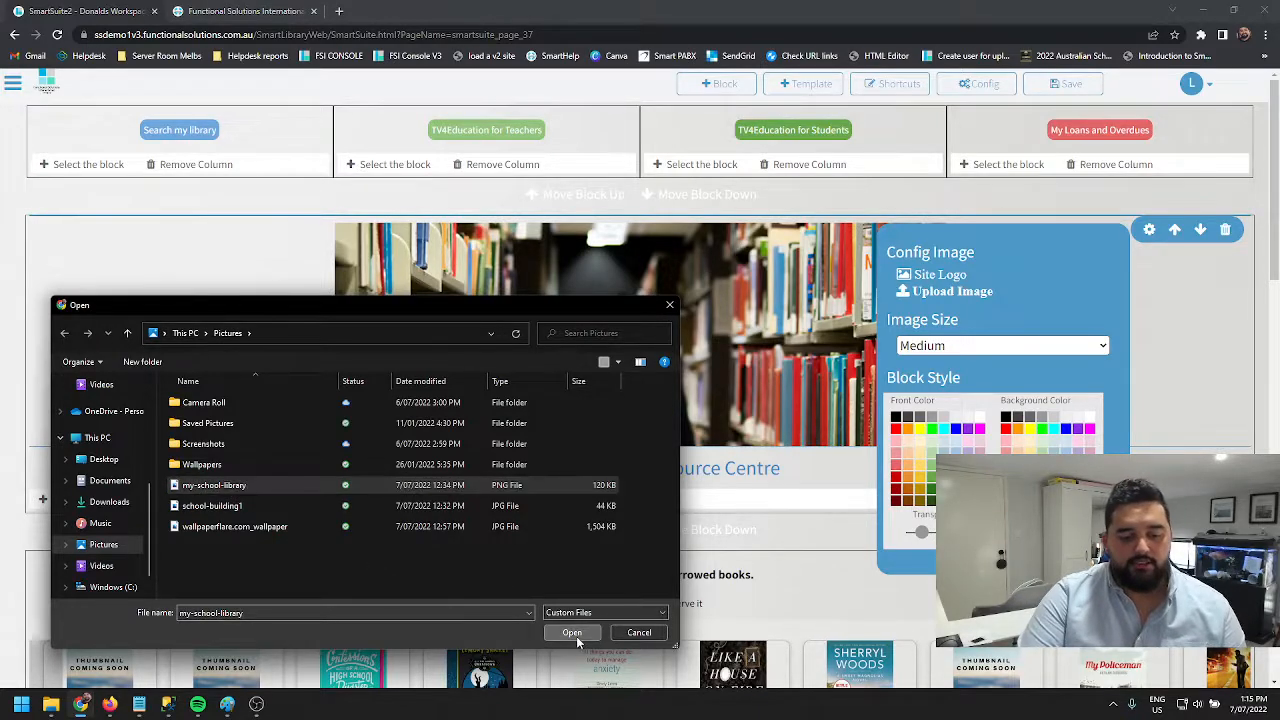
pyautogui.click(572, 632)
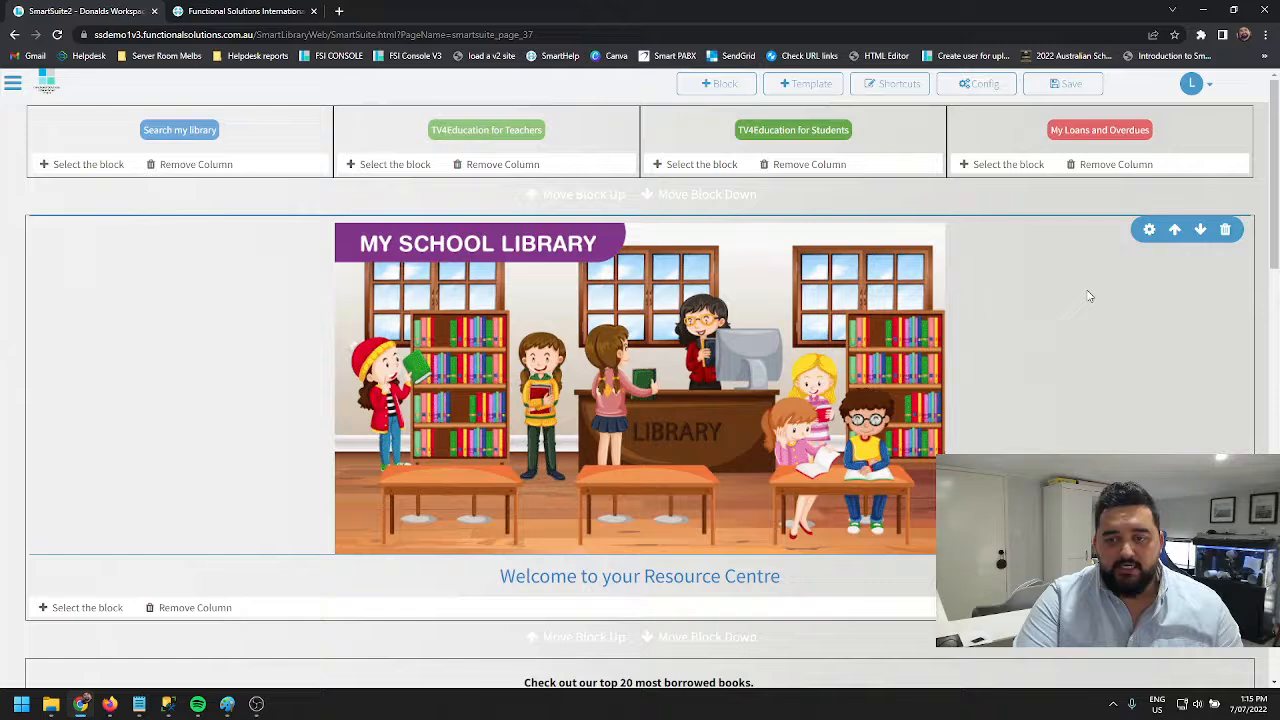
# Review the image block's size options, keep Medium, and exit edit mode to view the homepage.
pyautogui.click(1148, 228)
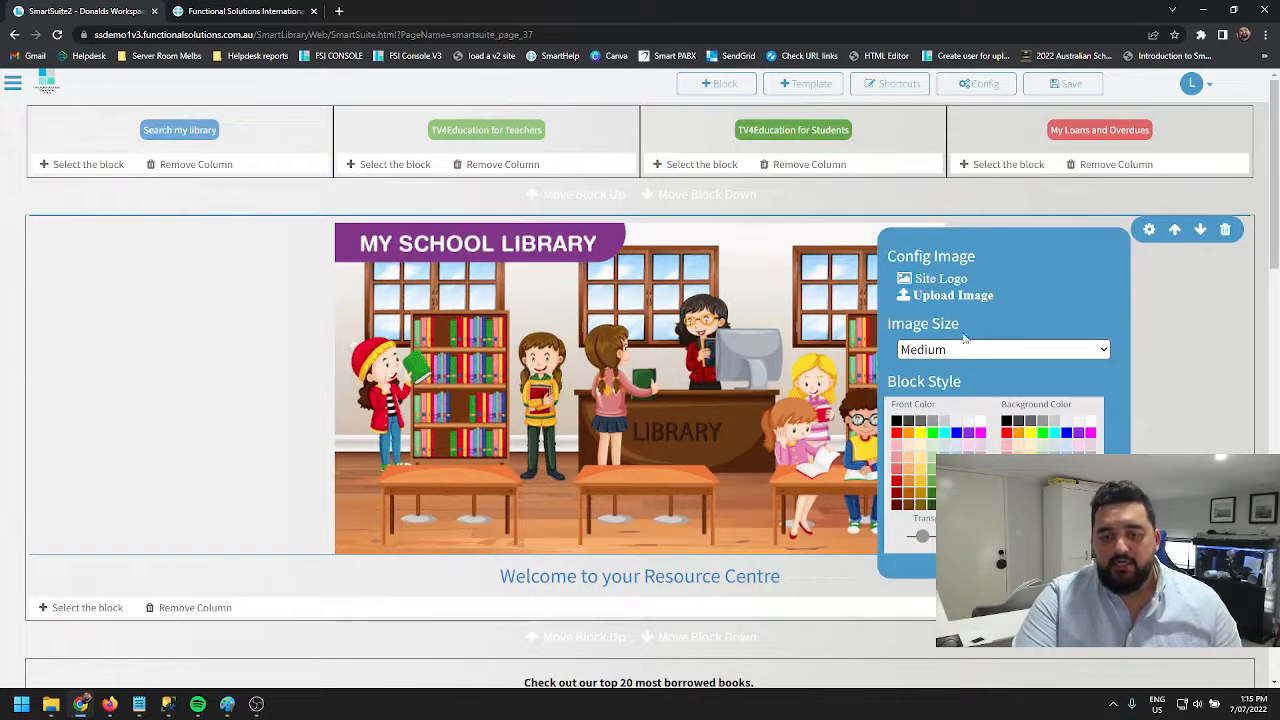
pyautogui.moveTo(964, 358)
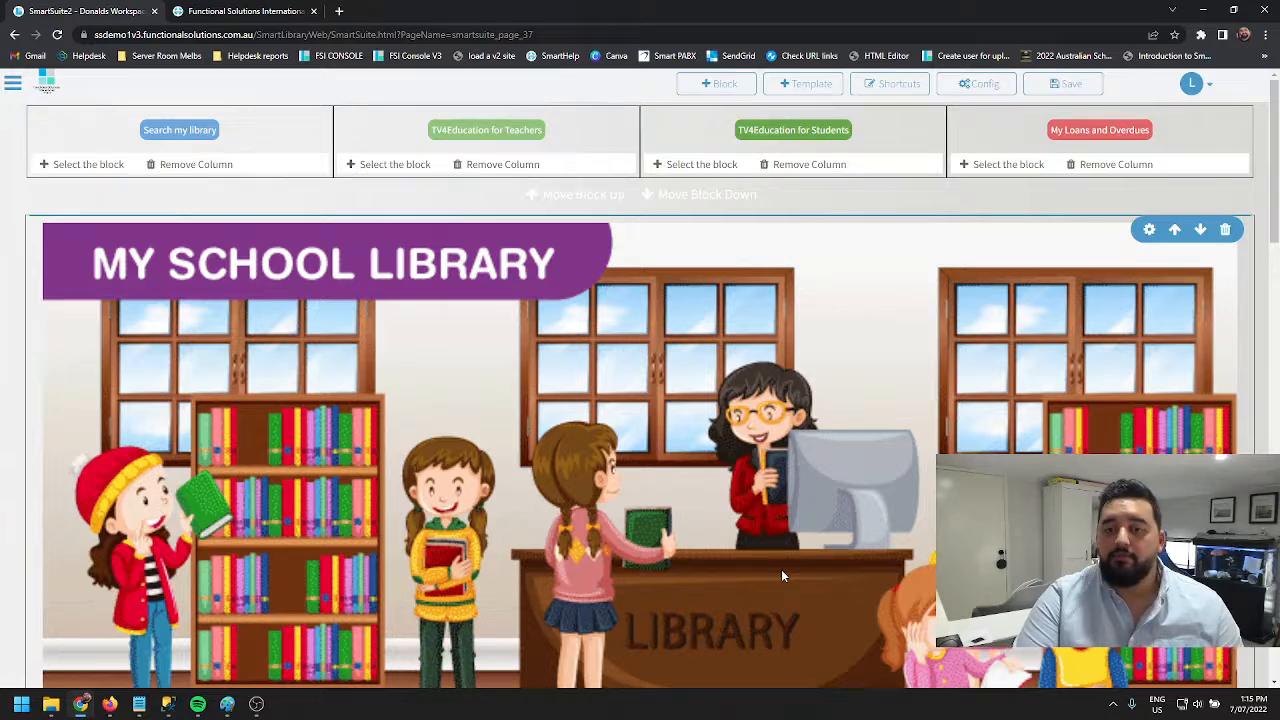
pyautogui.scroll(-3)
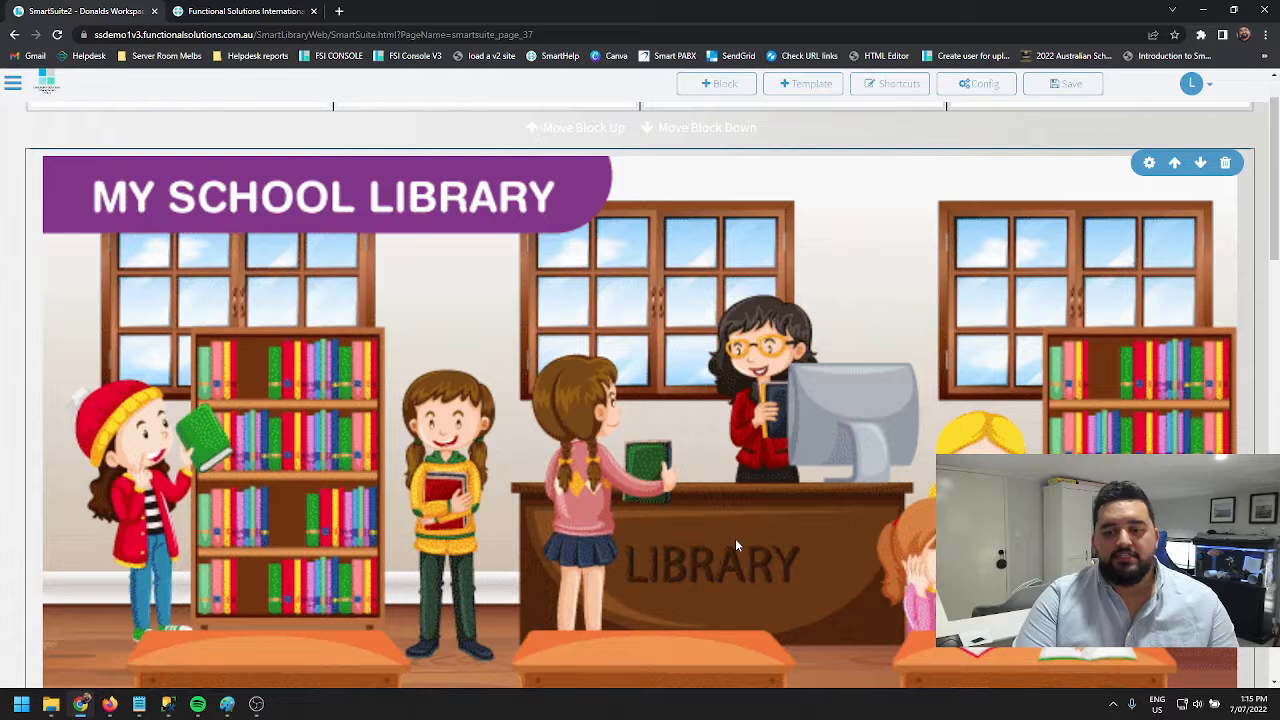
pyautogui.moveTo(868, 412)
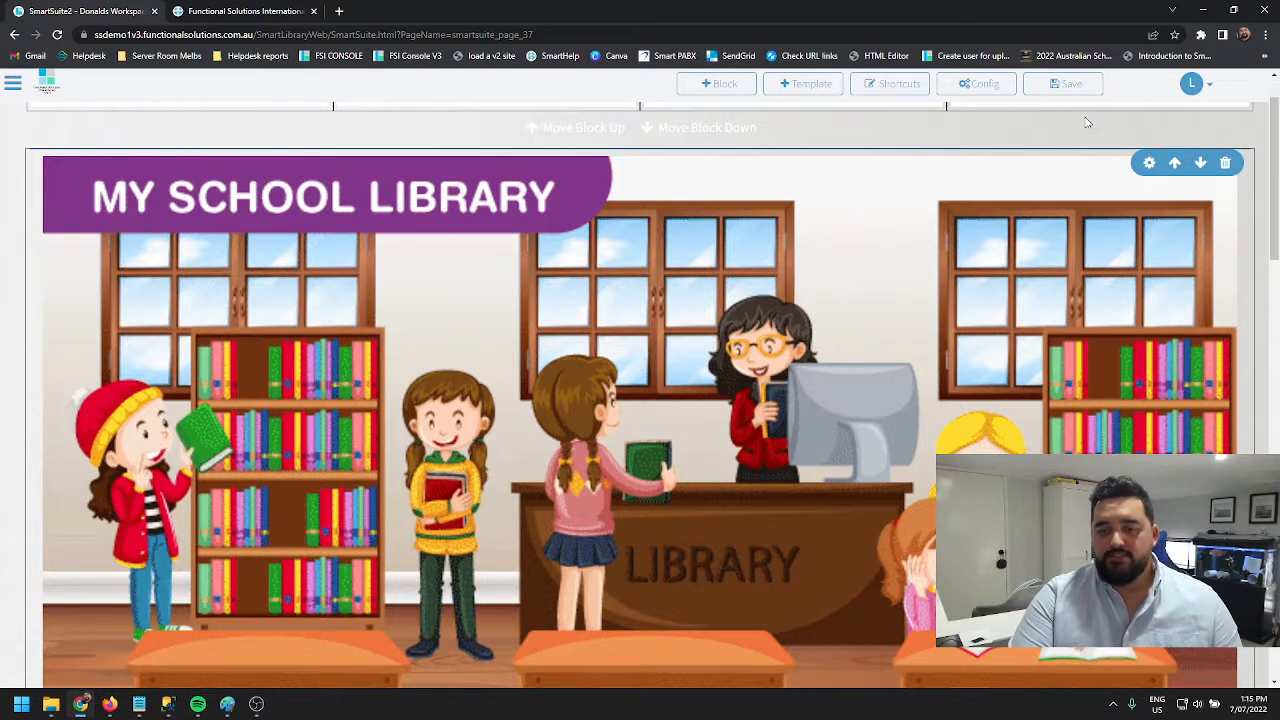
pyautogui.moveTo(1200, 126)
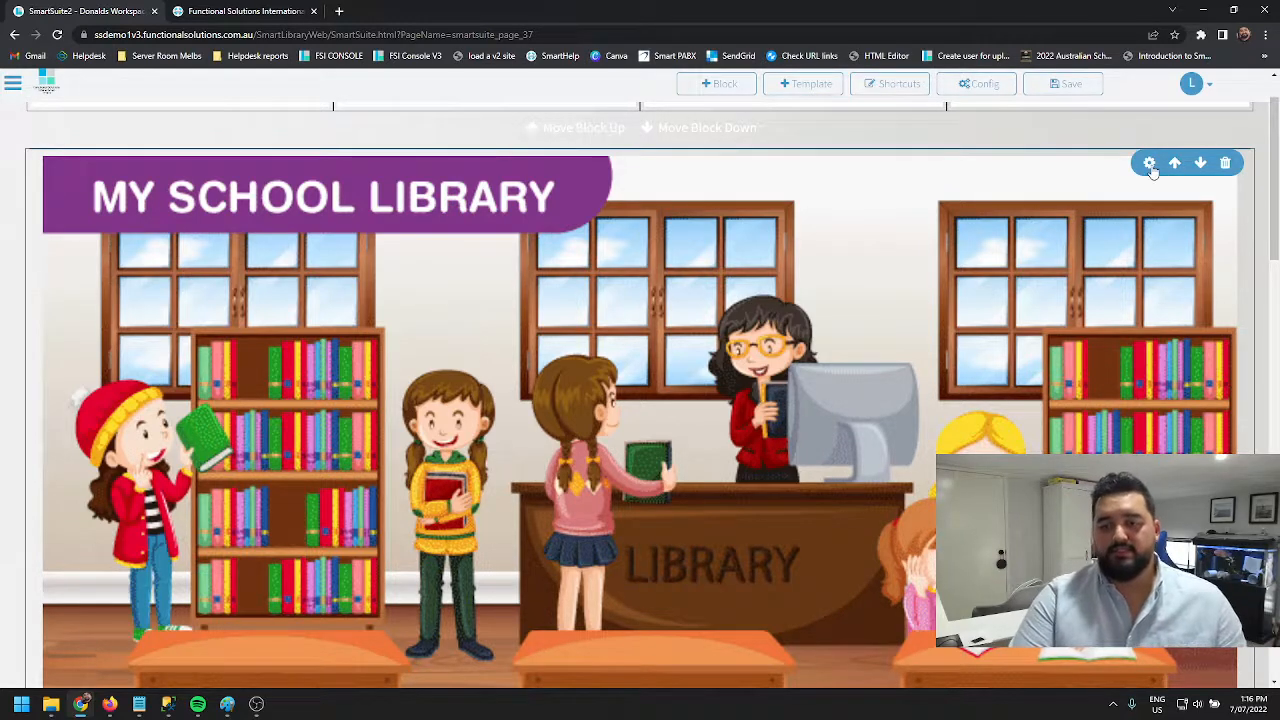
pyautogui.click(1148, 162)
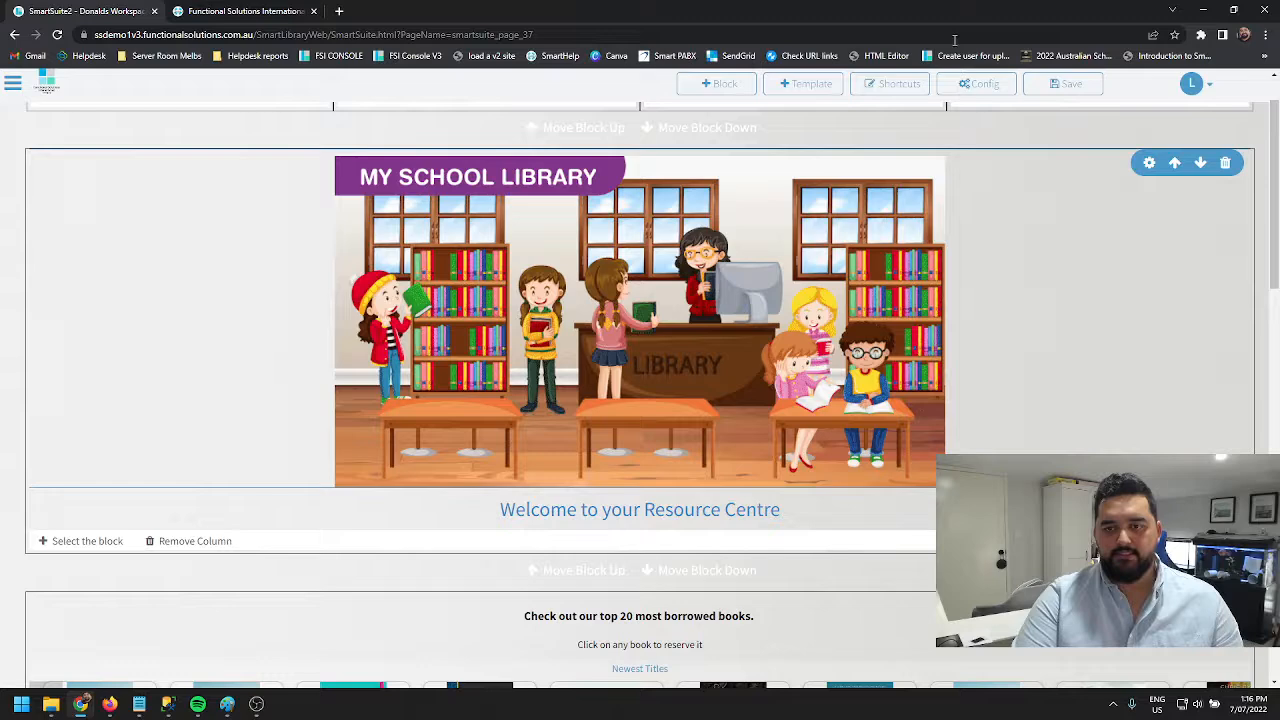
pyautogui.click(1072, 84)
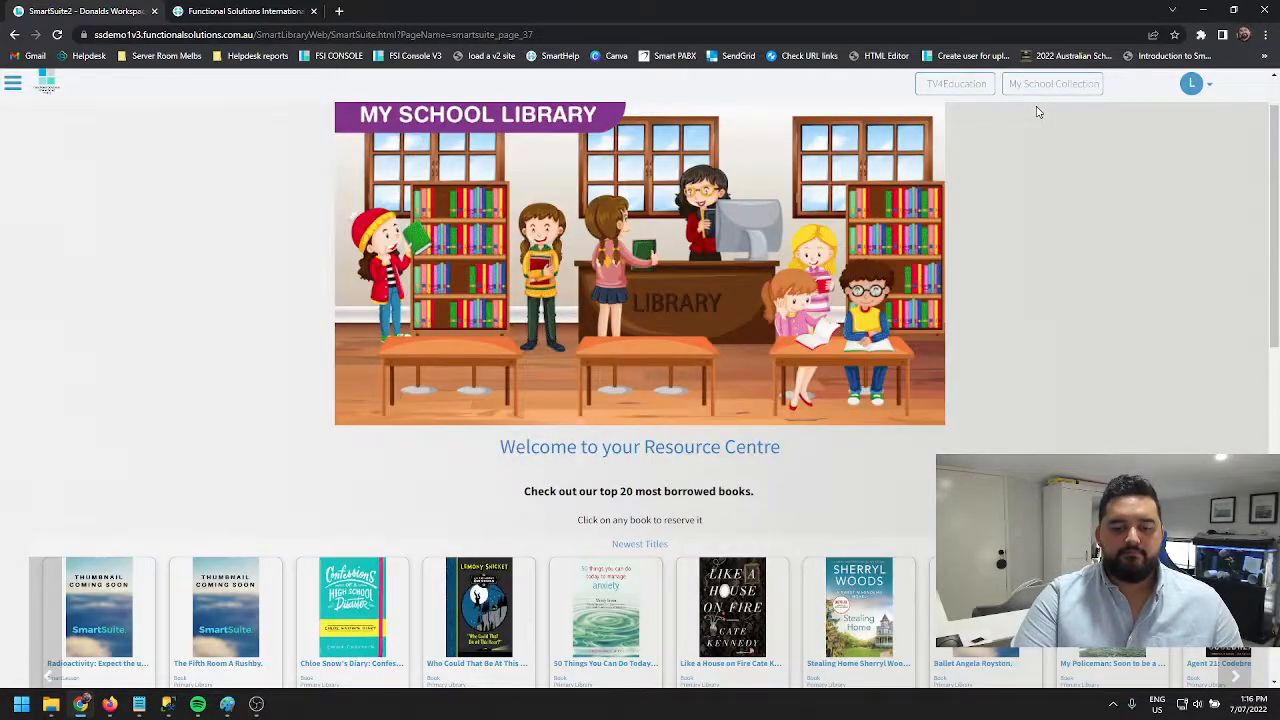
pyautogui.moveTo(1010, 132)
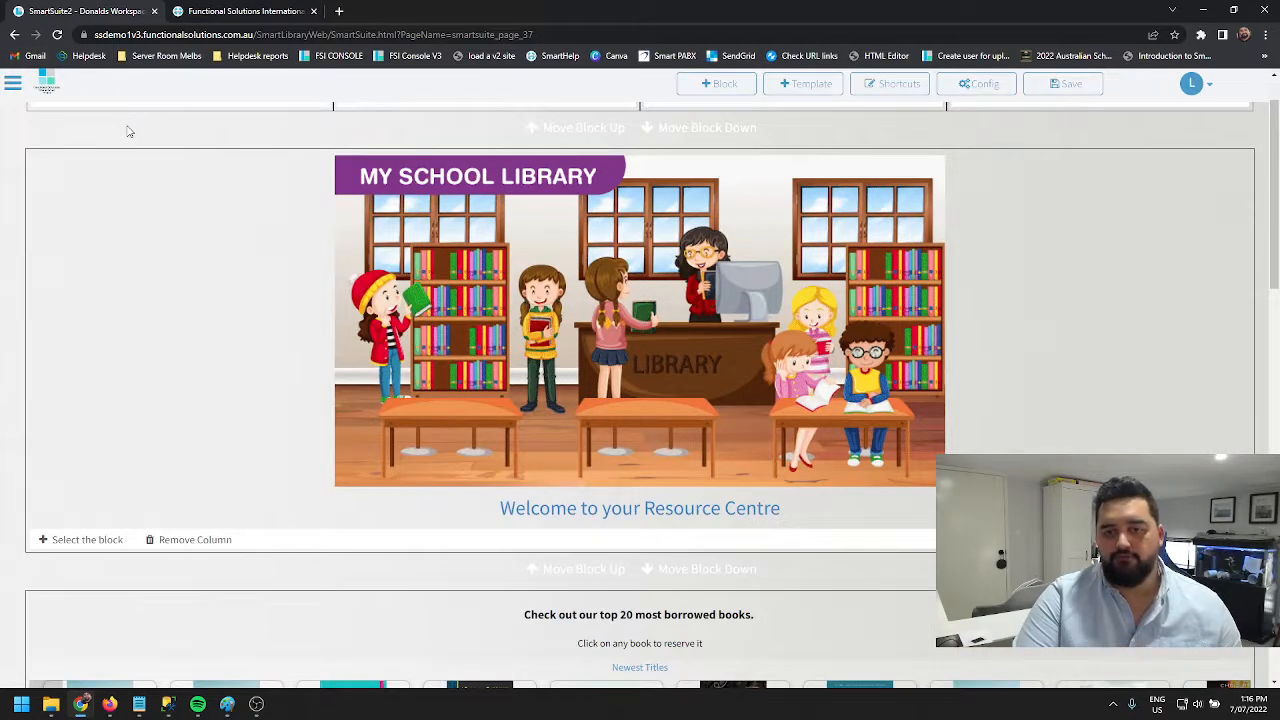
pyautogui.moveTo(1024, 248)
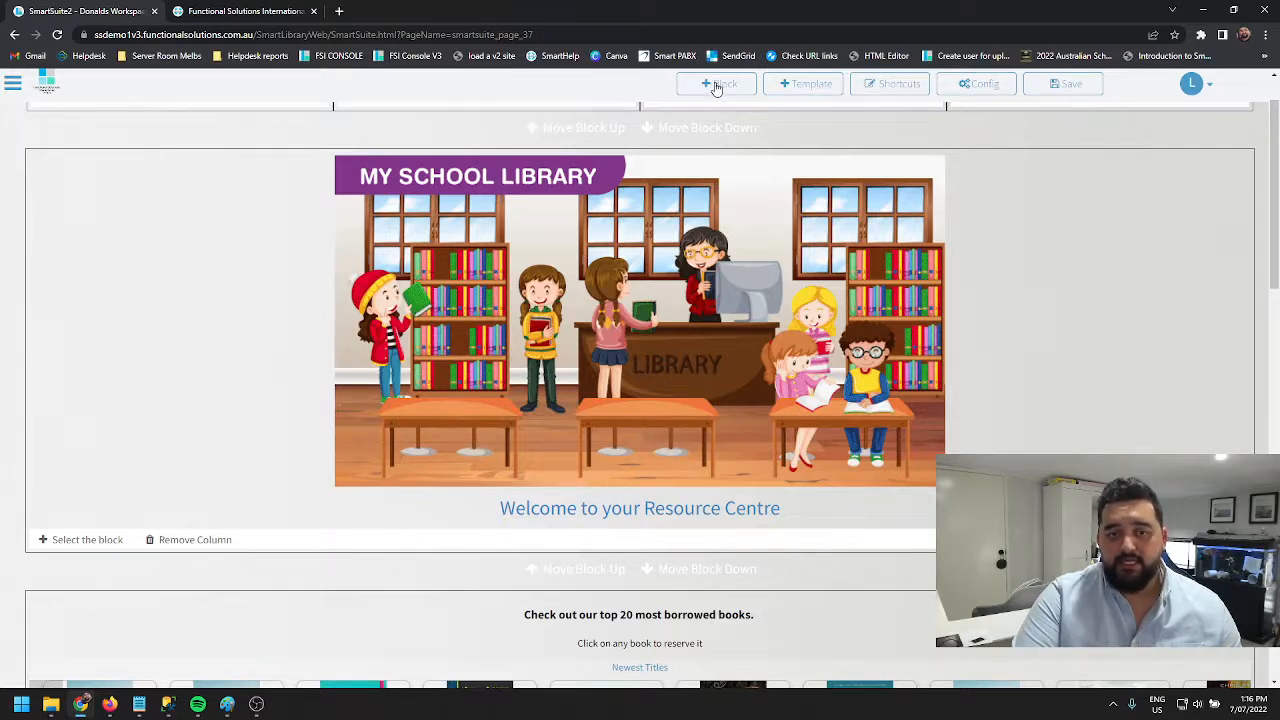
pyautogui.moveTo(716, 84)
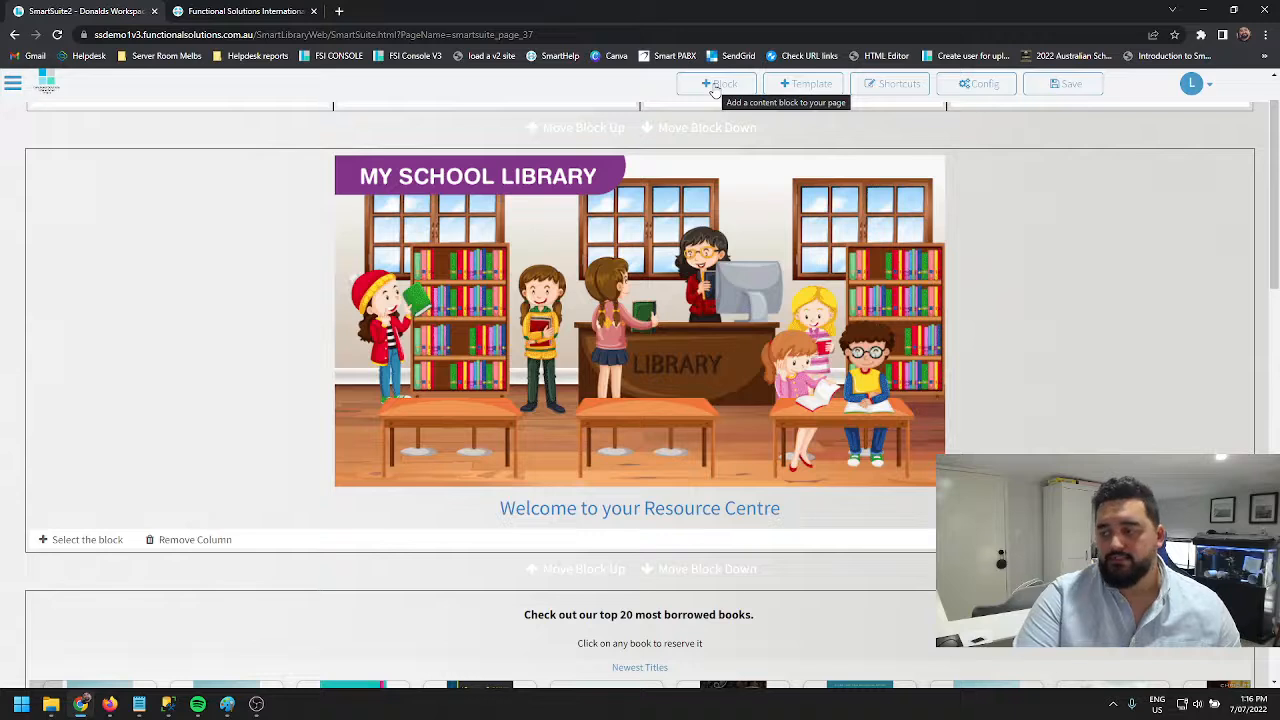
# Add an empty 1 Column block and locate it above the most borrowed books section.
pyautogui.click(718, 84)
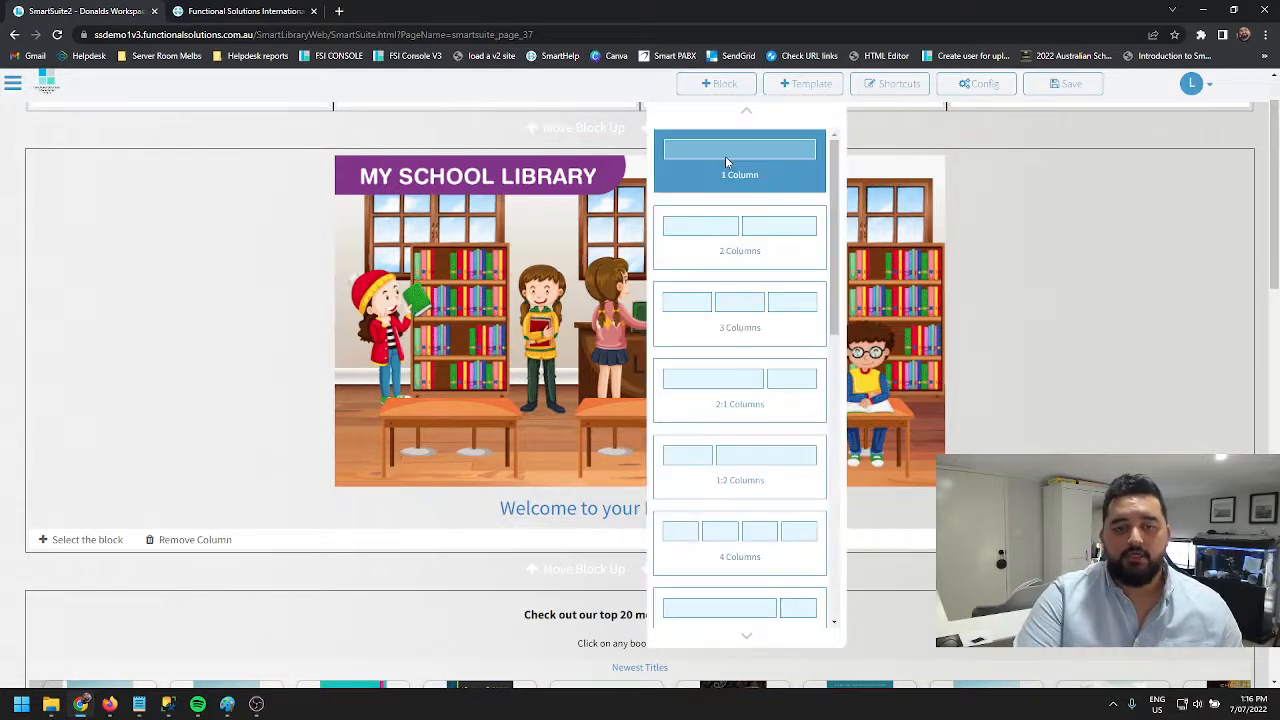
pyautogui.moveTo(744, 158)
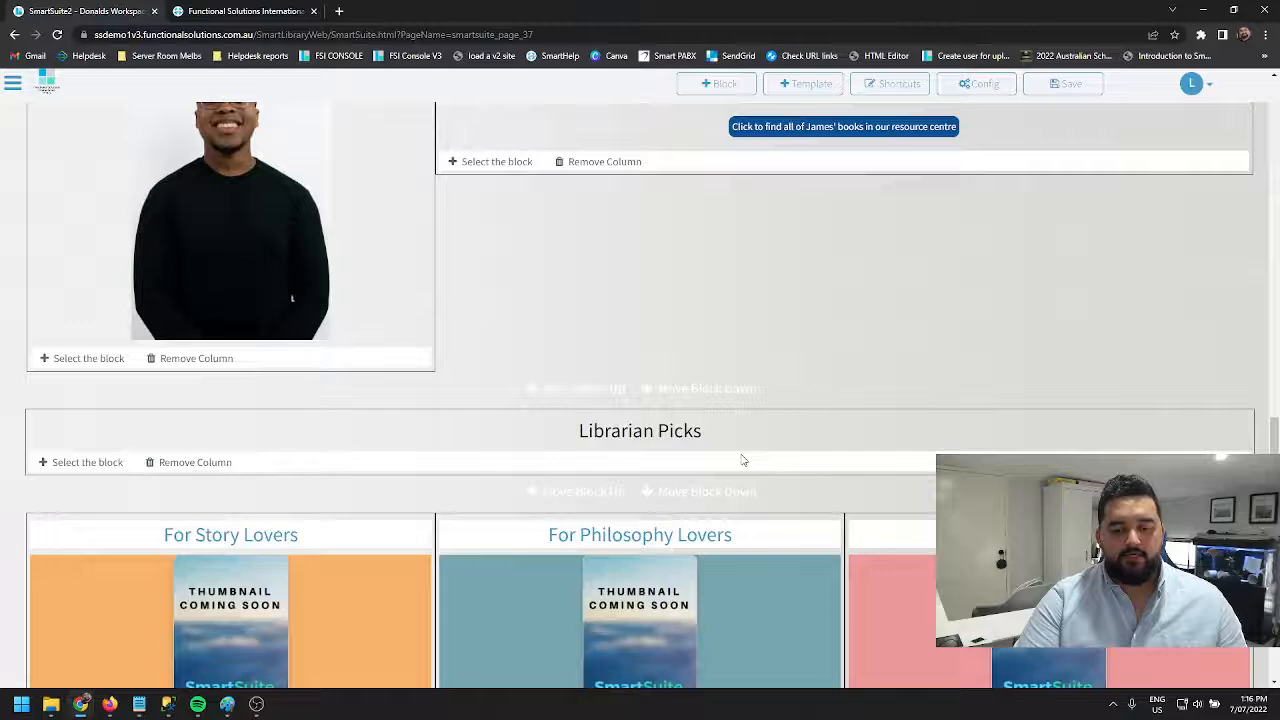
pyautogui.scroll(-3)
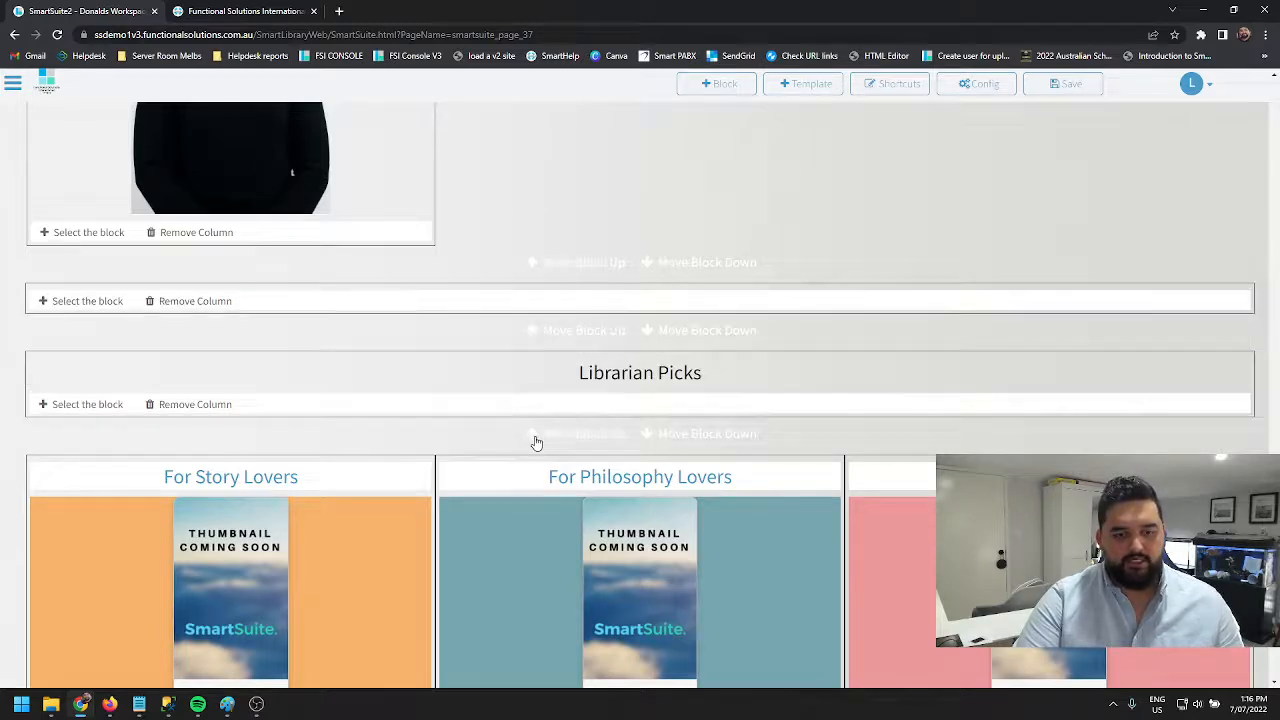
pyautogui.scroll(3)
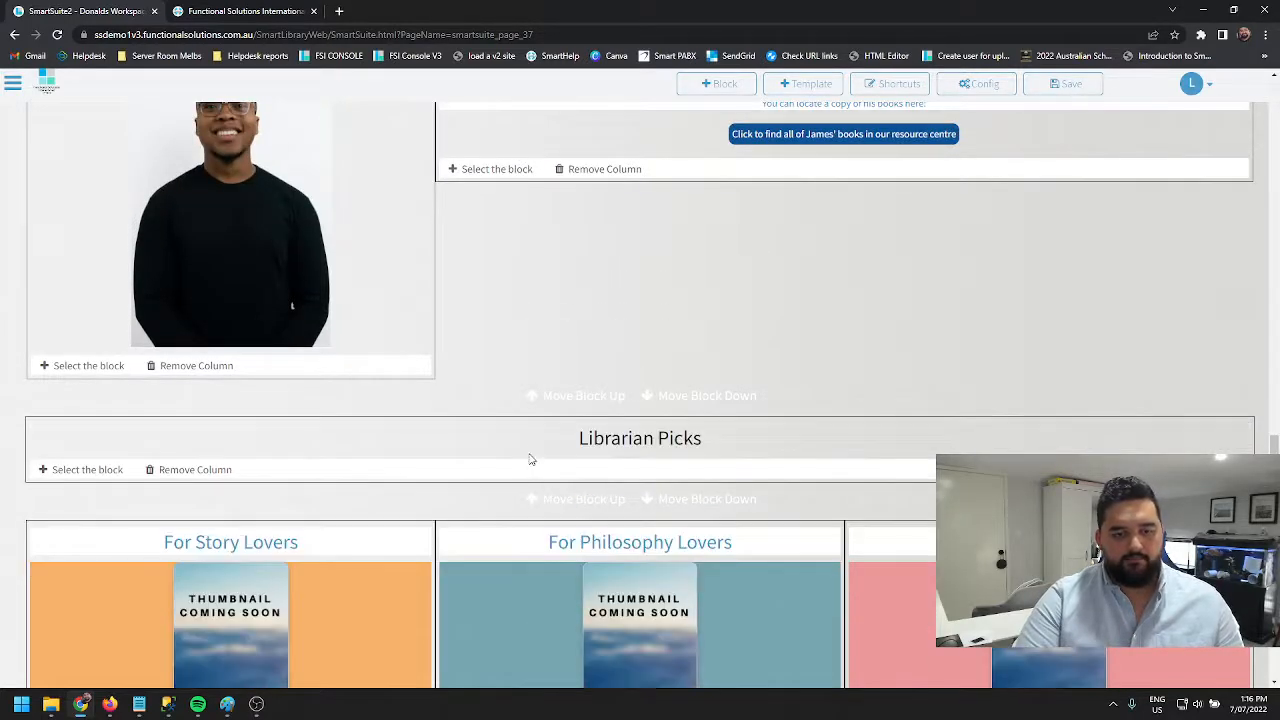
pyautogui.scroll(3)
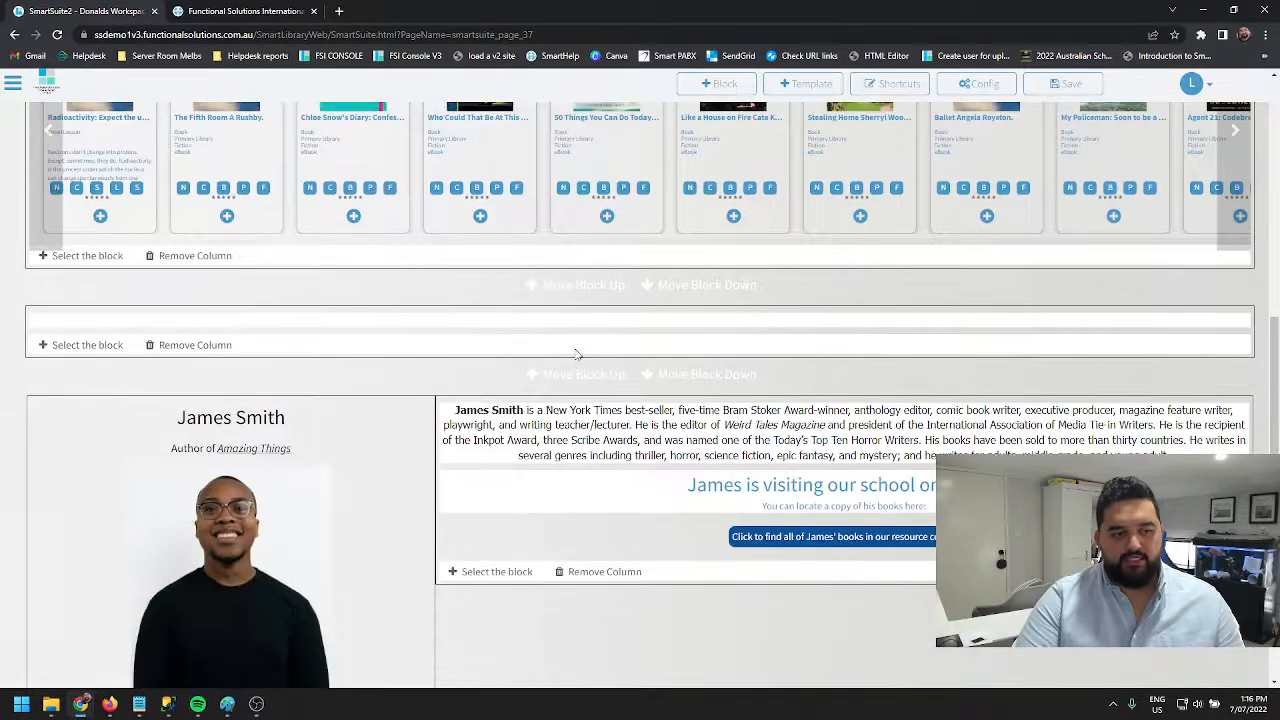
pyautogui.scroll(3)
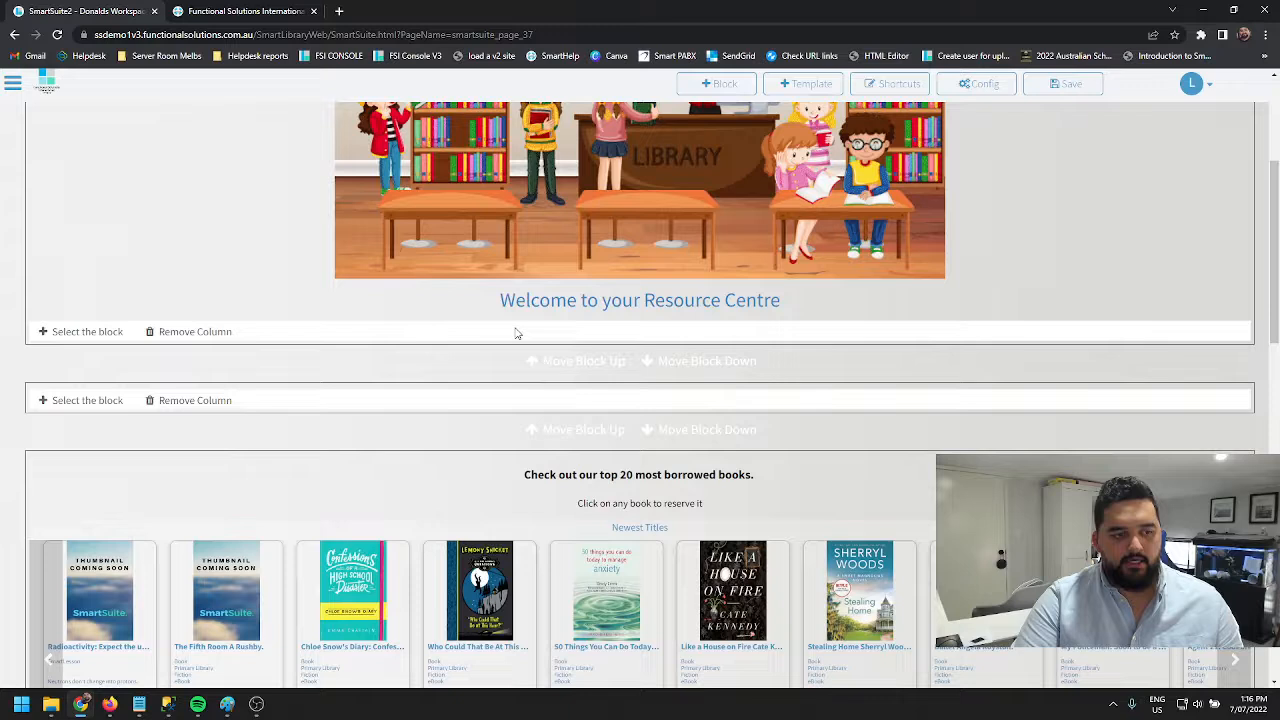
pyautogui.moveTo(664, 168)
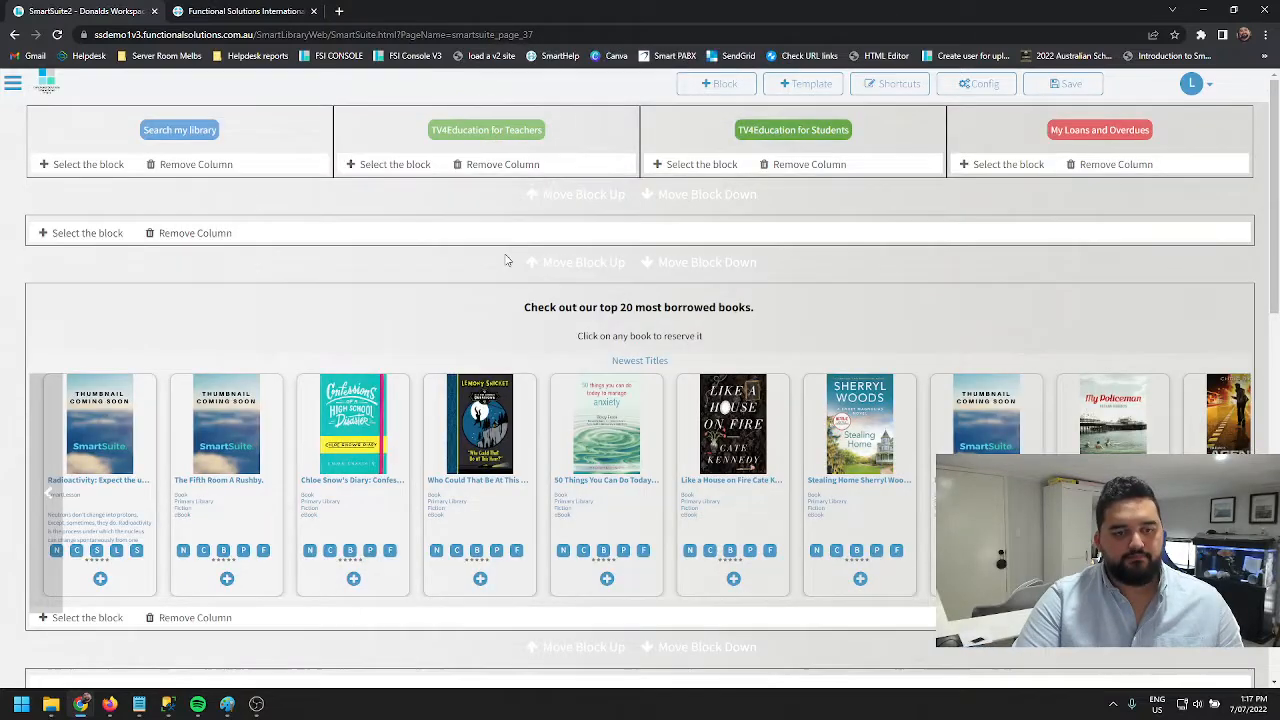
# Make the new empty block an image block.
pyautogui.click(80, 232)
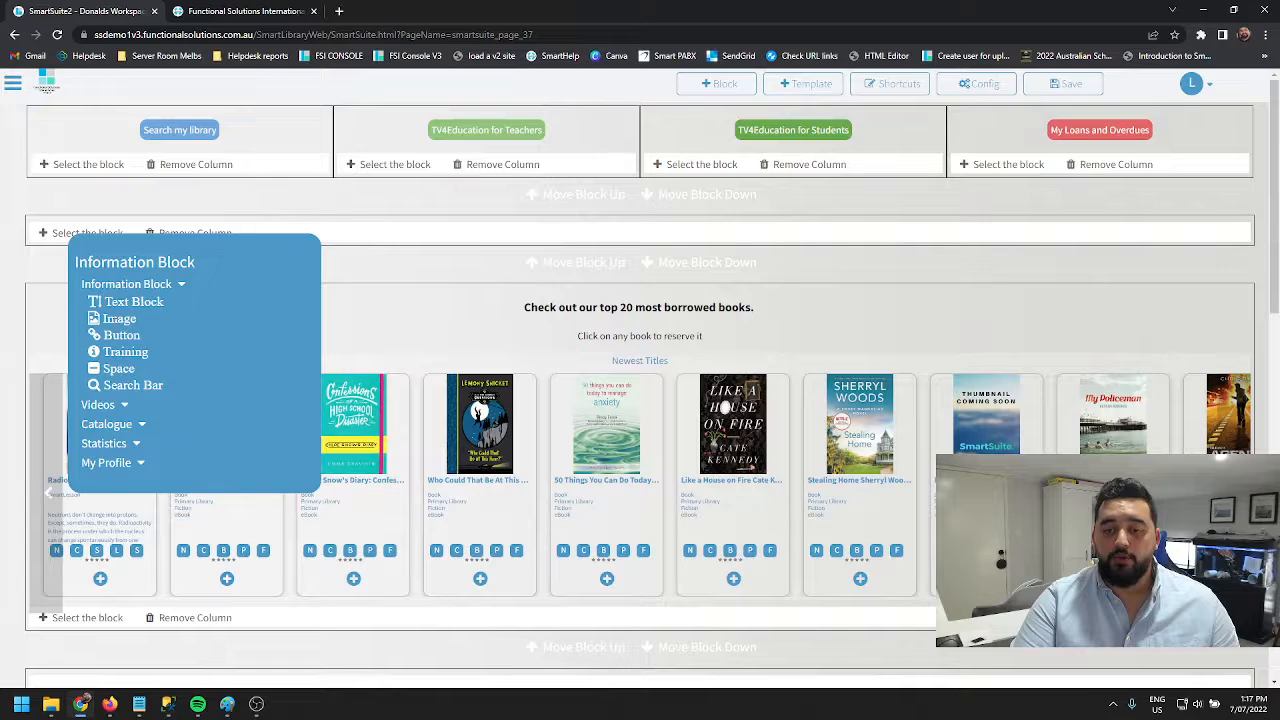
pyautogui.click(120, 318)
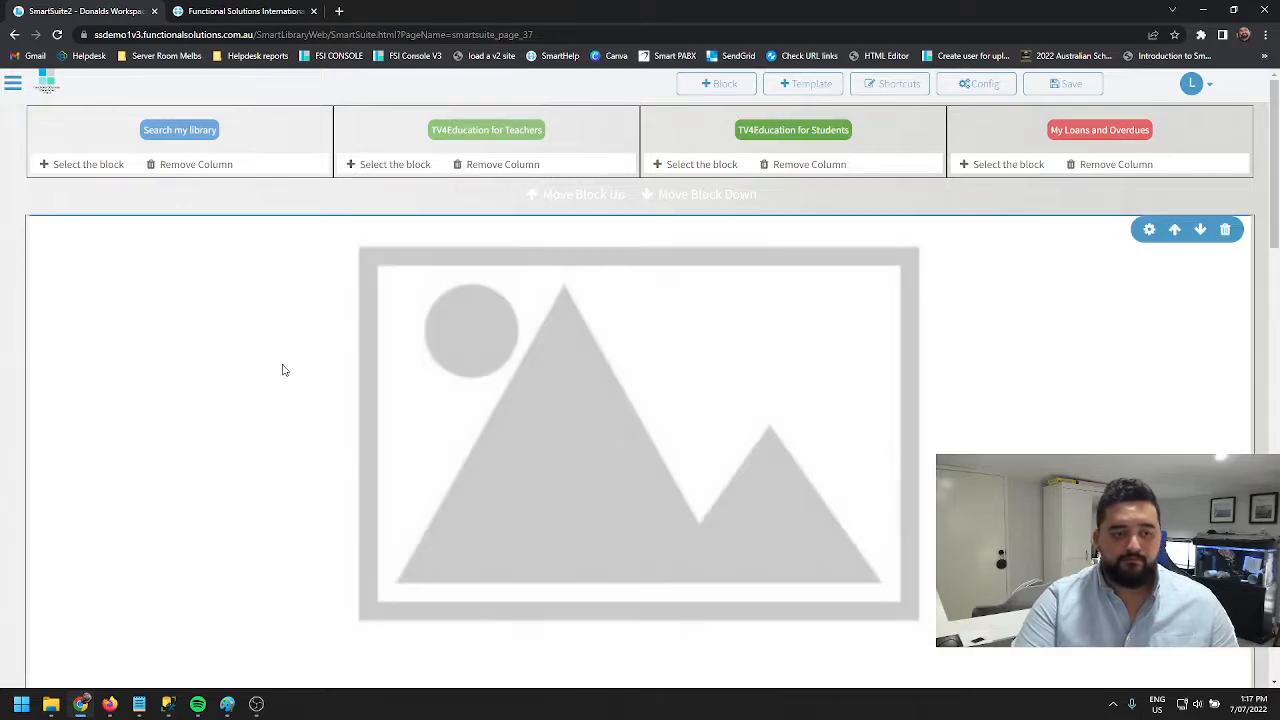
pyautogui.scroll(-3)
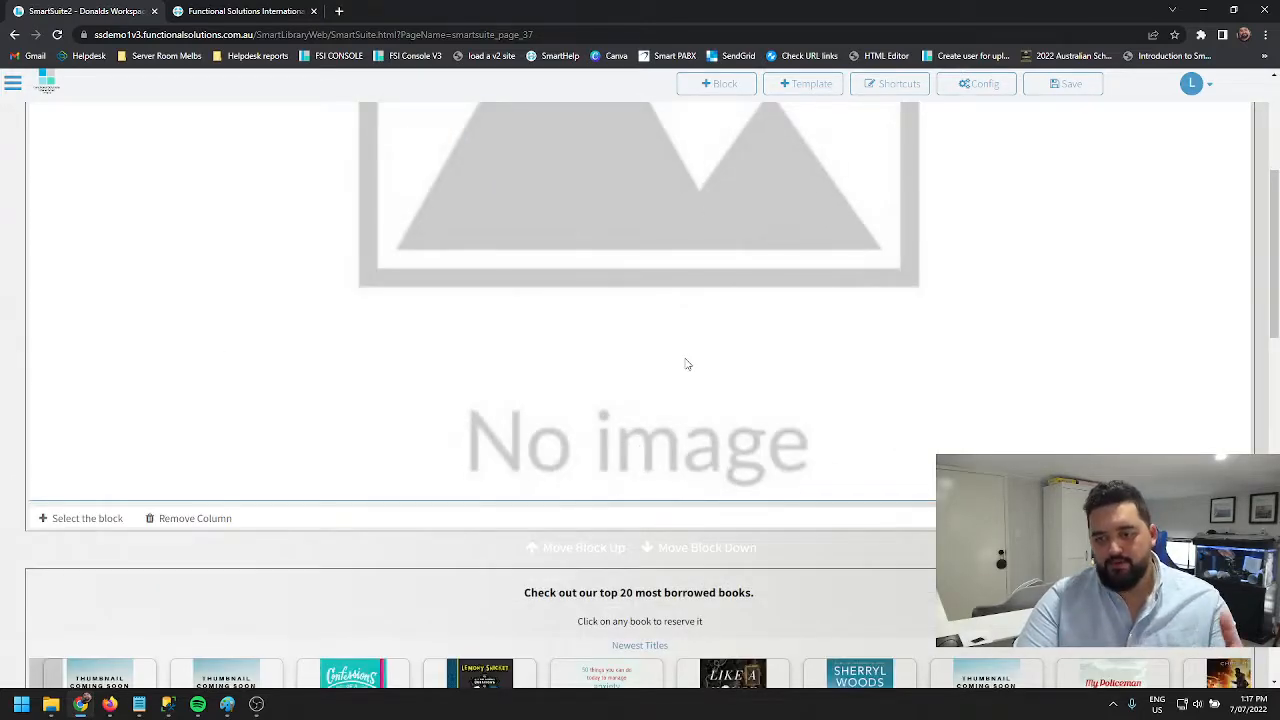
pyautogui.scroll(3)
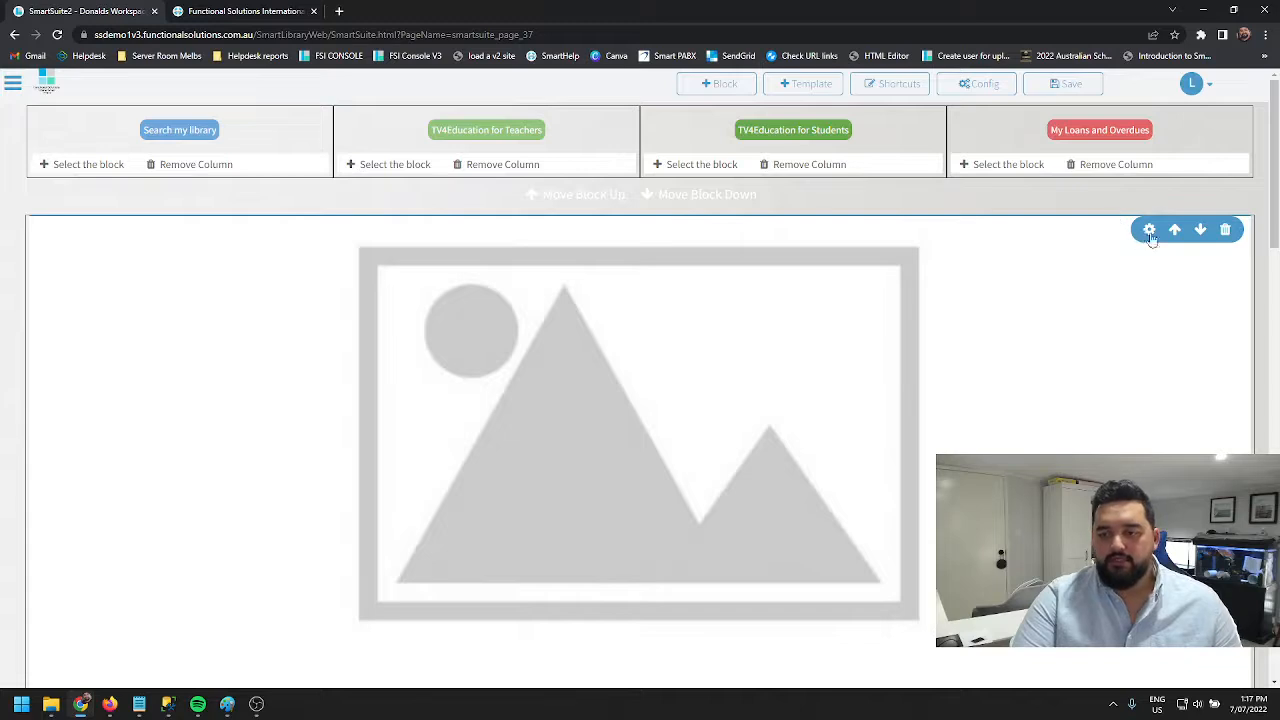
# Upload the school-building picture into the block and leave edit mode to preview it.
pyautogui.click(1148, 228)
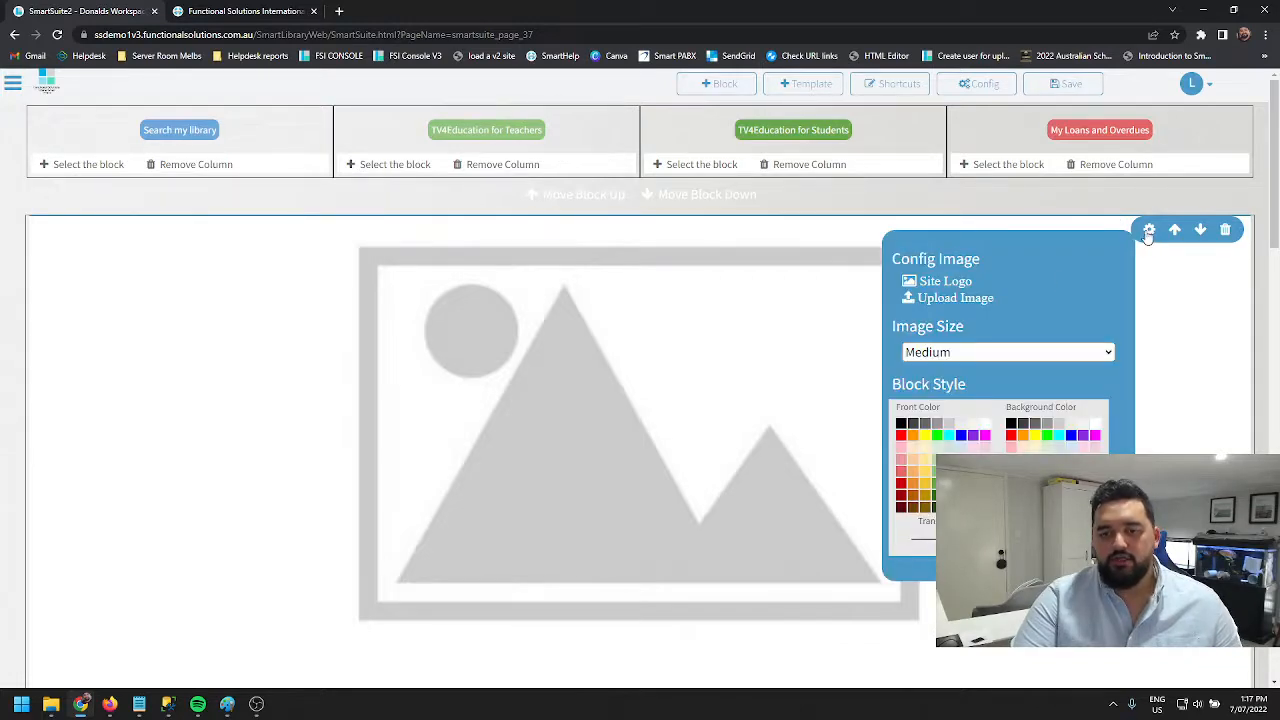
pyautogui.click(954, 296)
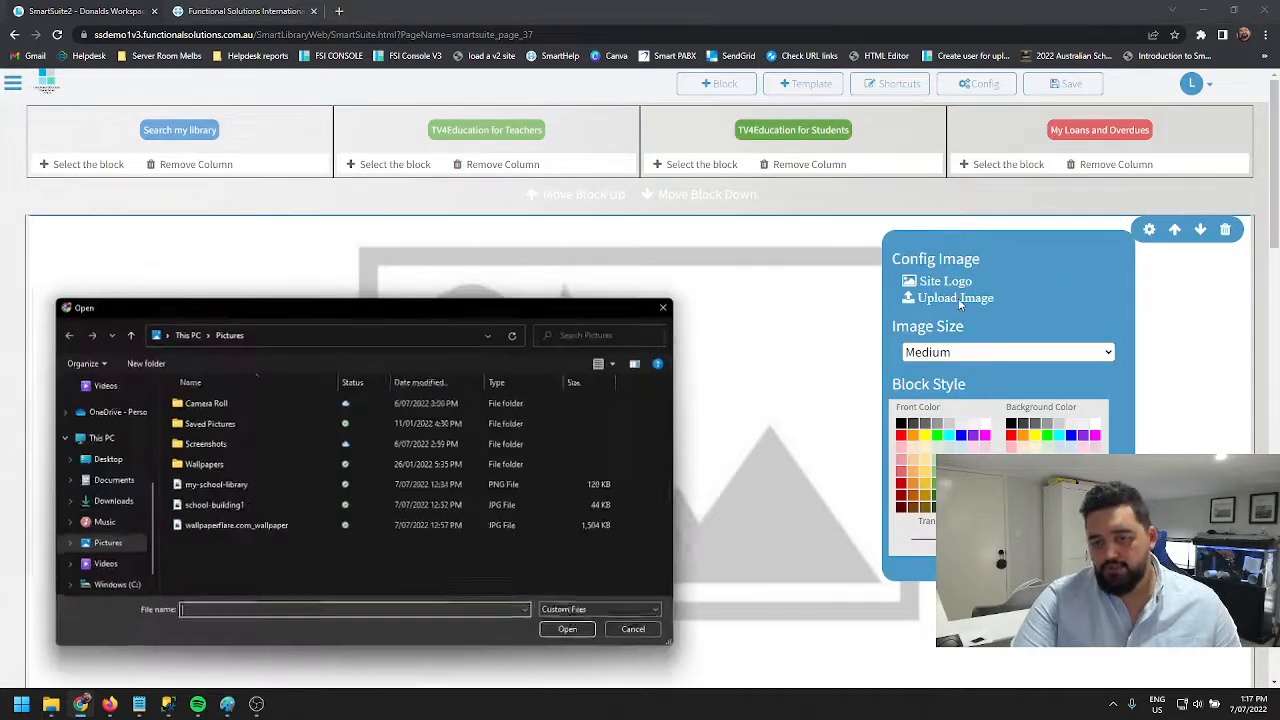
pyautogui.click(212, 504)
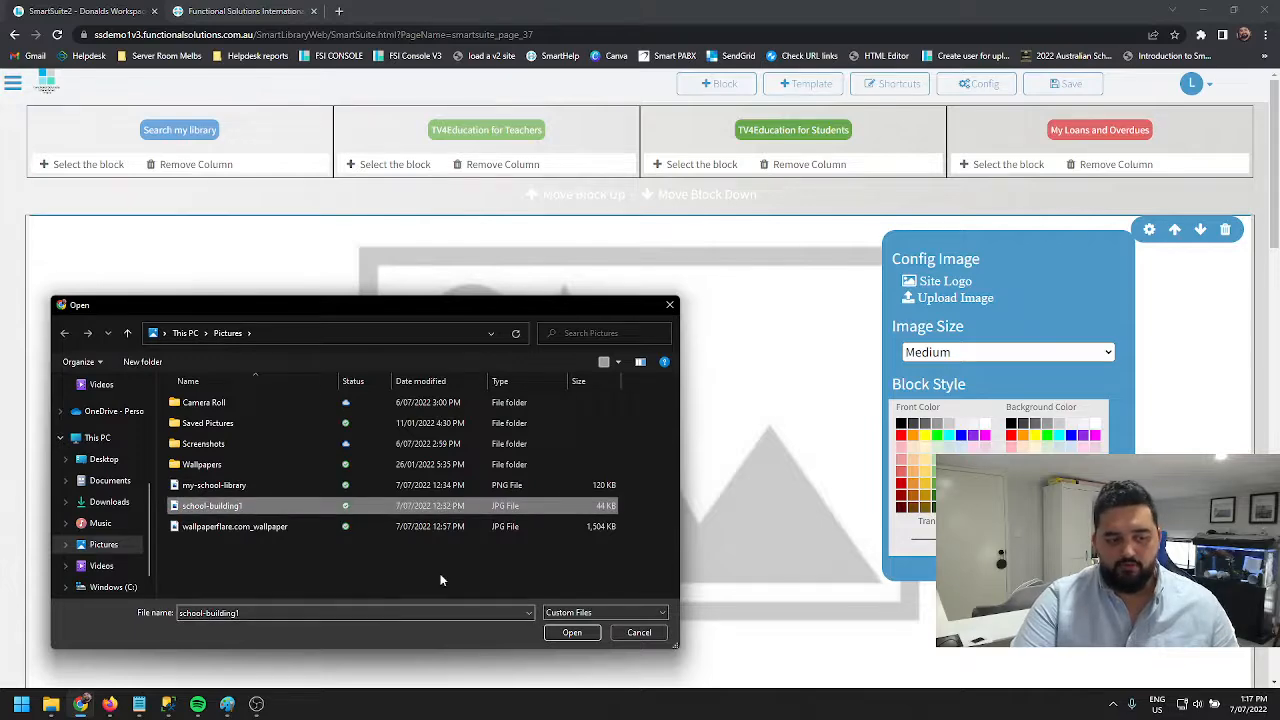
pyautogui.click(572, 632)
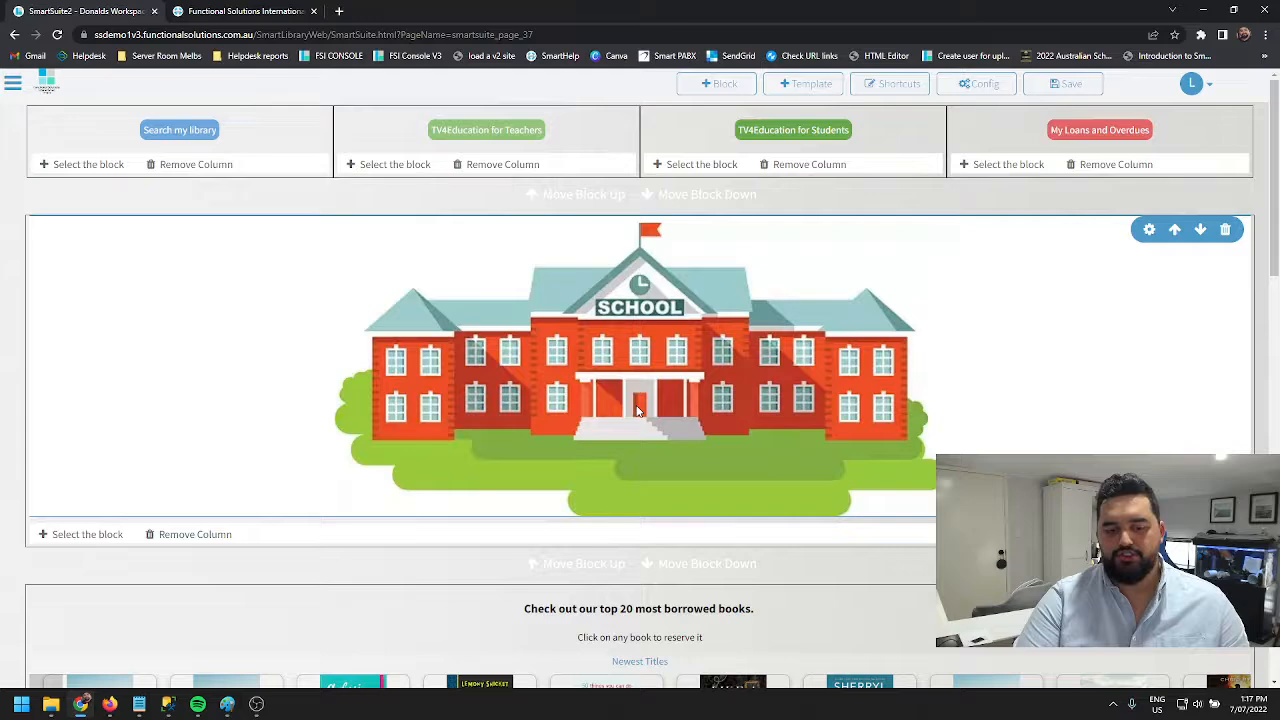
pyautogui.click(1062, 84)
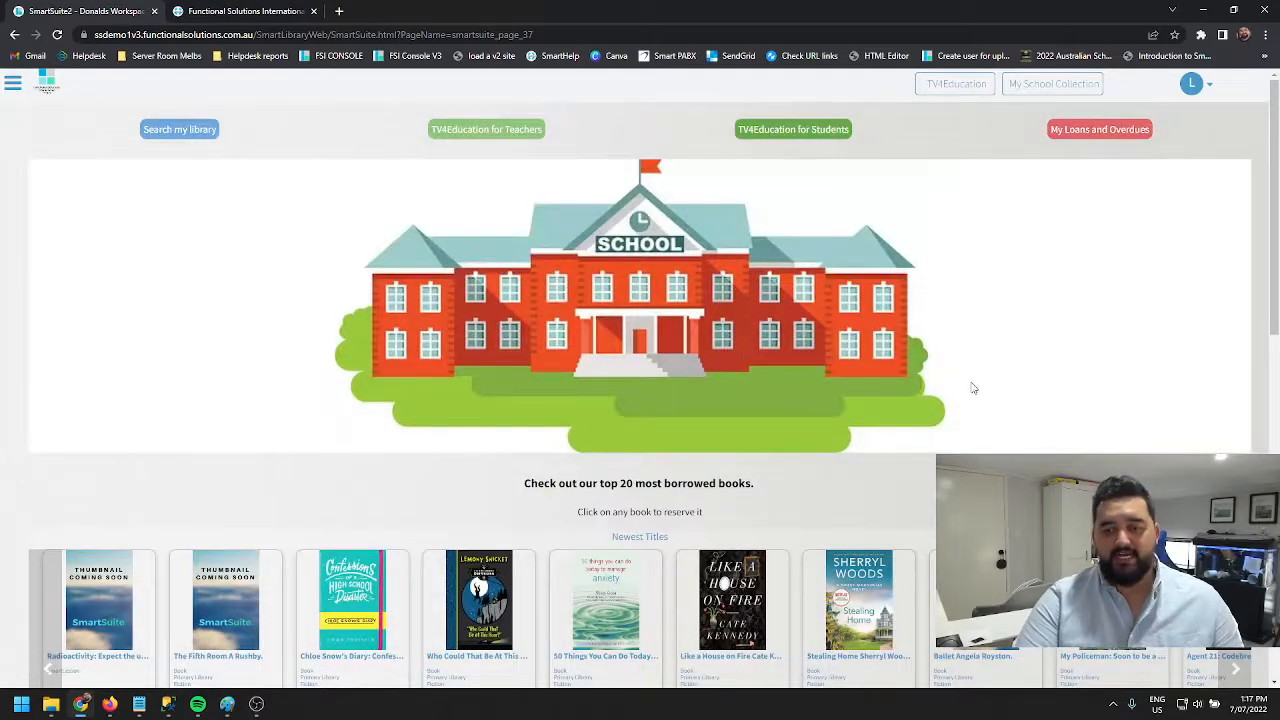
pyautogui.moveTo(840, 376)
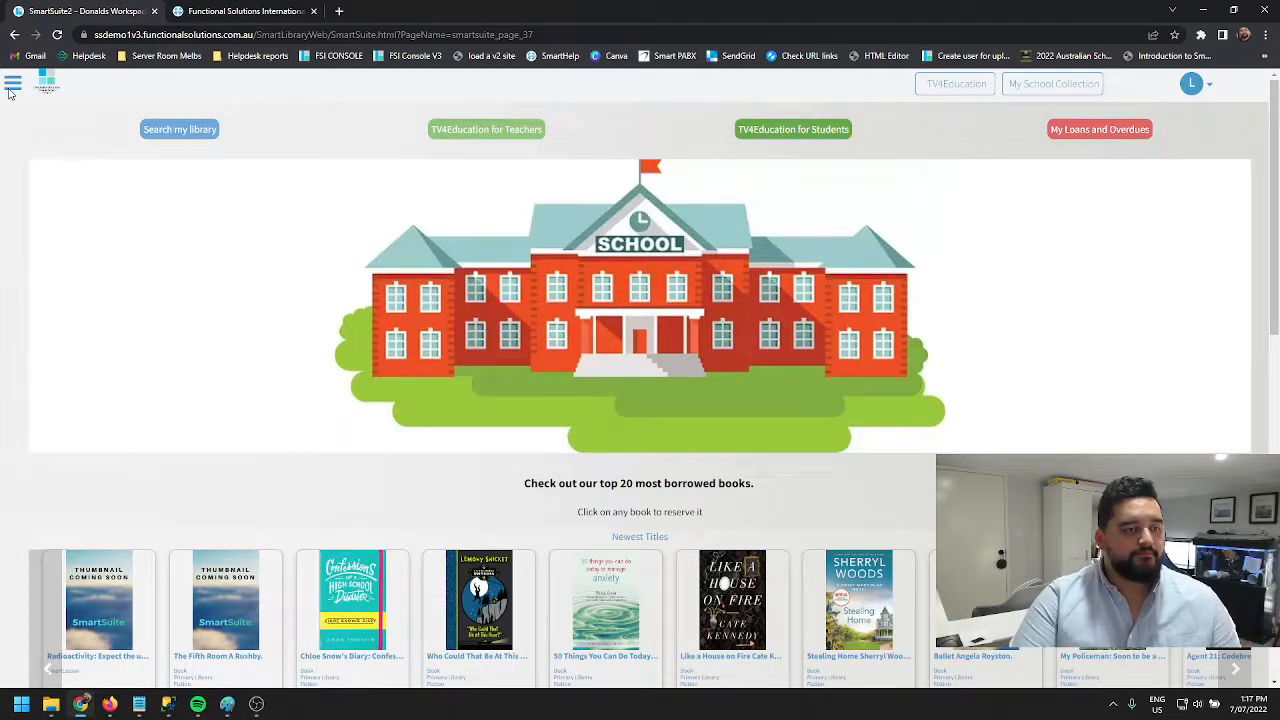
# Re-enter edit mode and adjust the school building block's Image Size setting.
pyautogui.click(12, 84)
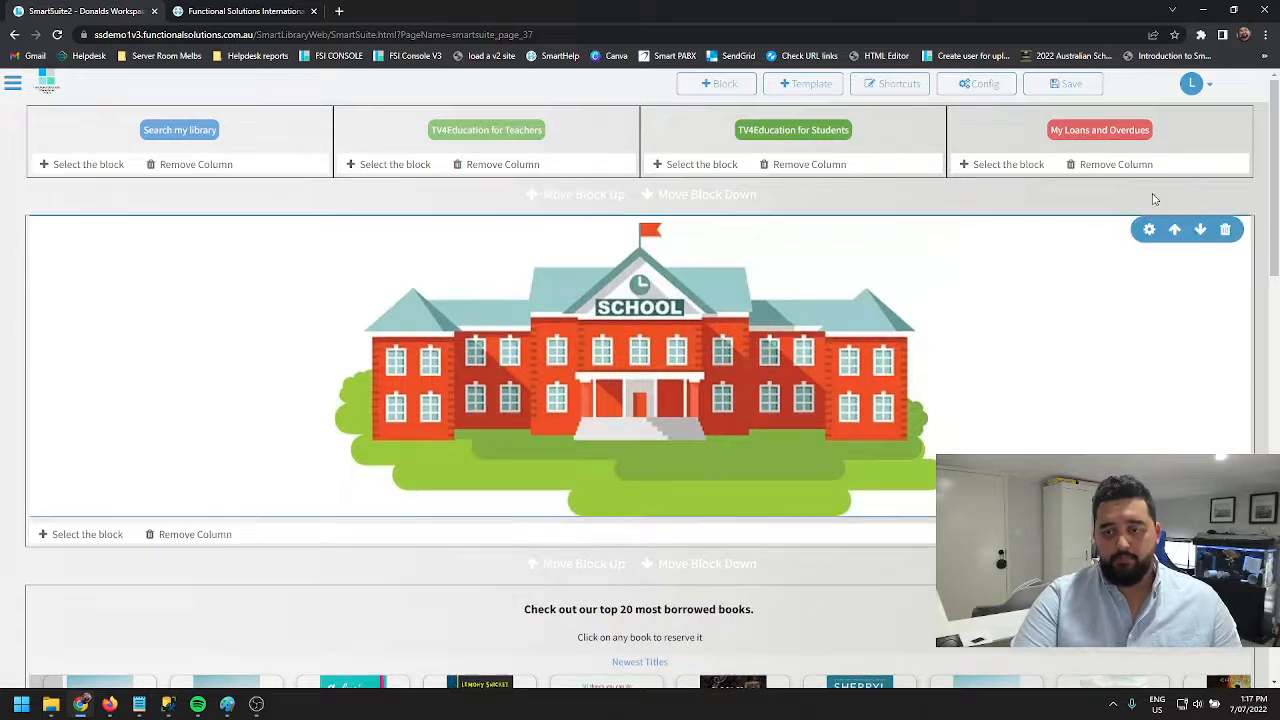
pyautogui.click(1148, 228)
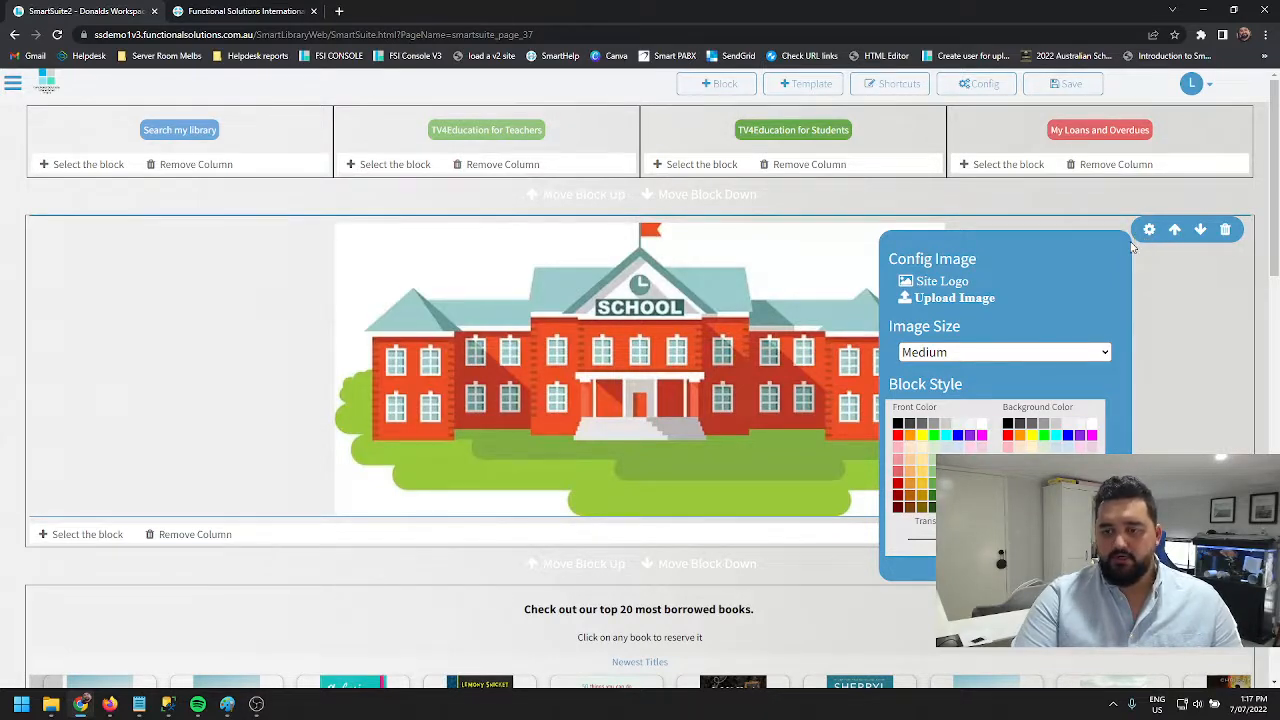
pyautogui.scroll(-3)
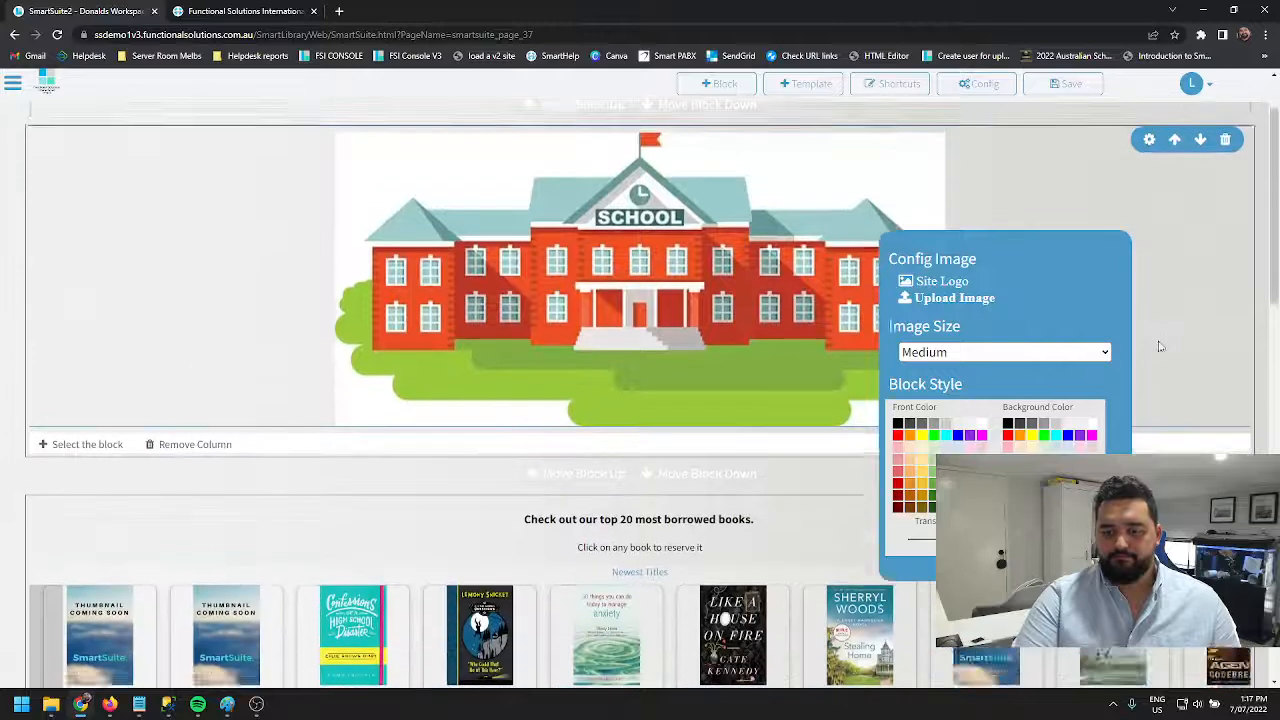
pyautogui.scroll(3)
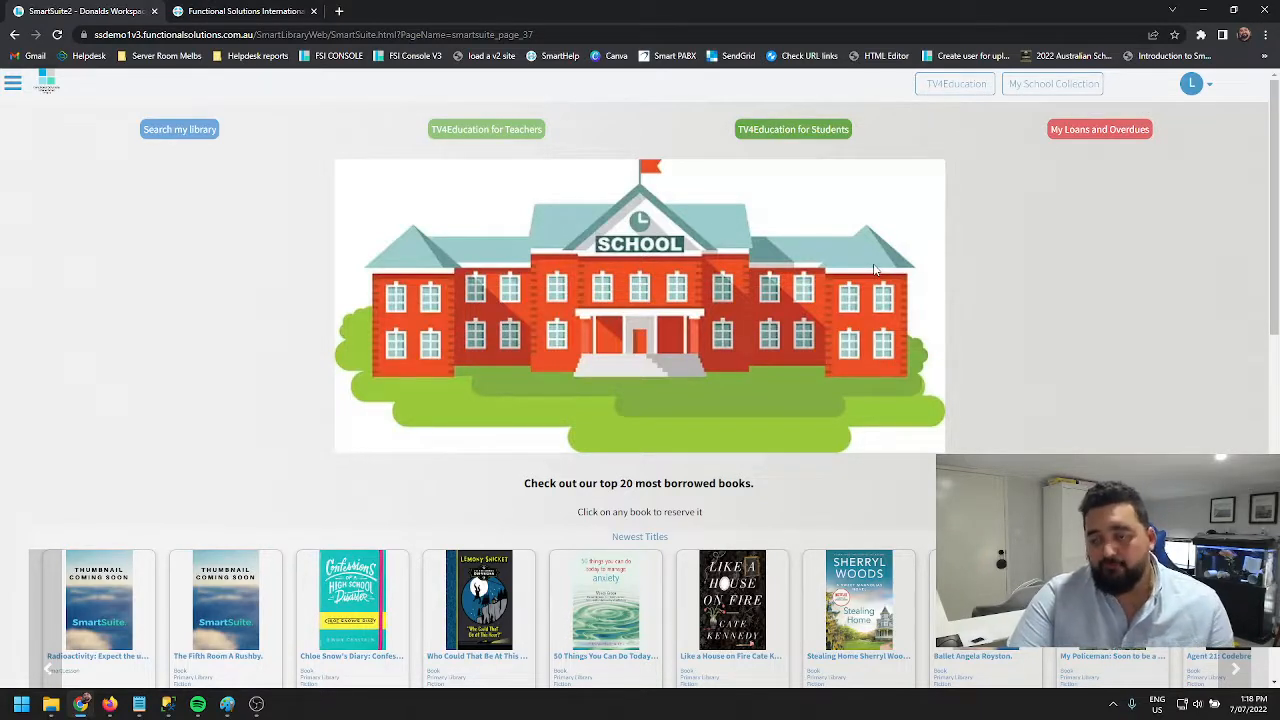
pyautogui.moveTo(904, 244)
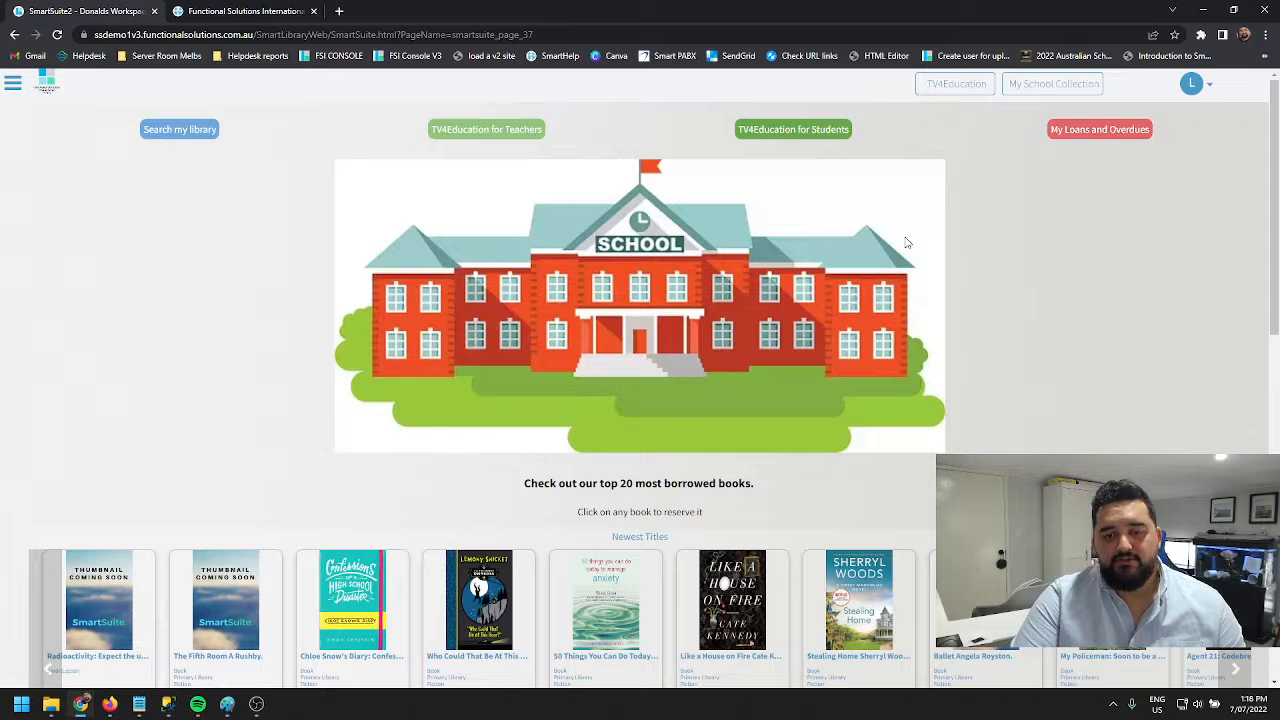
pyautogui.moveTo(892, 240)
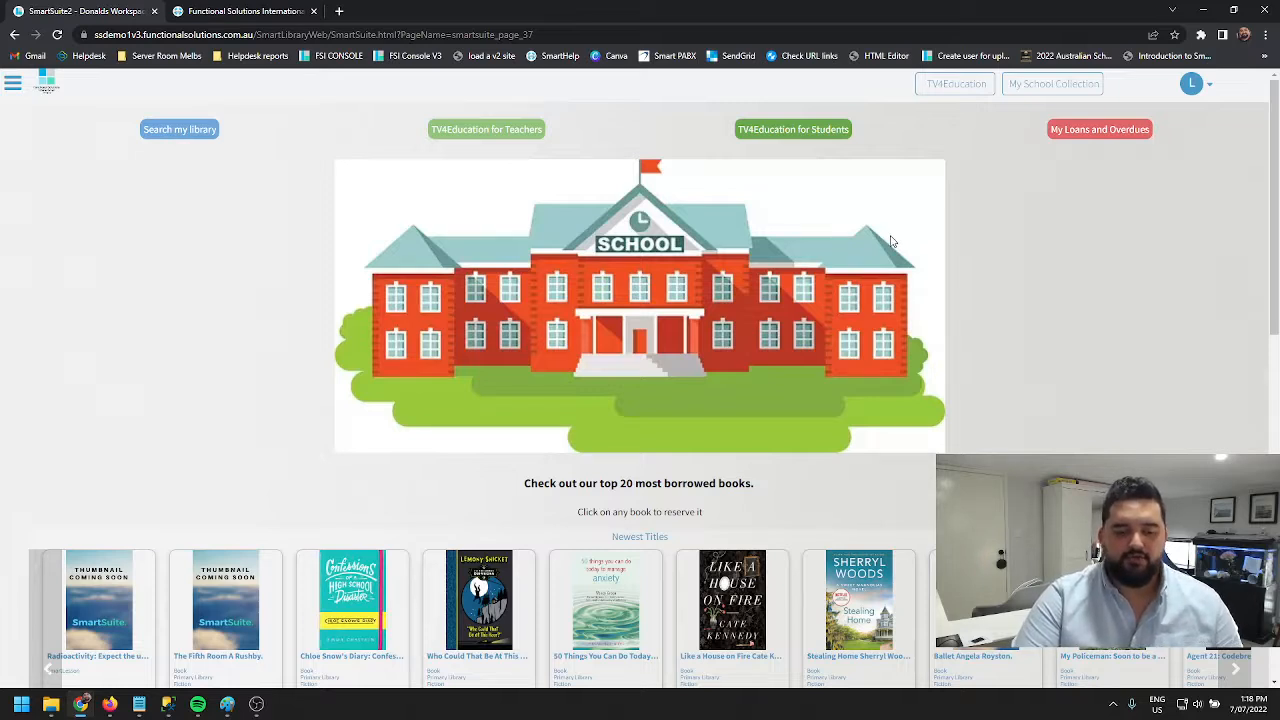
pyautogui.moveTo(908, 256)
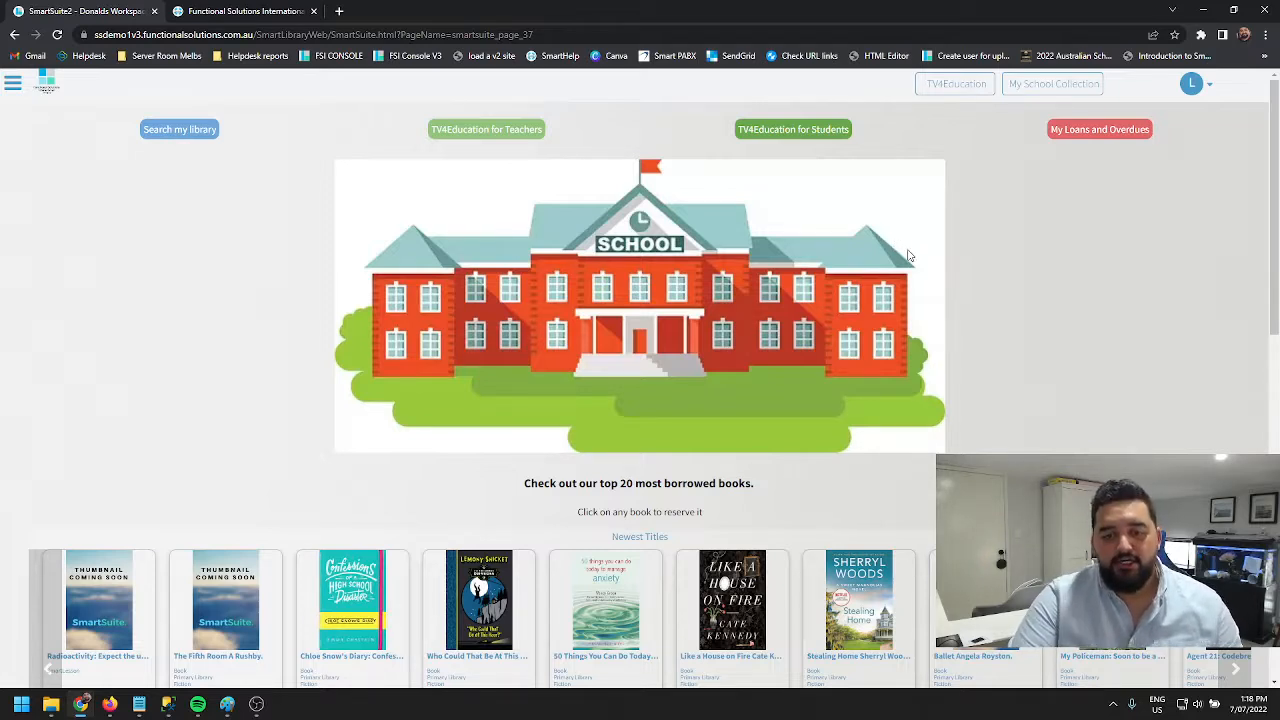
pyautogui.moveTo(804, 244)
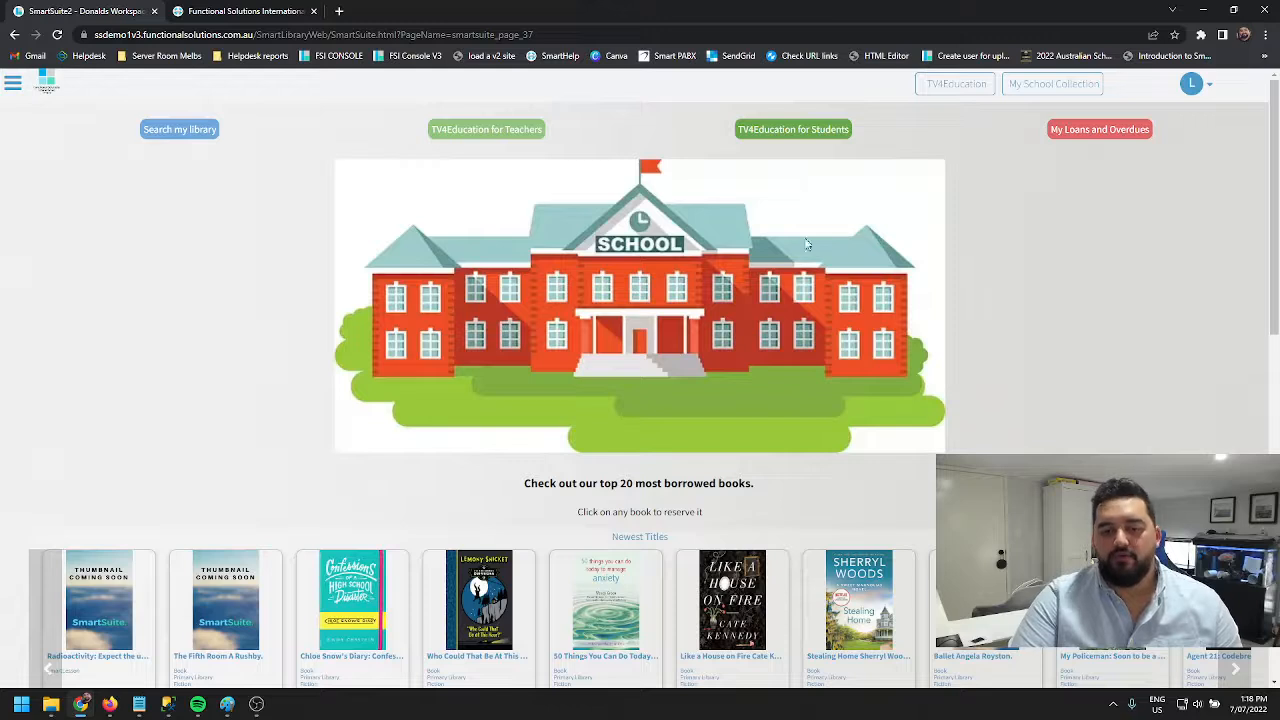
pyautogui.moveTo(632, 452)
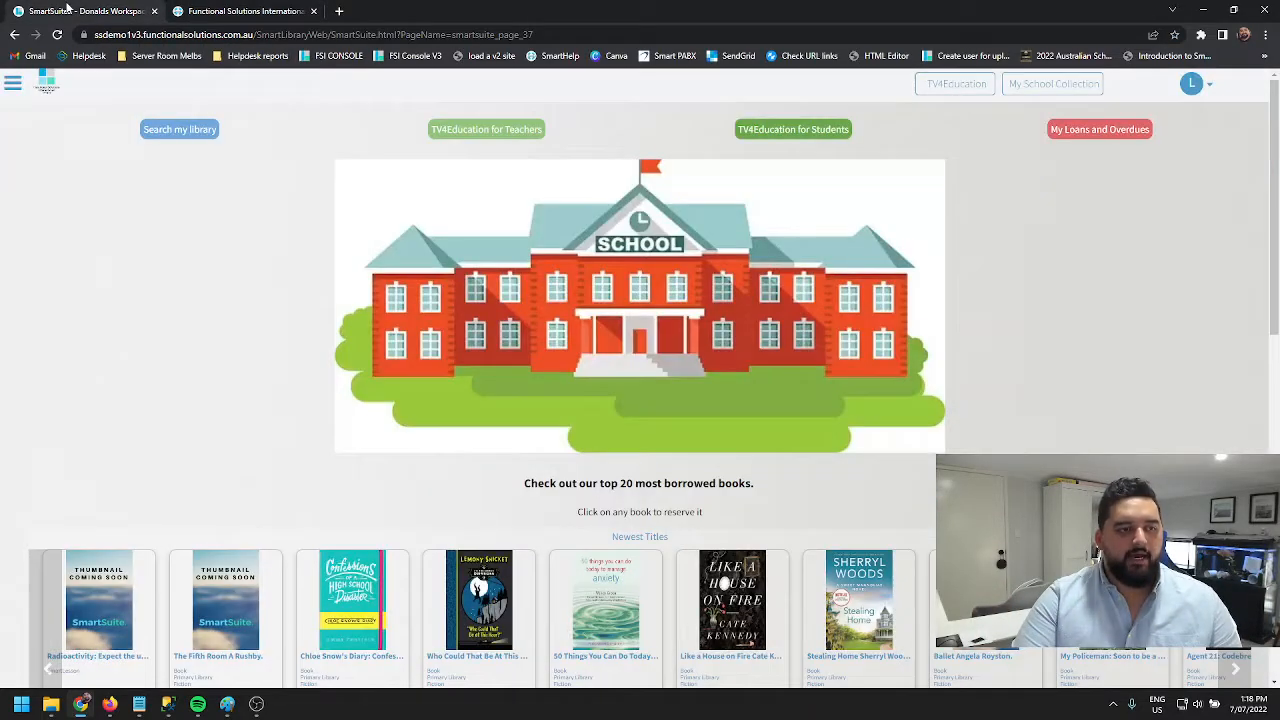
# Reach the help centre through the main menu's Support > Search Help.
pyautogui.click(12, 84)
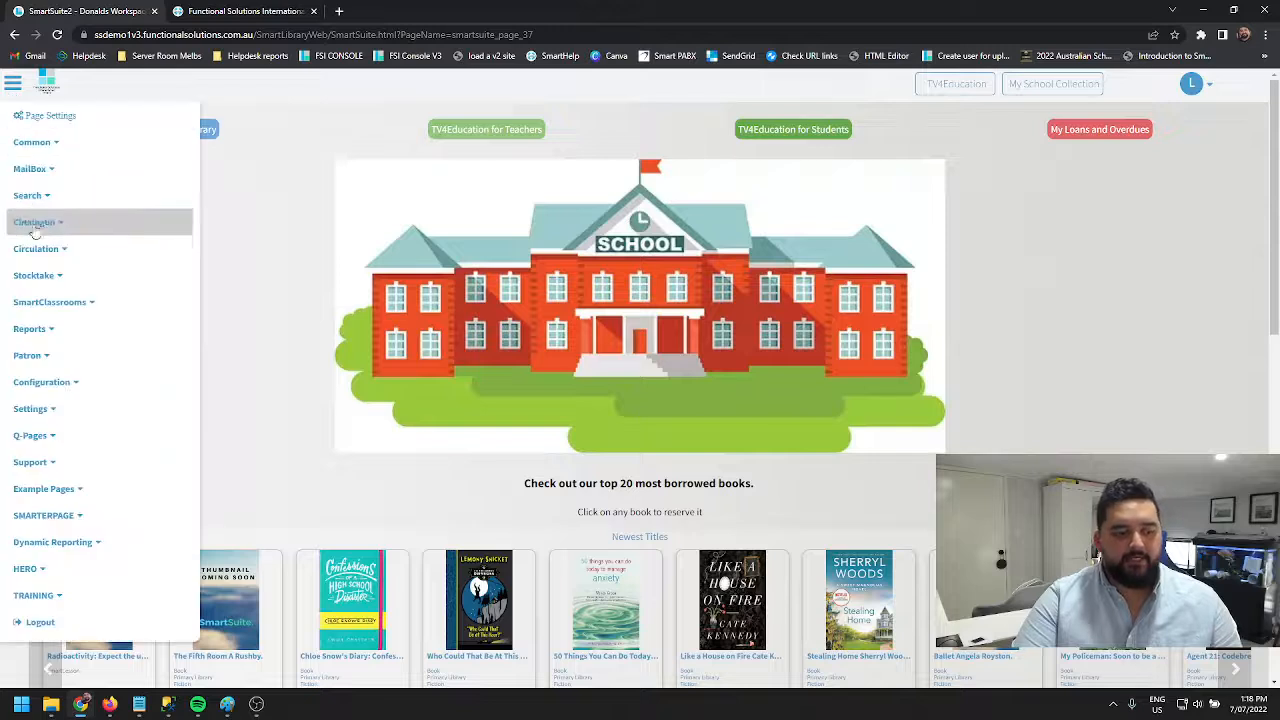
pyautogui.click(30, 460)
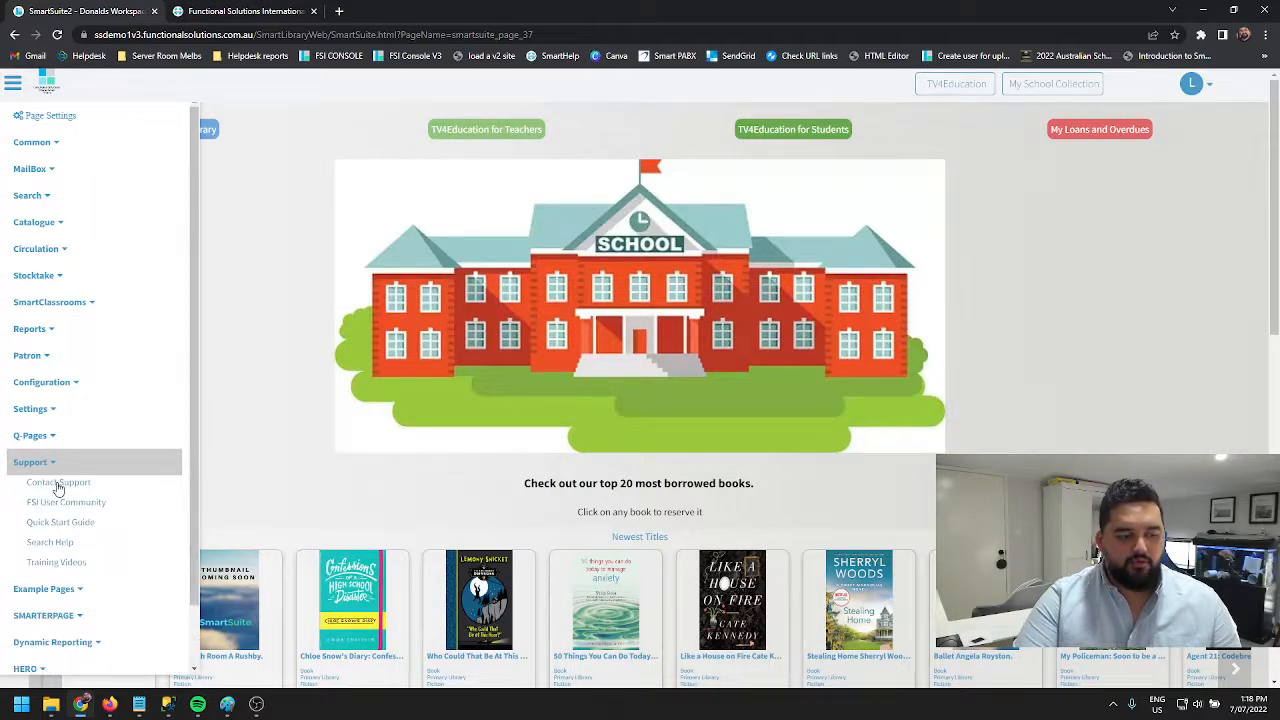
pyautogui.moveTo(52, 542)
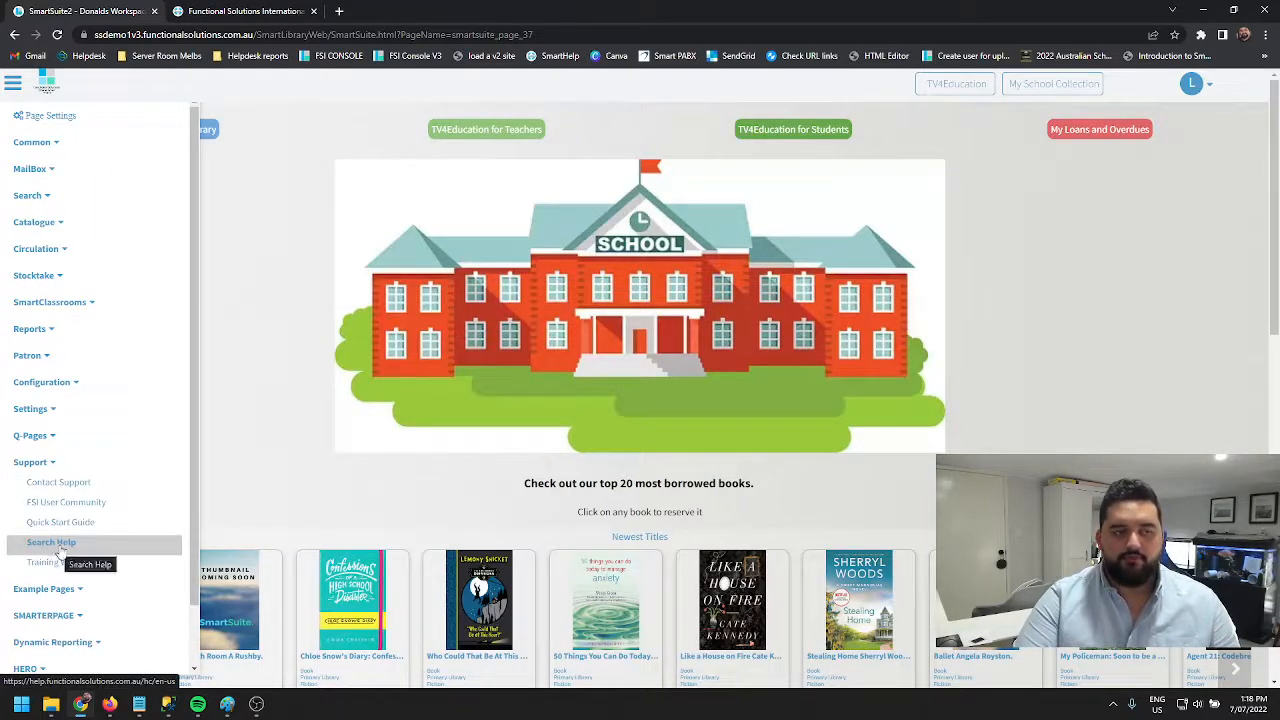
pyautogui.click(52, 542)
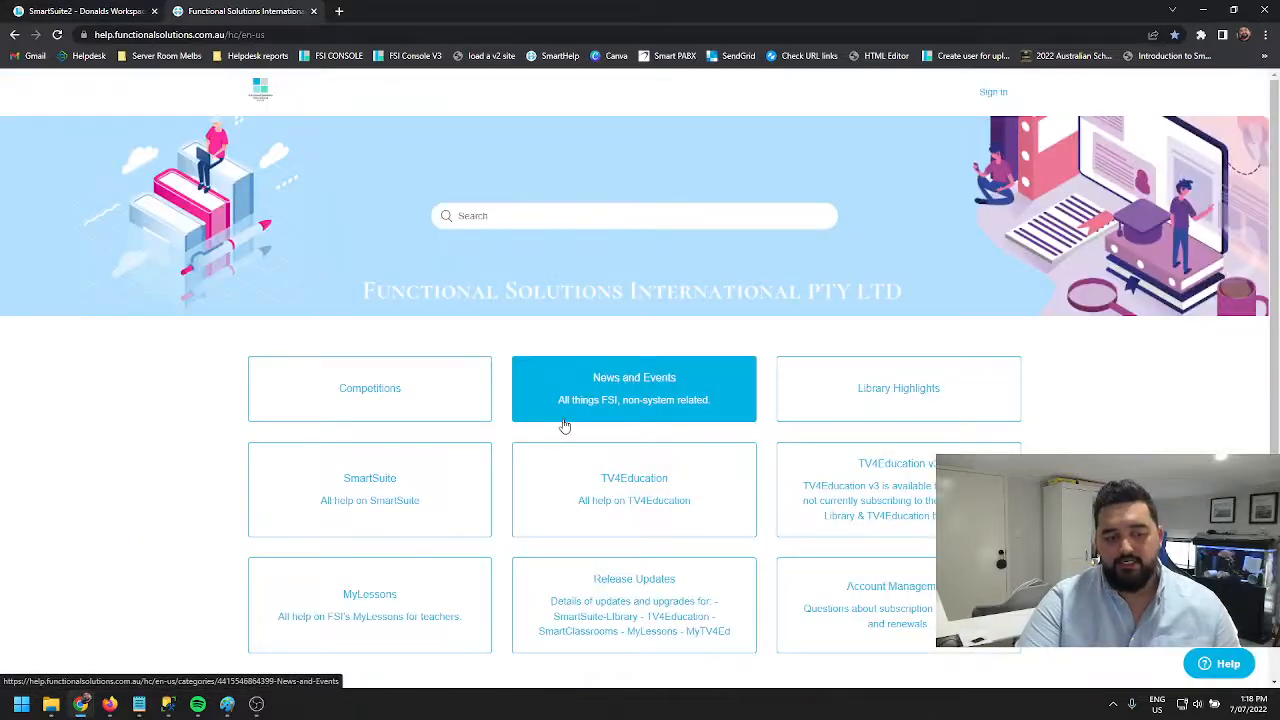
pyautogui.moveTo(368, 500)
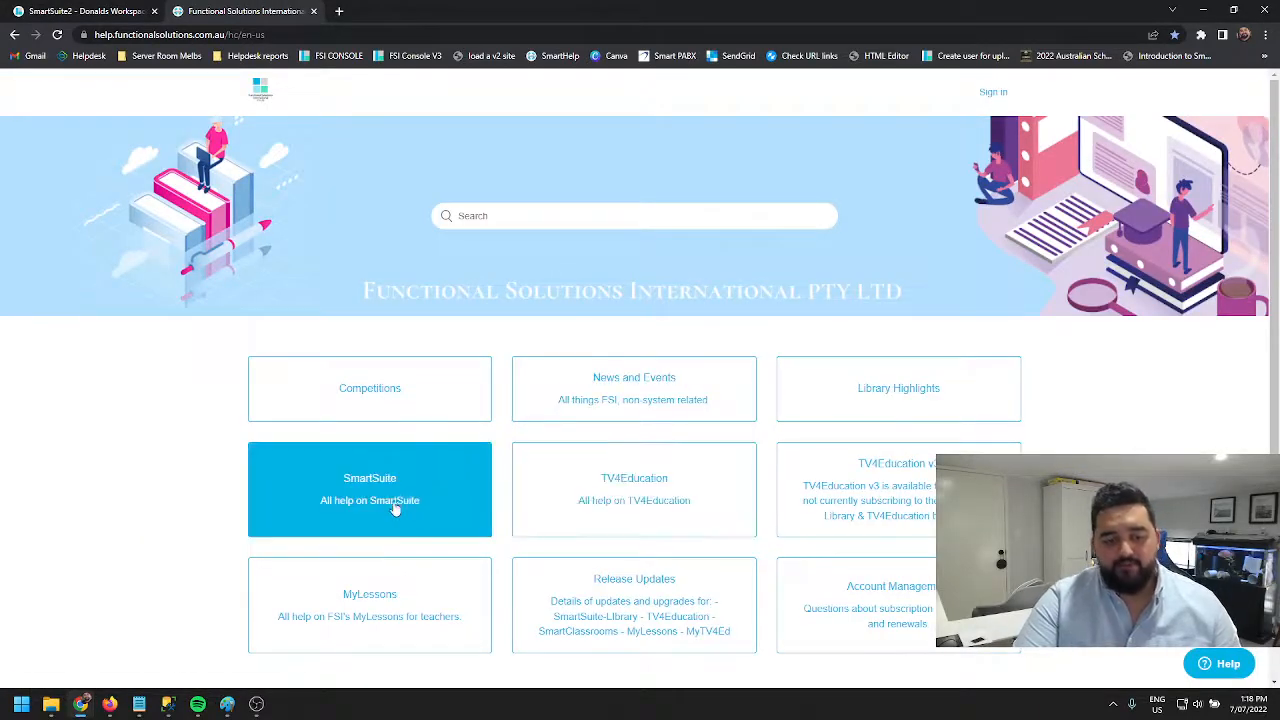
# Search the help centre for 'backo' and open 'Changing your page background - v4.0'.
pyautogui.click(634, 216)
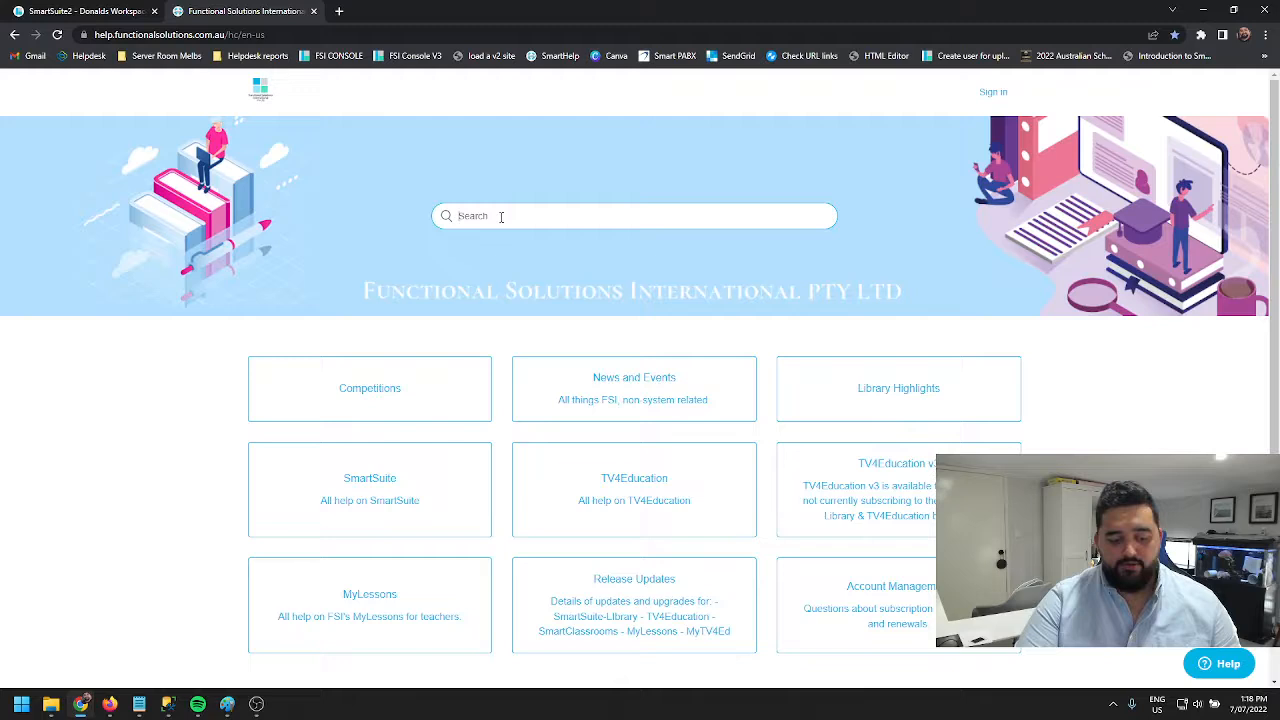
pyautogui.write('backo')
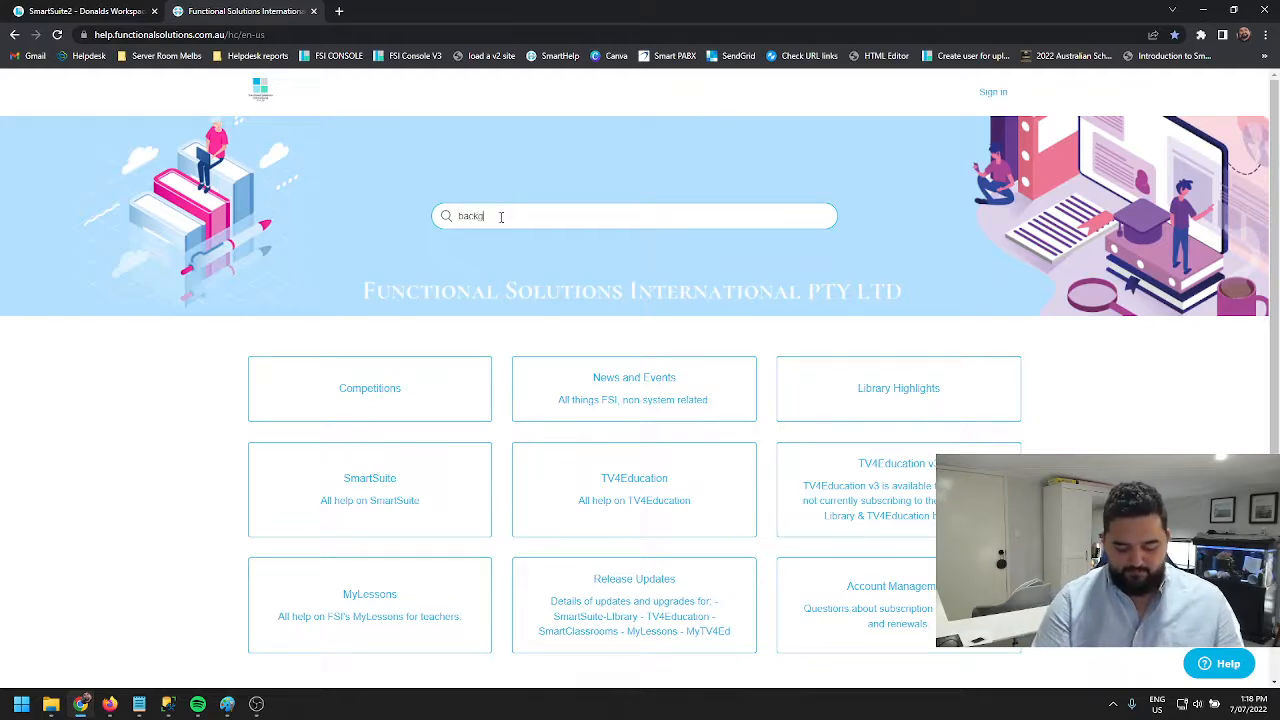
pyautogui.press('Return')
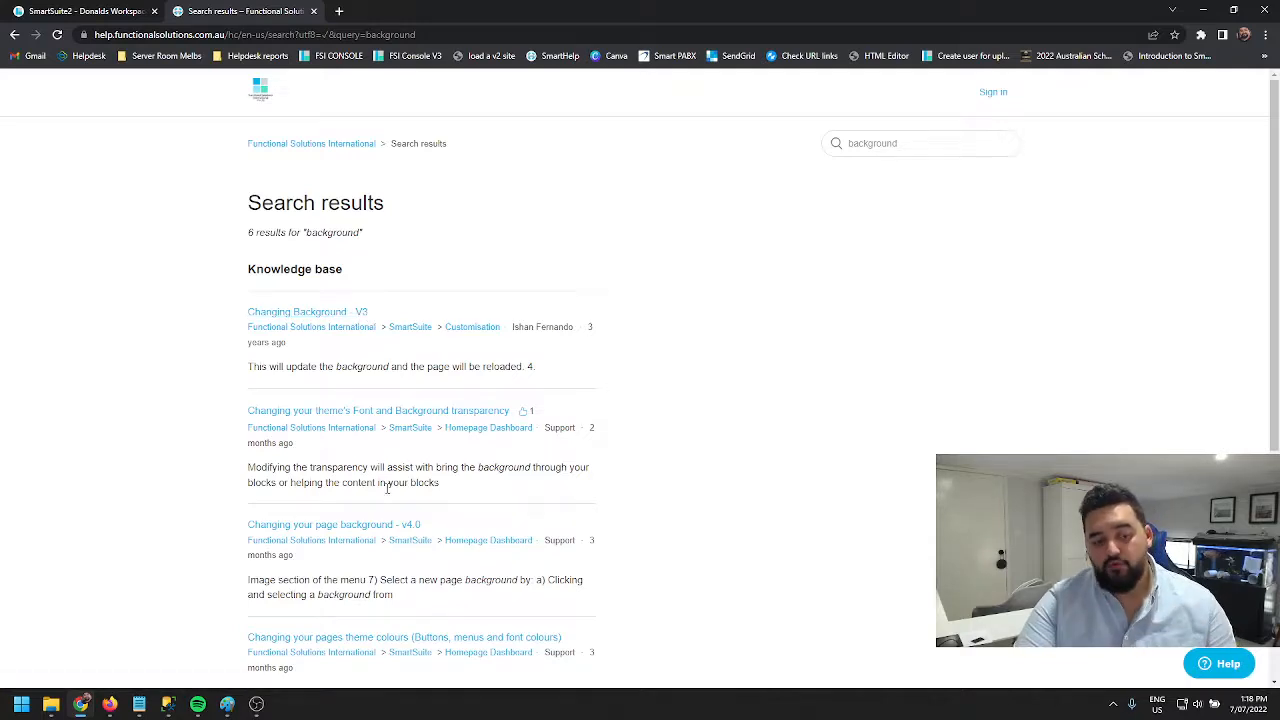
pyautogui.moveTo(334, 524)
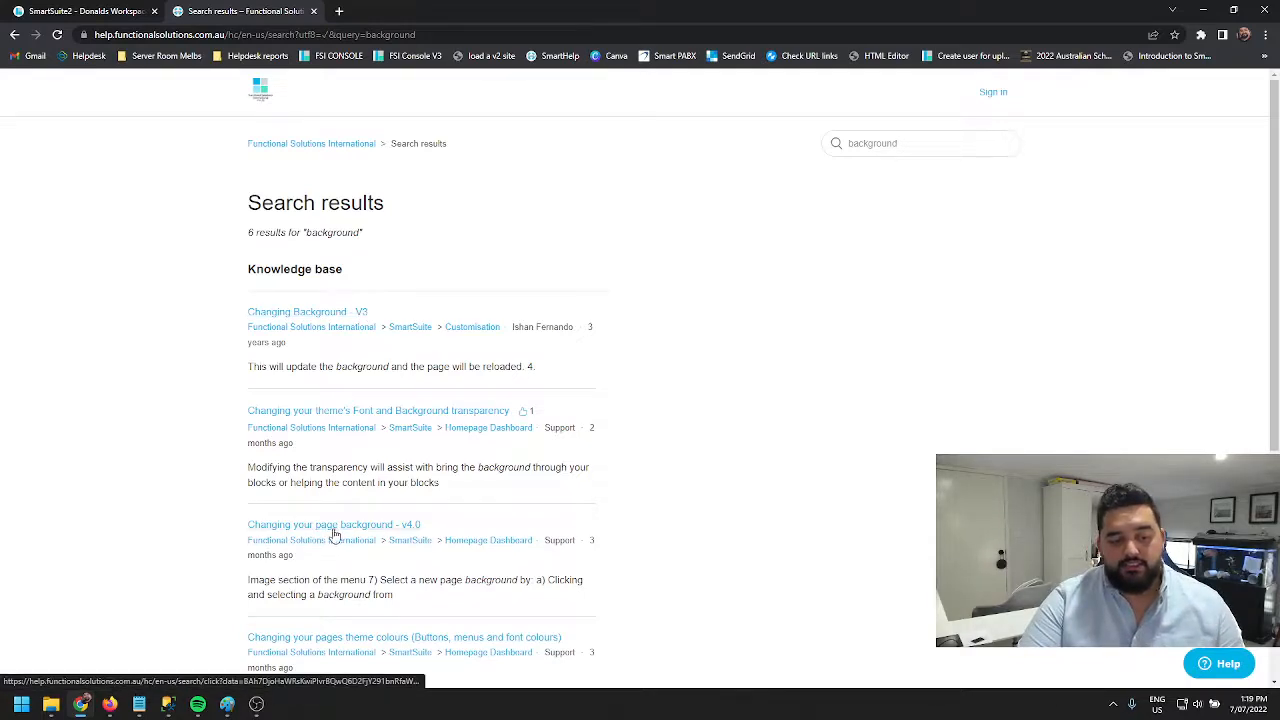
pyautogui.click(332, 524)
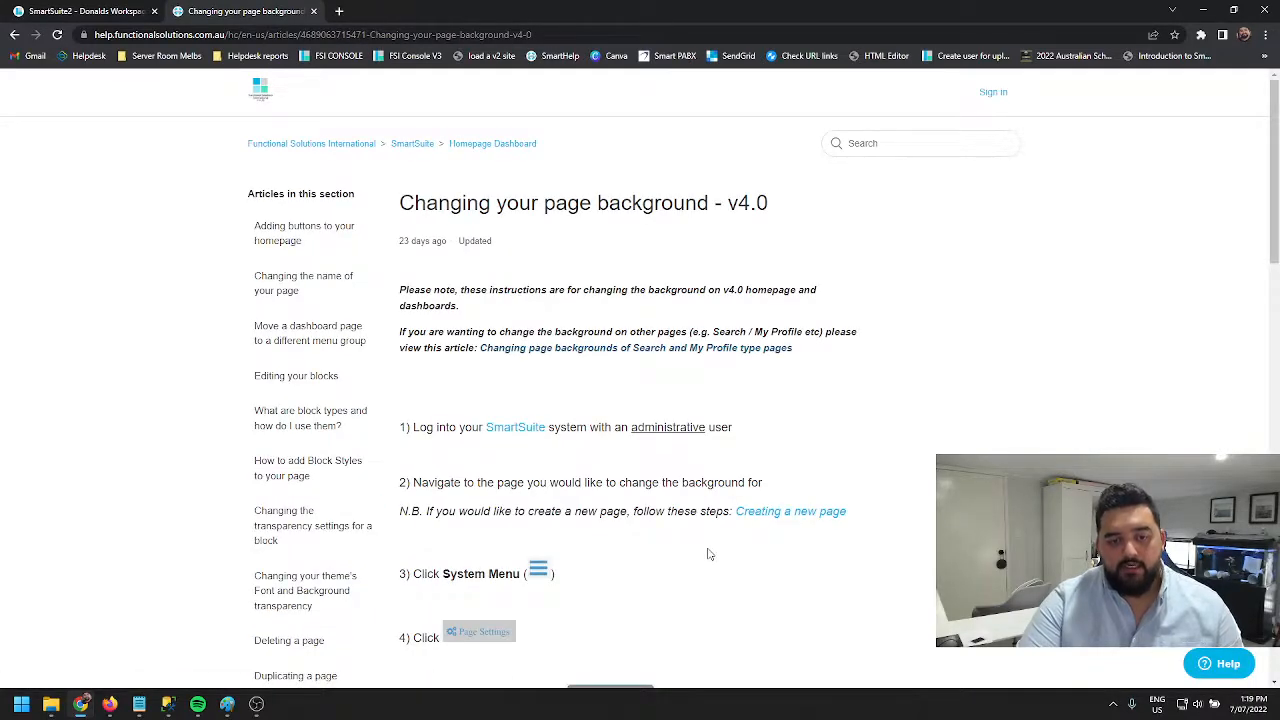
# Read and highlight the custom background image requirements, then return to the SmartSuite homepage.
pyautogui.scroll(-3)
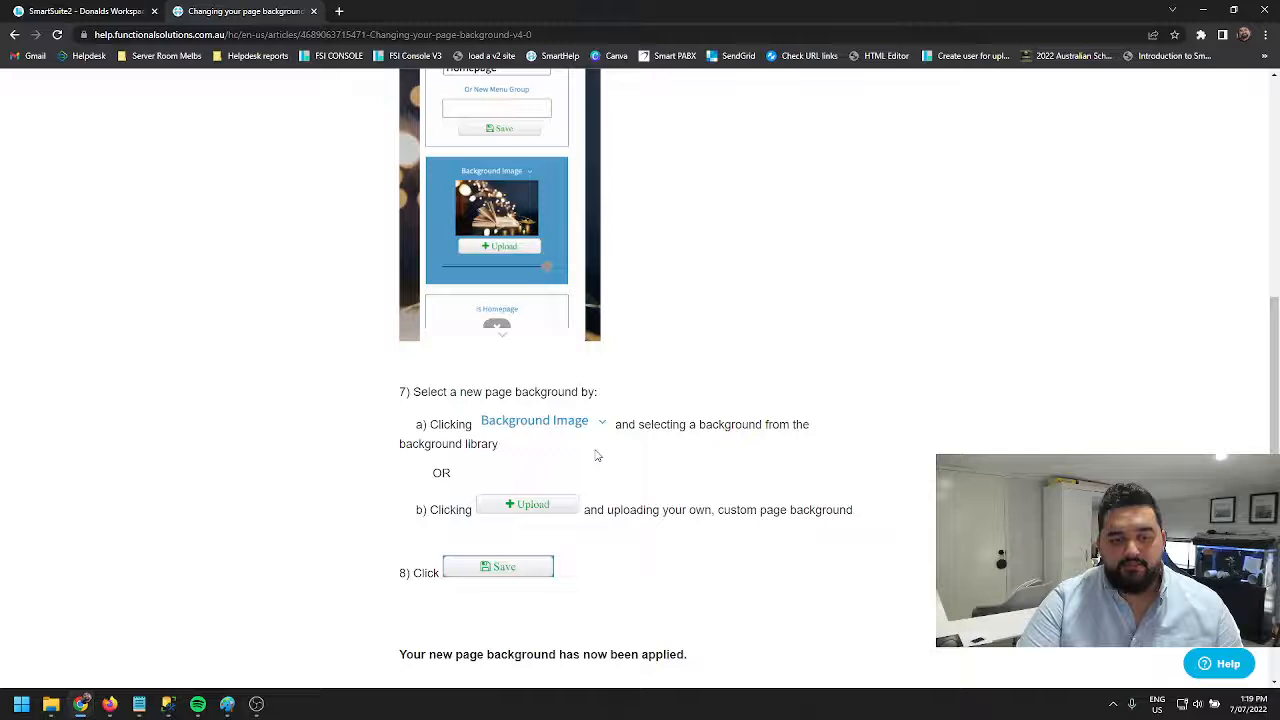
pyautogui.scroll(-3)
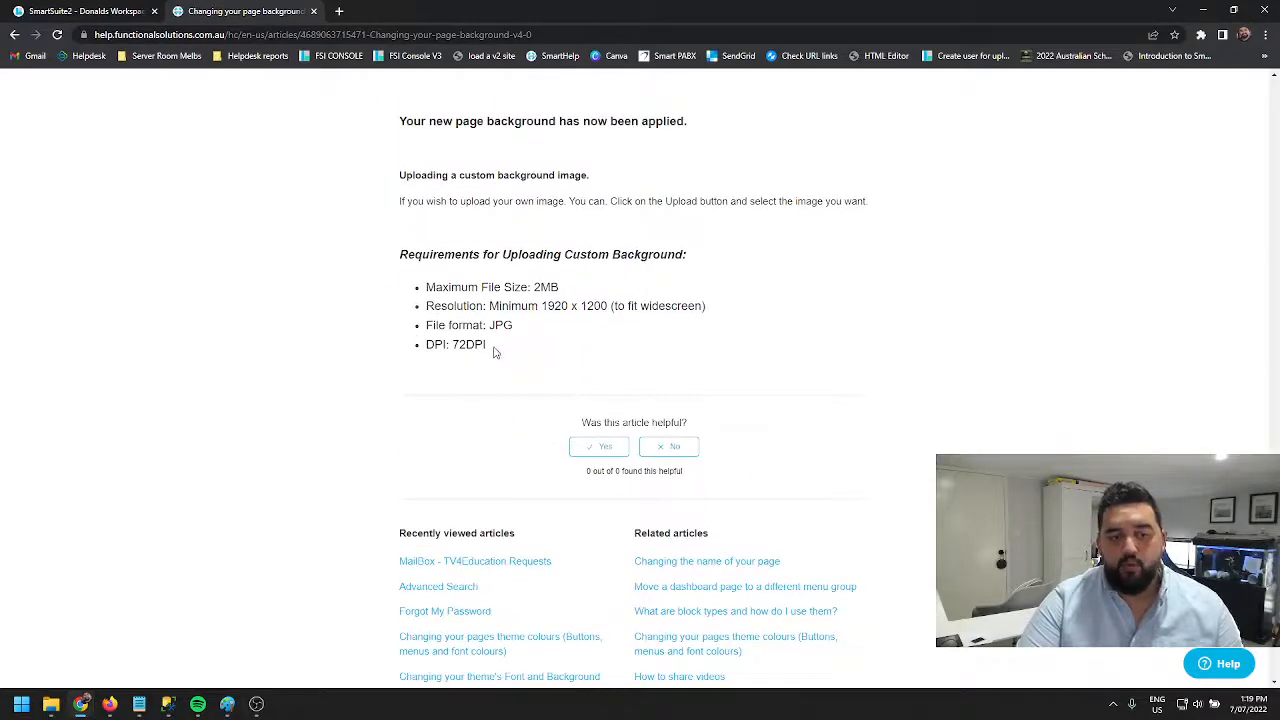
pyautogui.moveTo(424, 288); pyautogui.dragTo(488, 344)
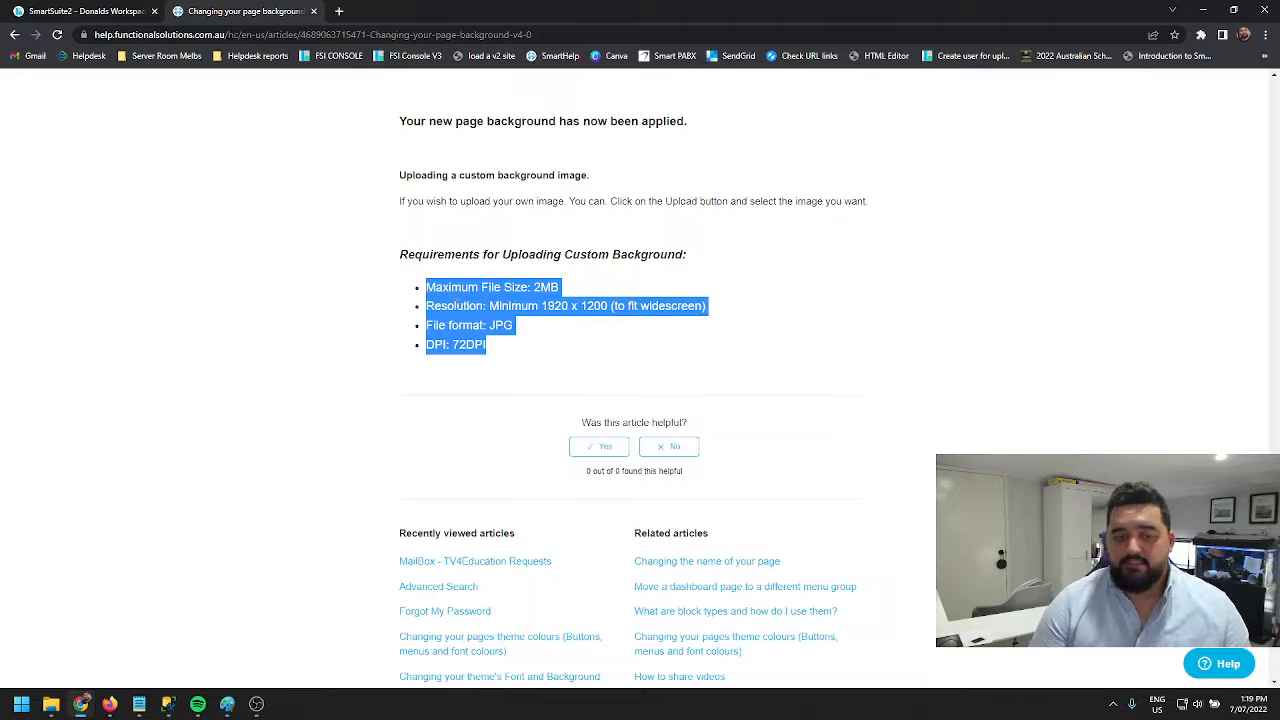
pyautogui.click(80, 12)
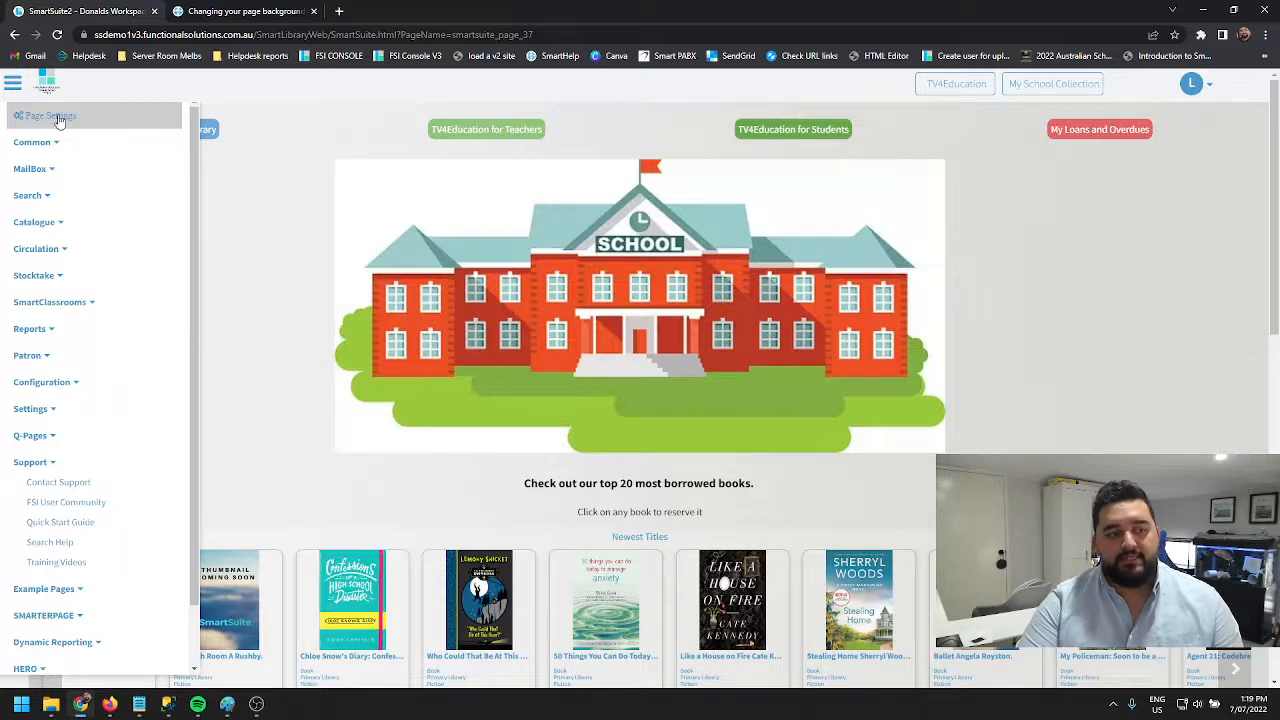
# Enter the page editor and open Config to set the library photo as the page background.
pyautogui.click(48, 116)
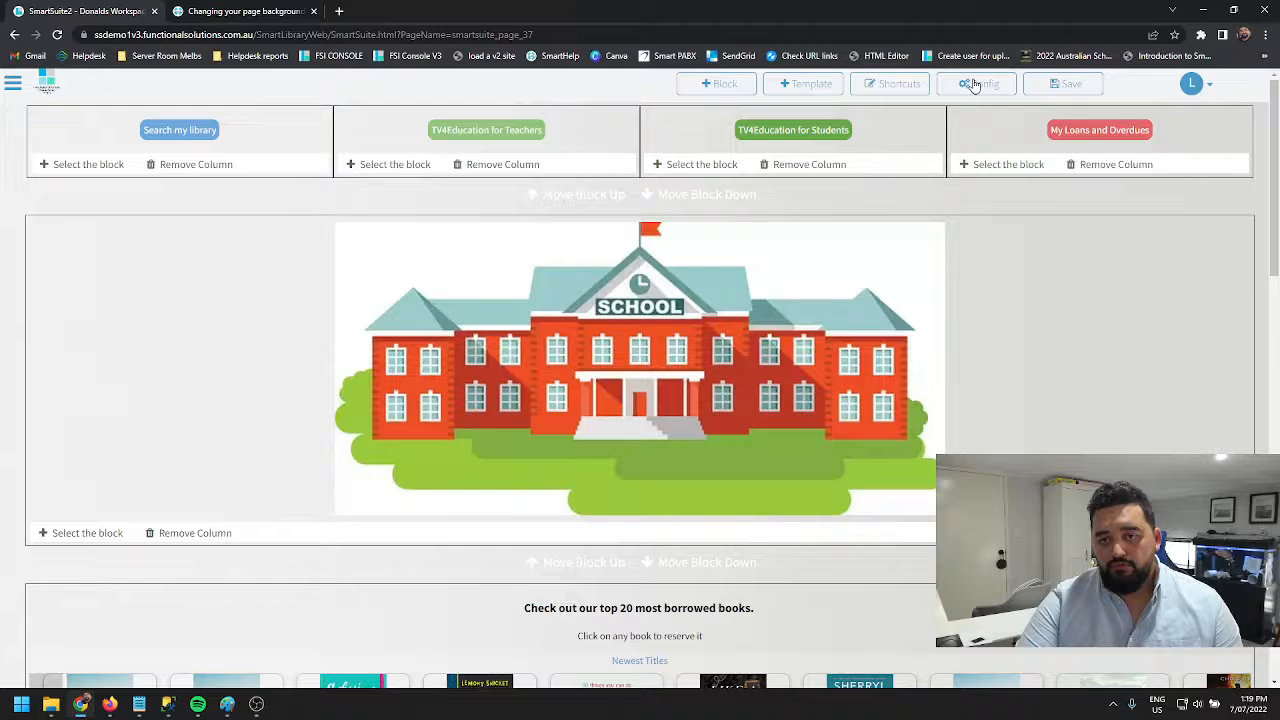
pyautogui.click(976, 84)
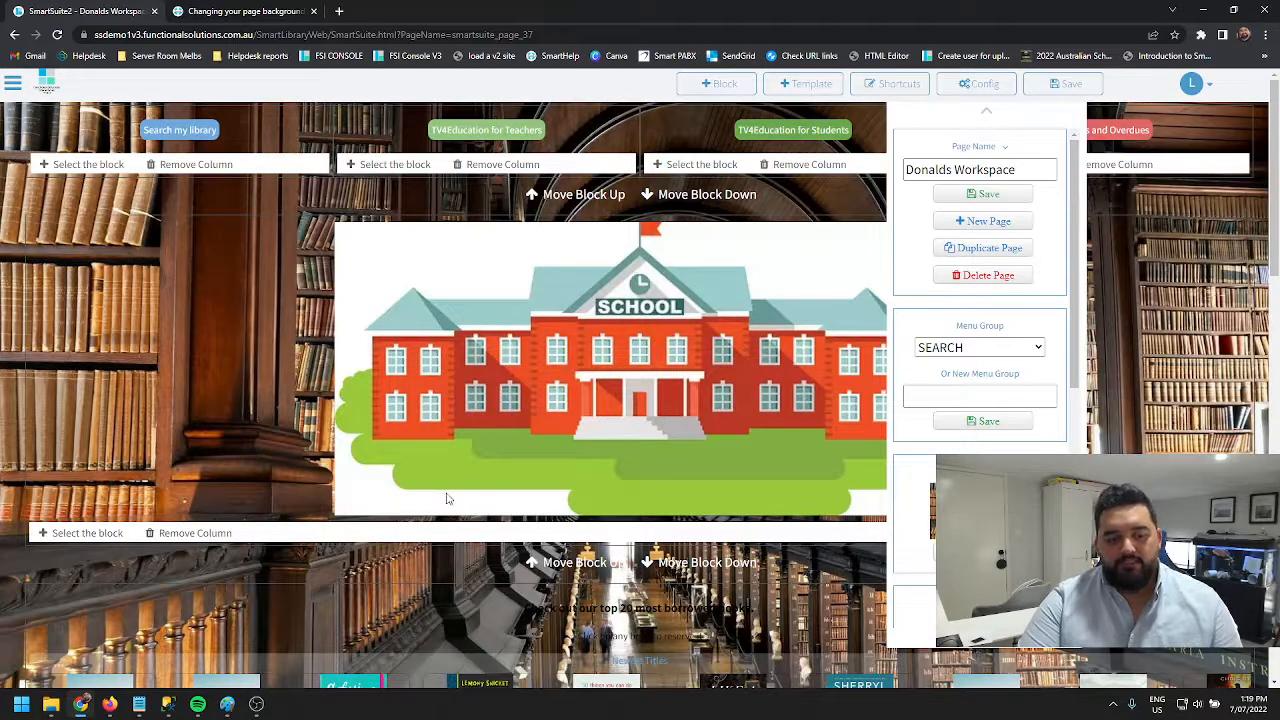
pyautogui.moveTo(196, 336)
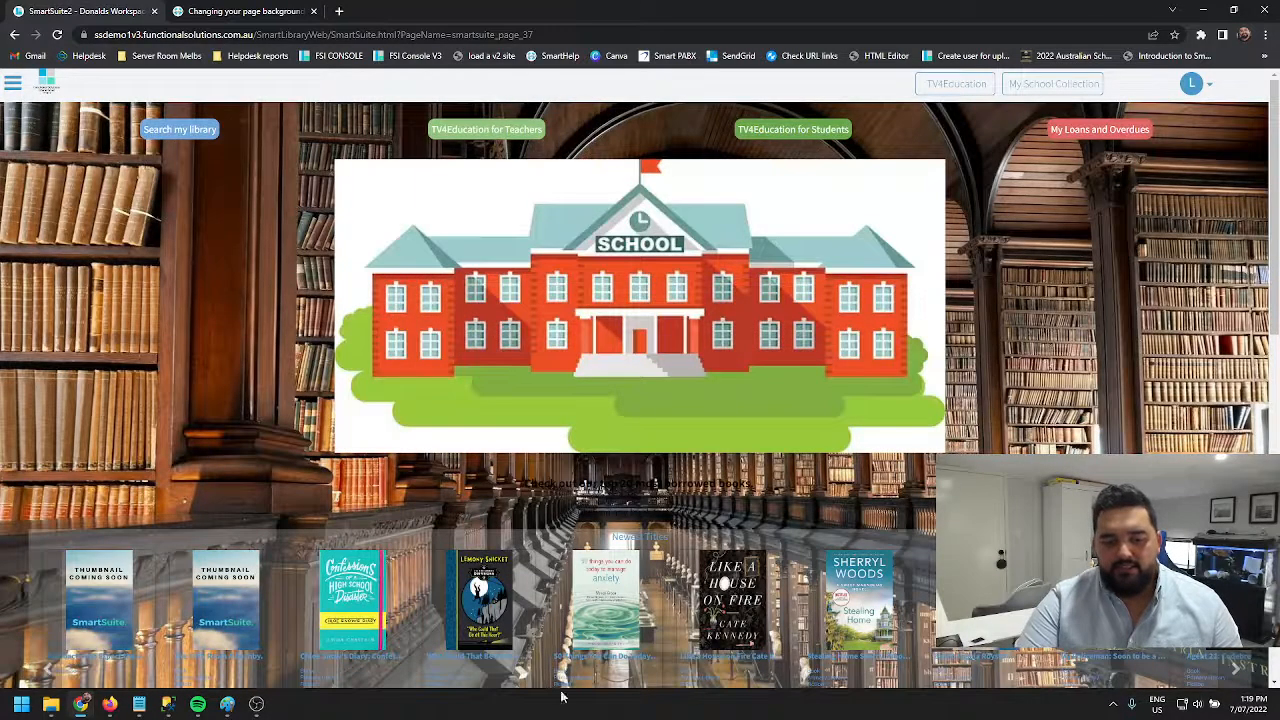
# Scroll through the homepage to check the library background, then reopen the page settings editor.
pyautogui.scroll(-3)
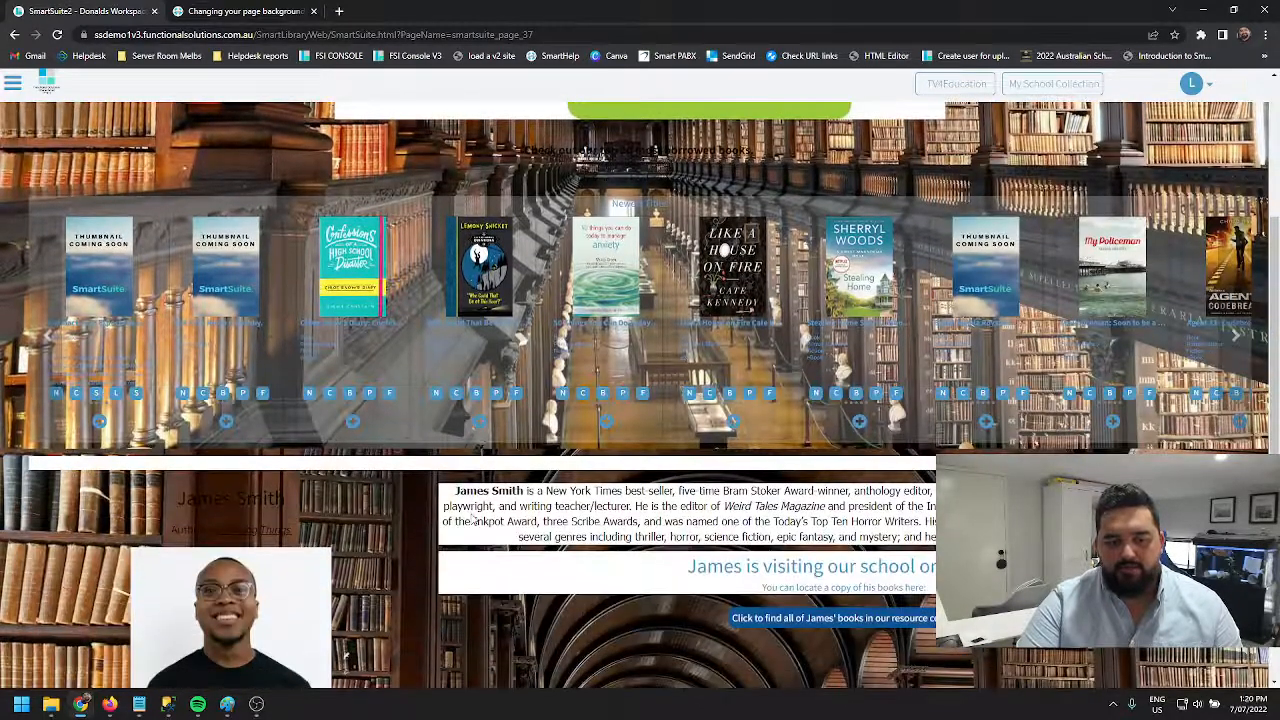
pyautogui.scroll(-3)
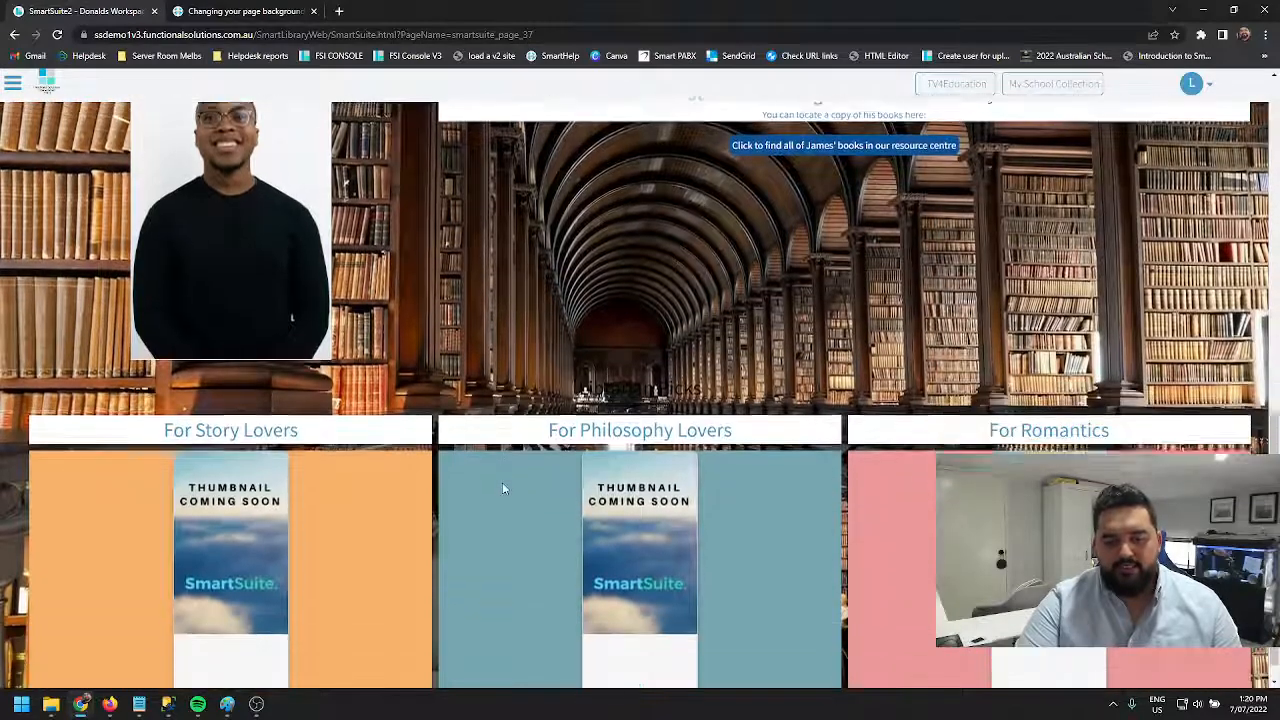
pyautogui.scroll(-3)
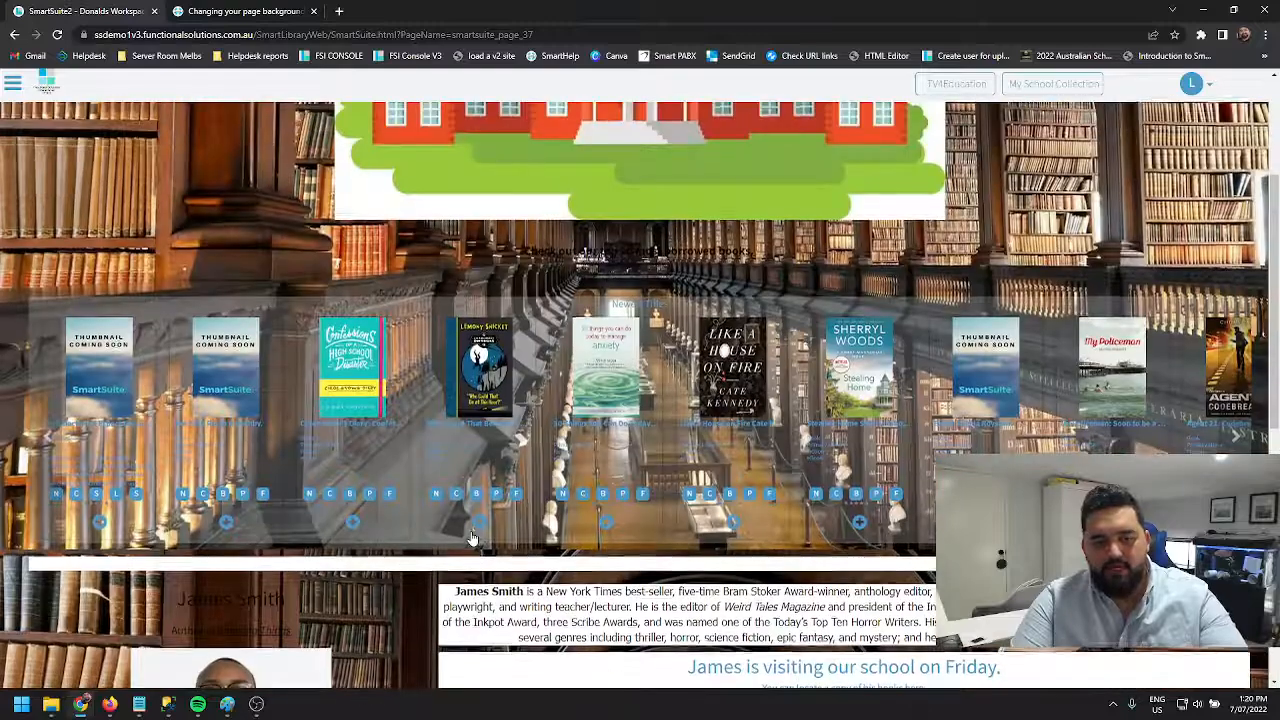
pyautogui.scroll(3)
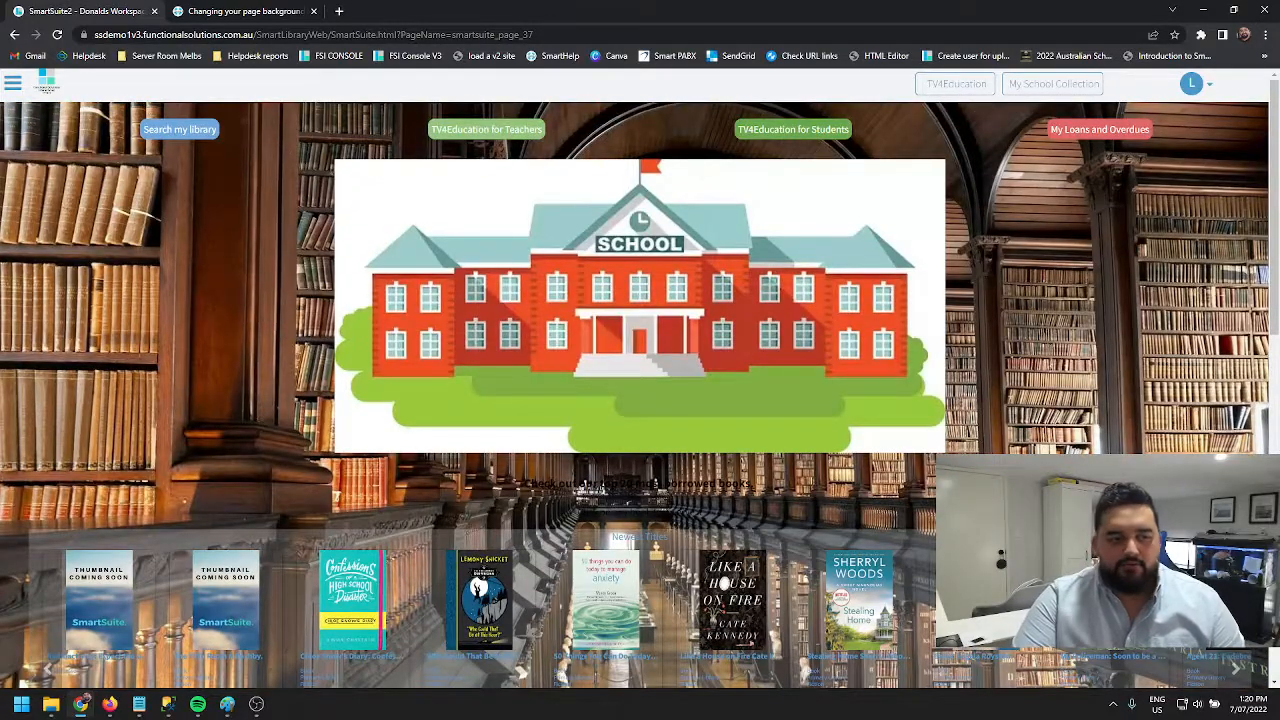
pyautogui.scroll(-3)
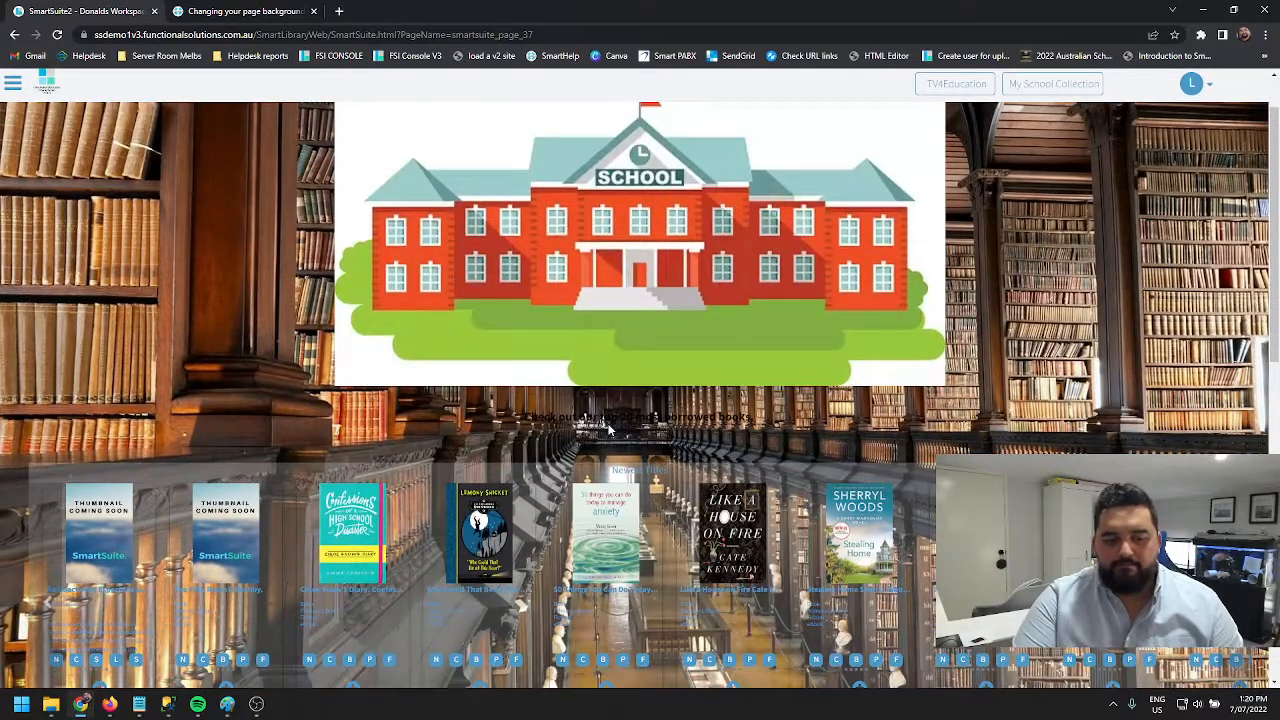
pyautogui.moveTo(266, 632)
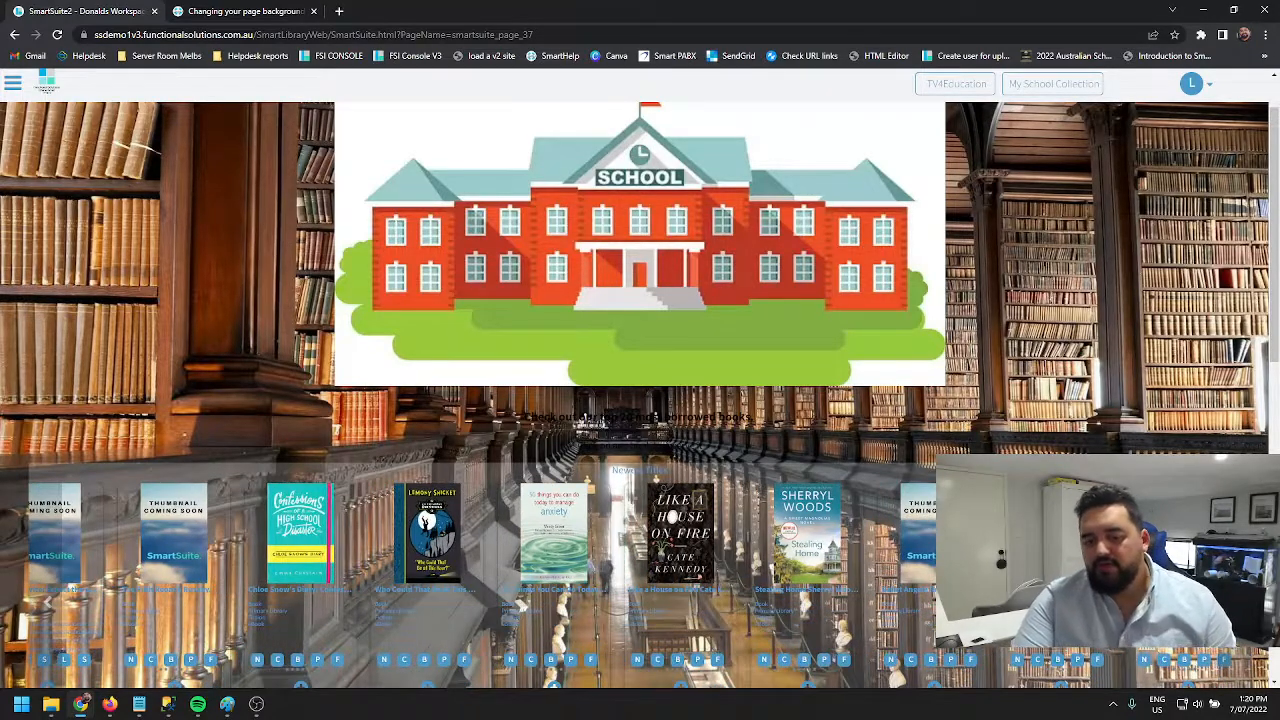
pyautogui.moveTo(184, 192)
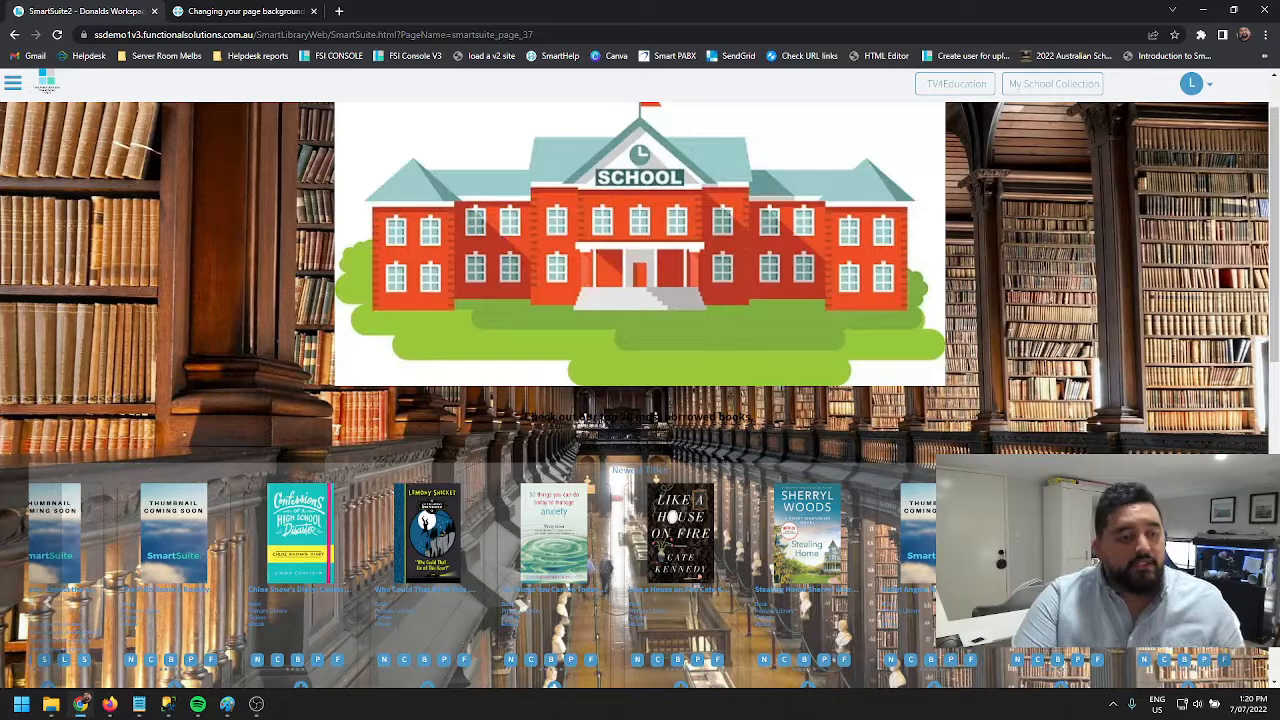
pyautogui.click(14, 84)
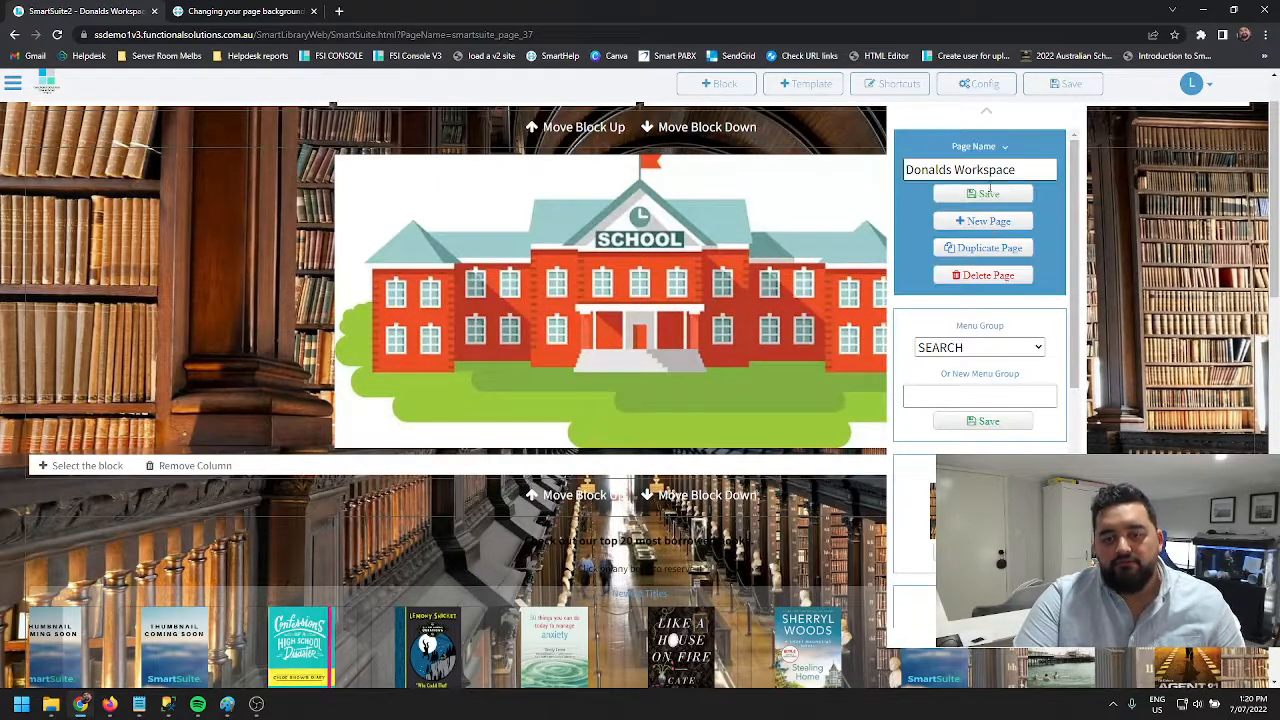
# Scroll the Config panel down to the Skin Color section with the Font Color option.
pyautogui.scroll(-3)
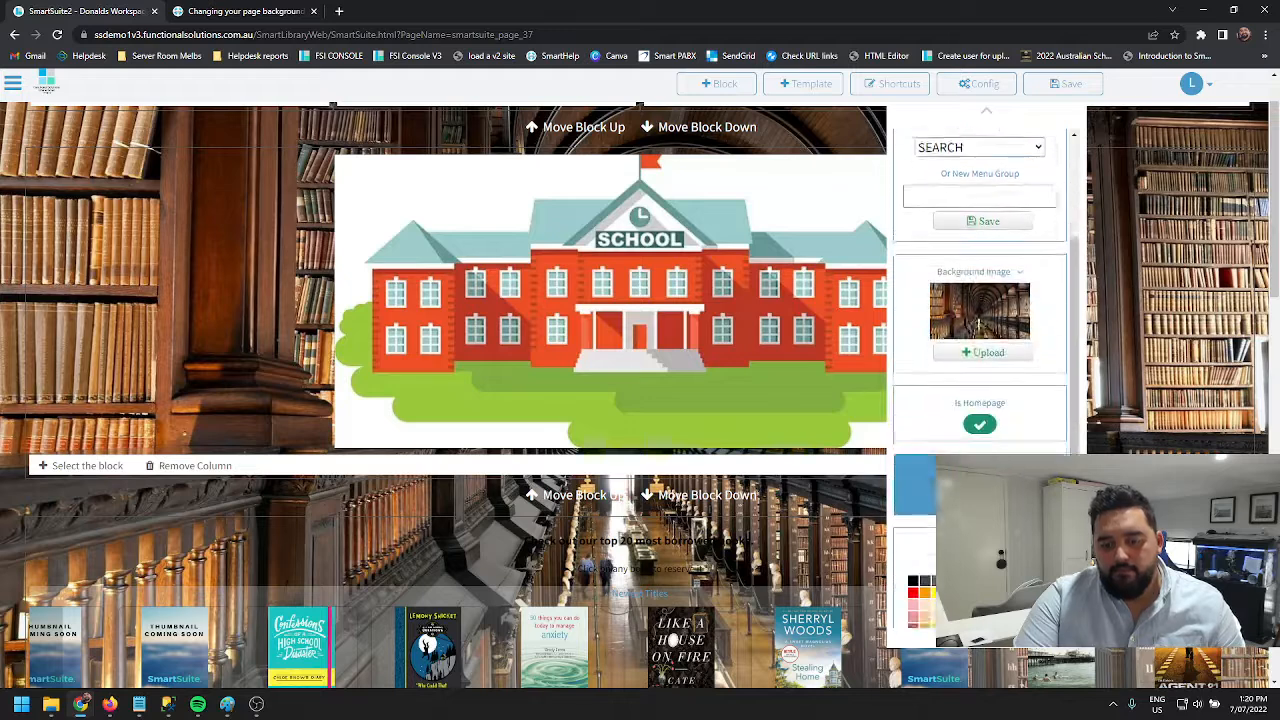
pyautogui.scroll(-3)
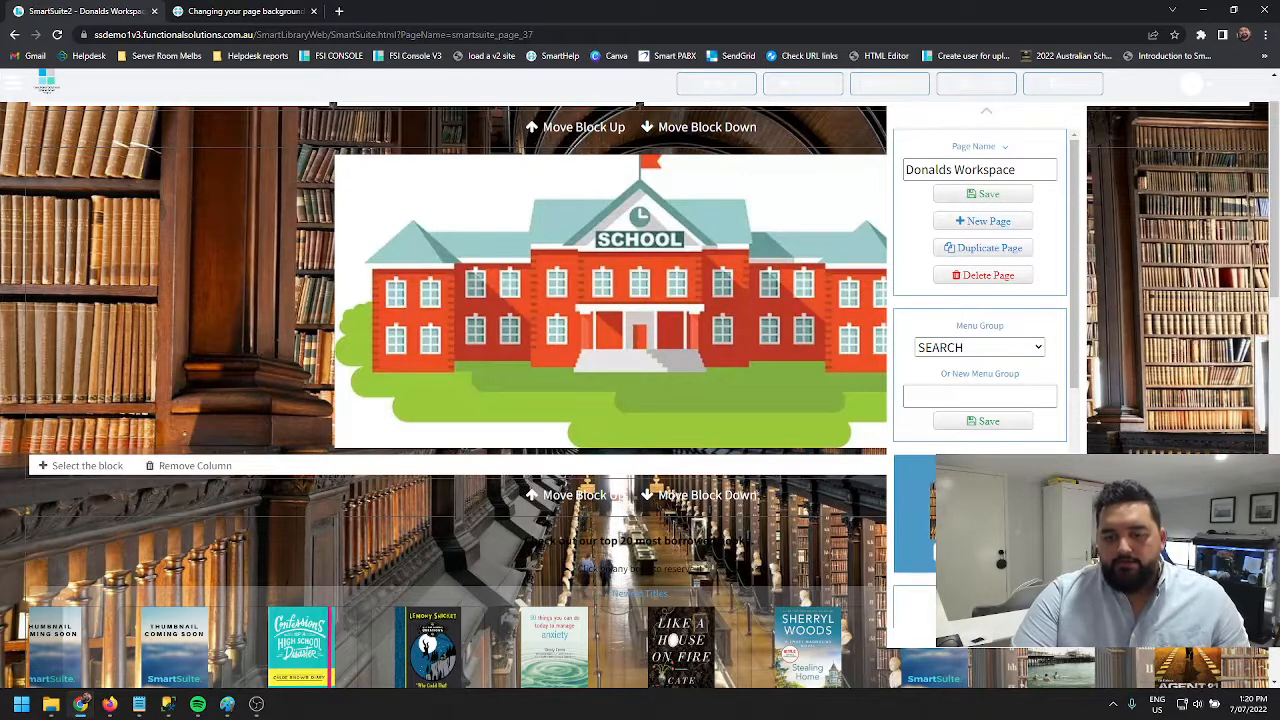
pyautogui.scroll(-3)
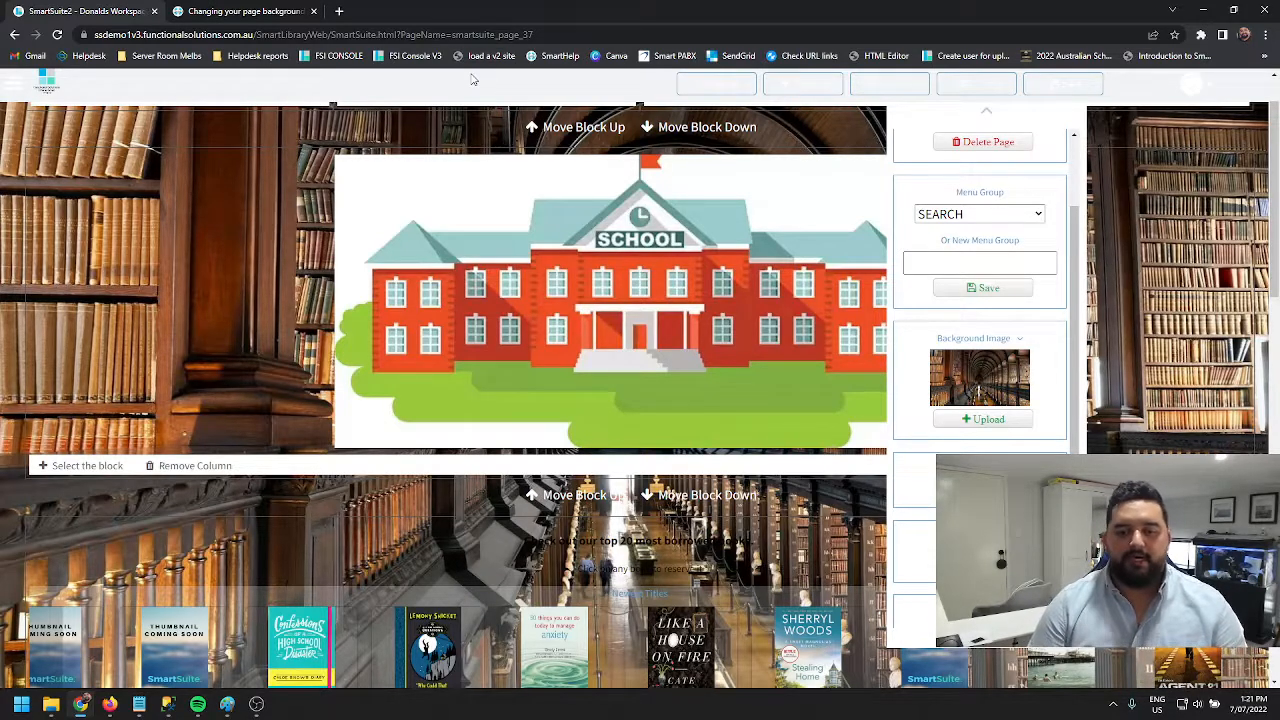
pyautogui.moveTo(358, 104)
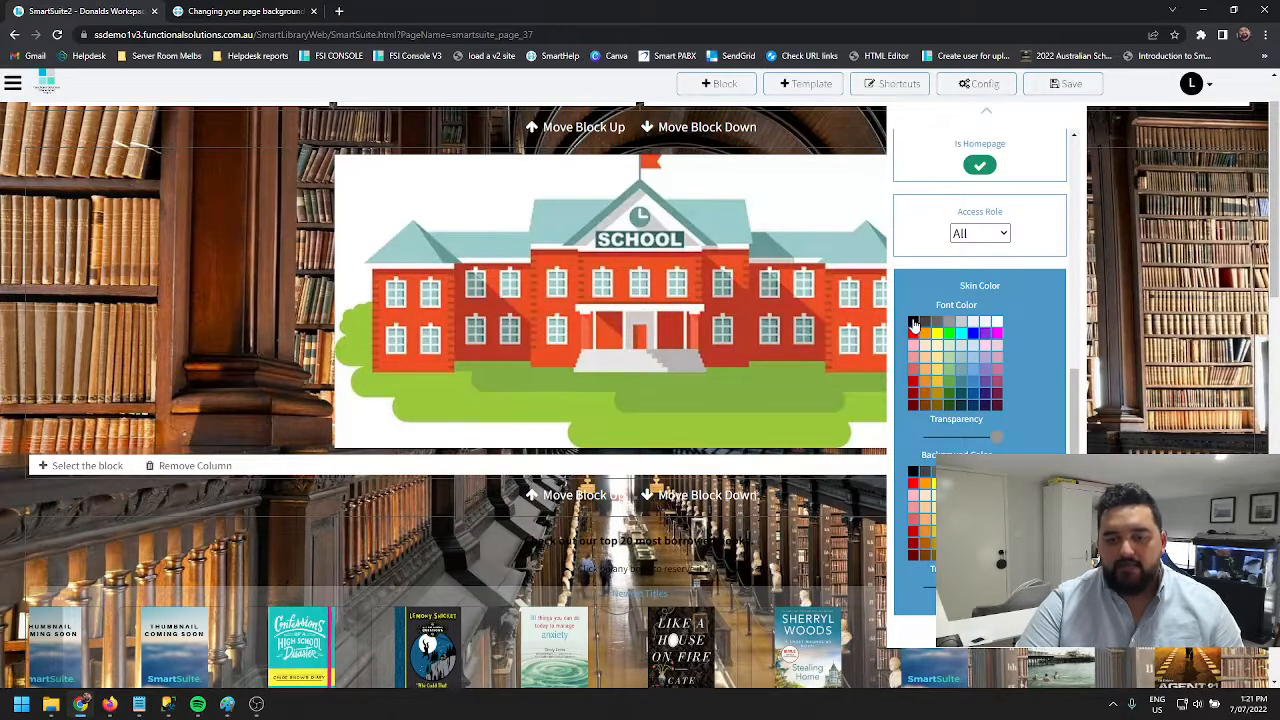
pyautogui.moveTo(898, 330)
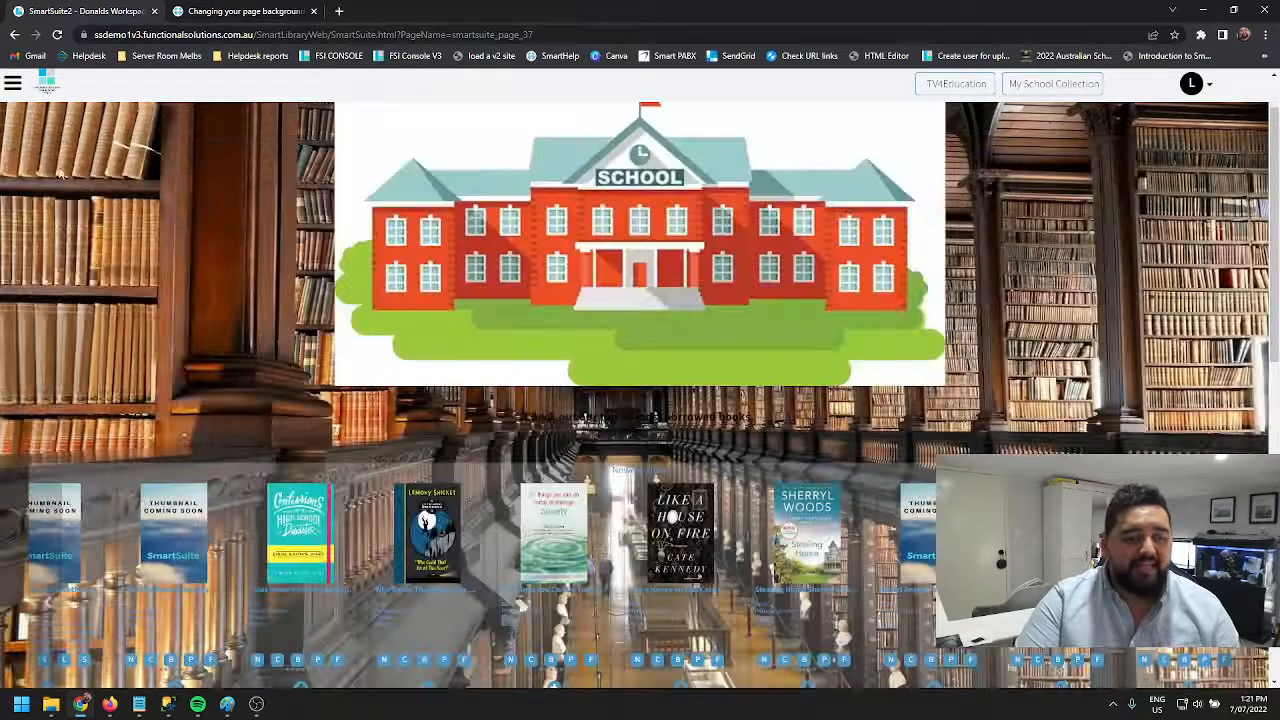
pyautogui.click(12, 84)
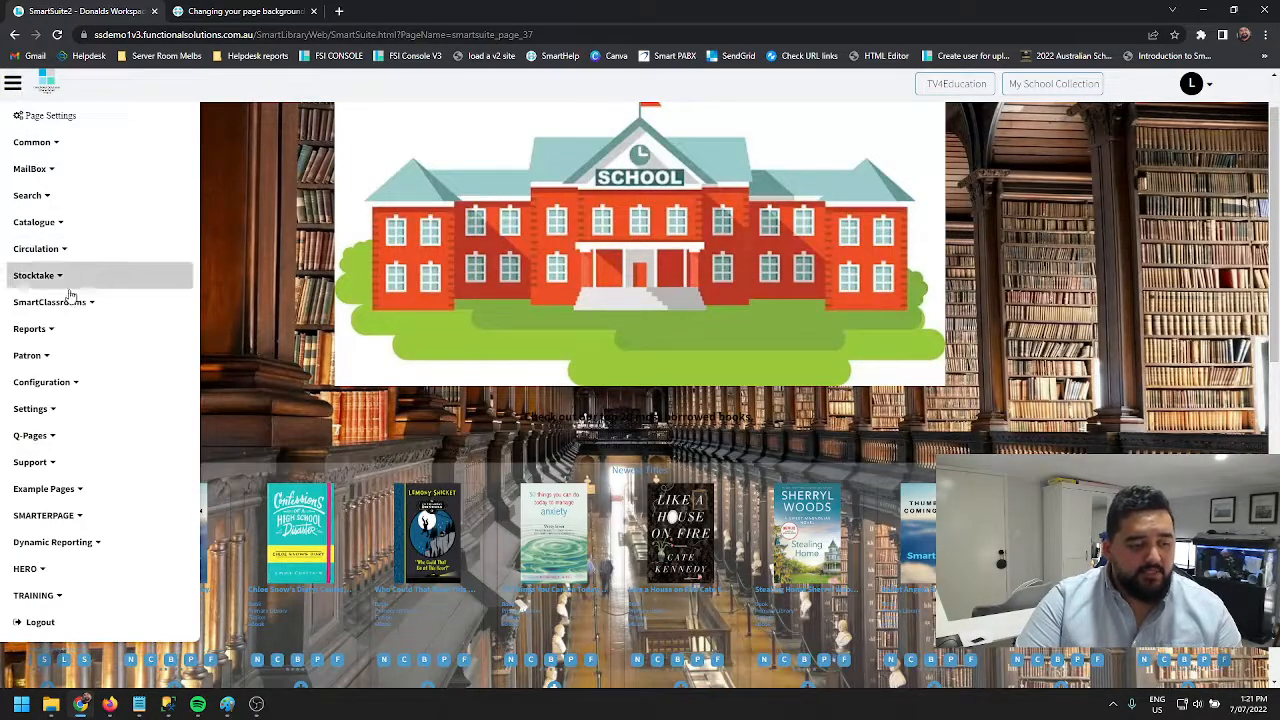
pyautogui.click(32, 462)
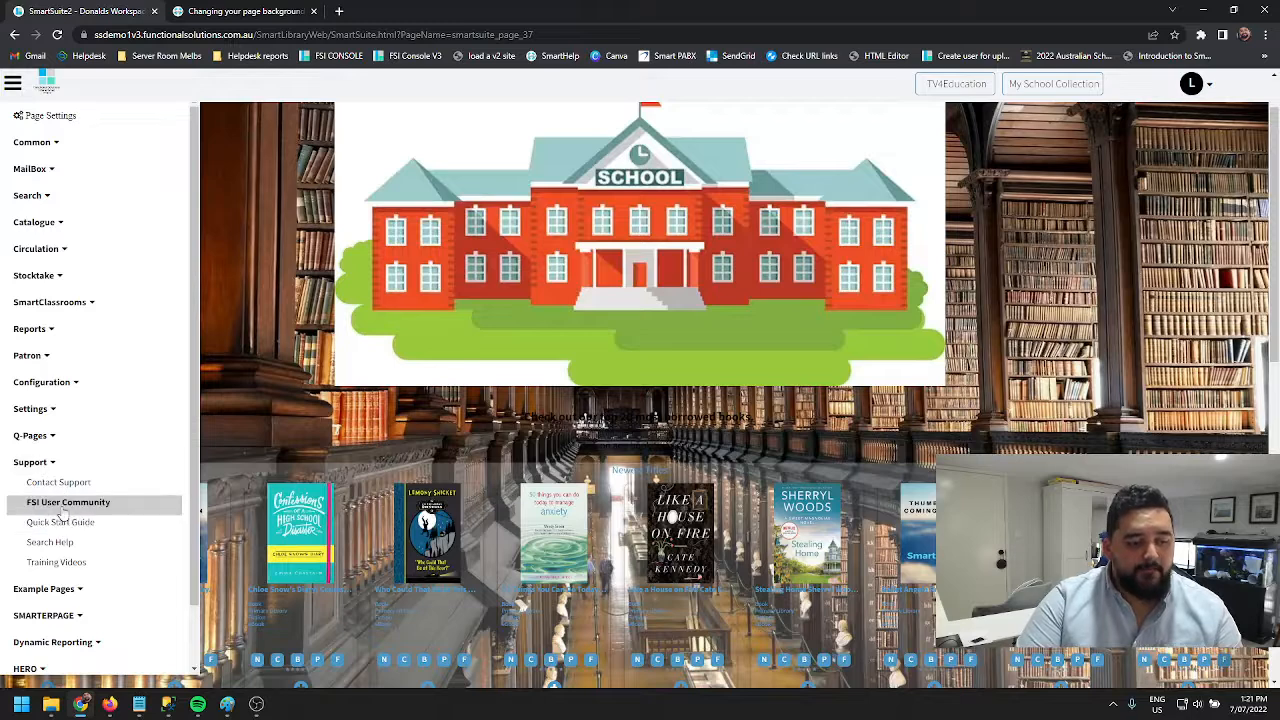
pyautogui.moveTo(68, 502)
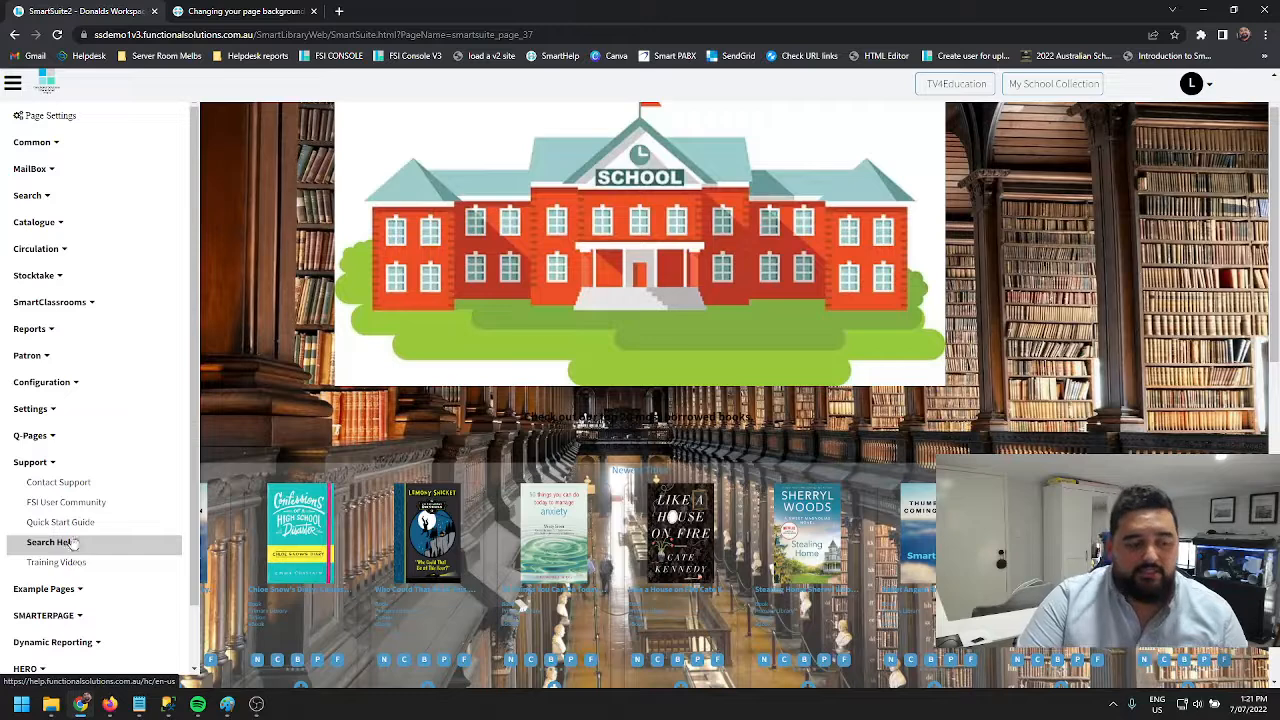
pyautogui.moveTo(56, 562)
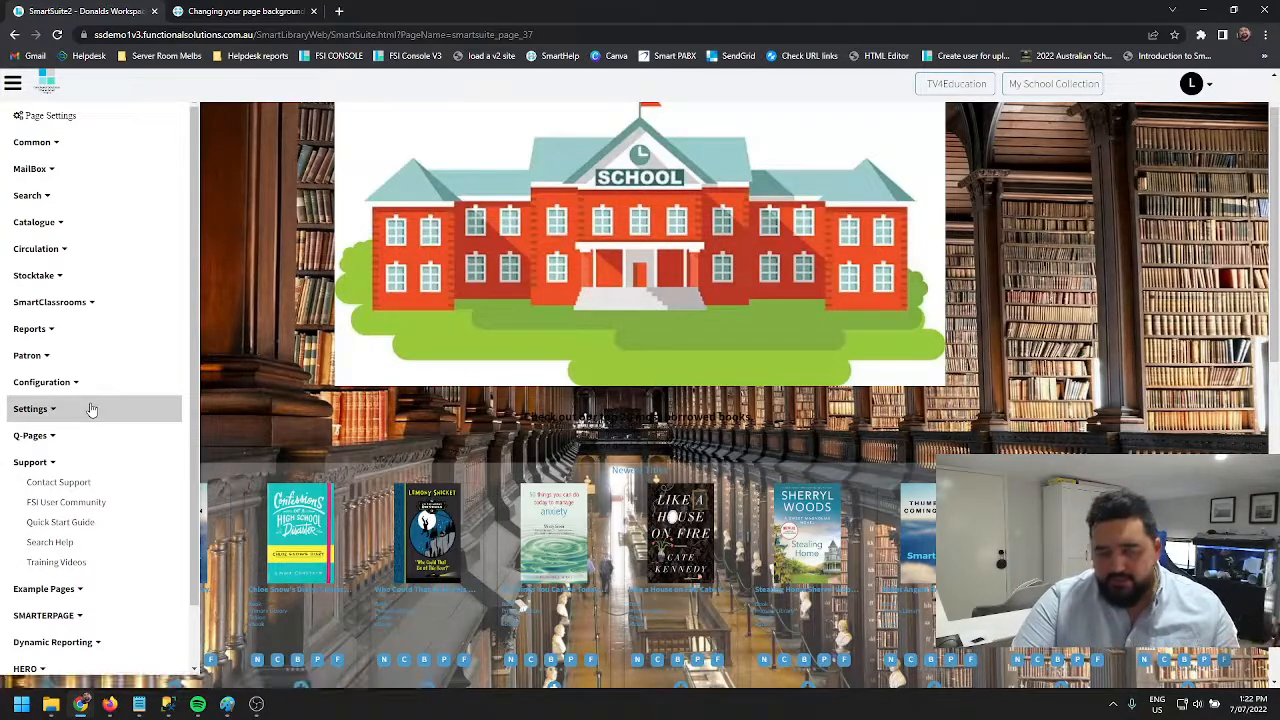
pyautogui.click(30, 168)
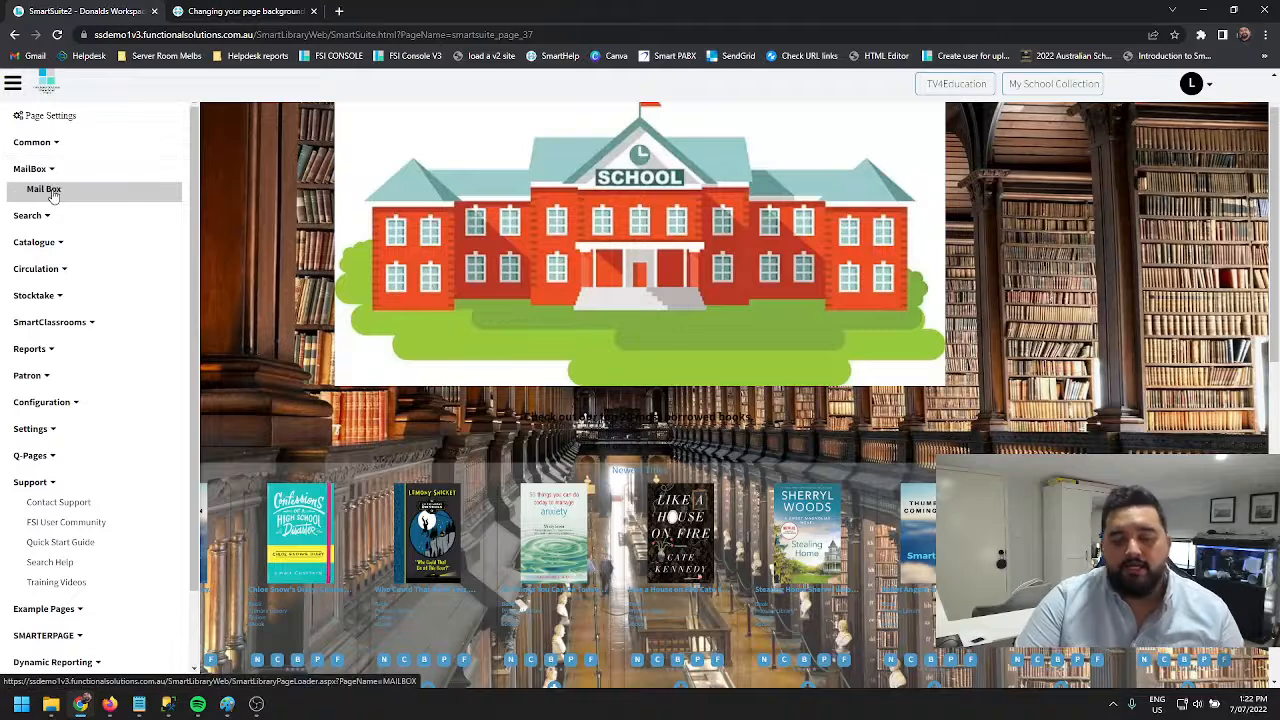
pyautogui.moveTo(44, 190)
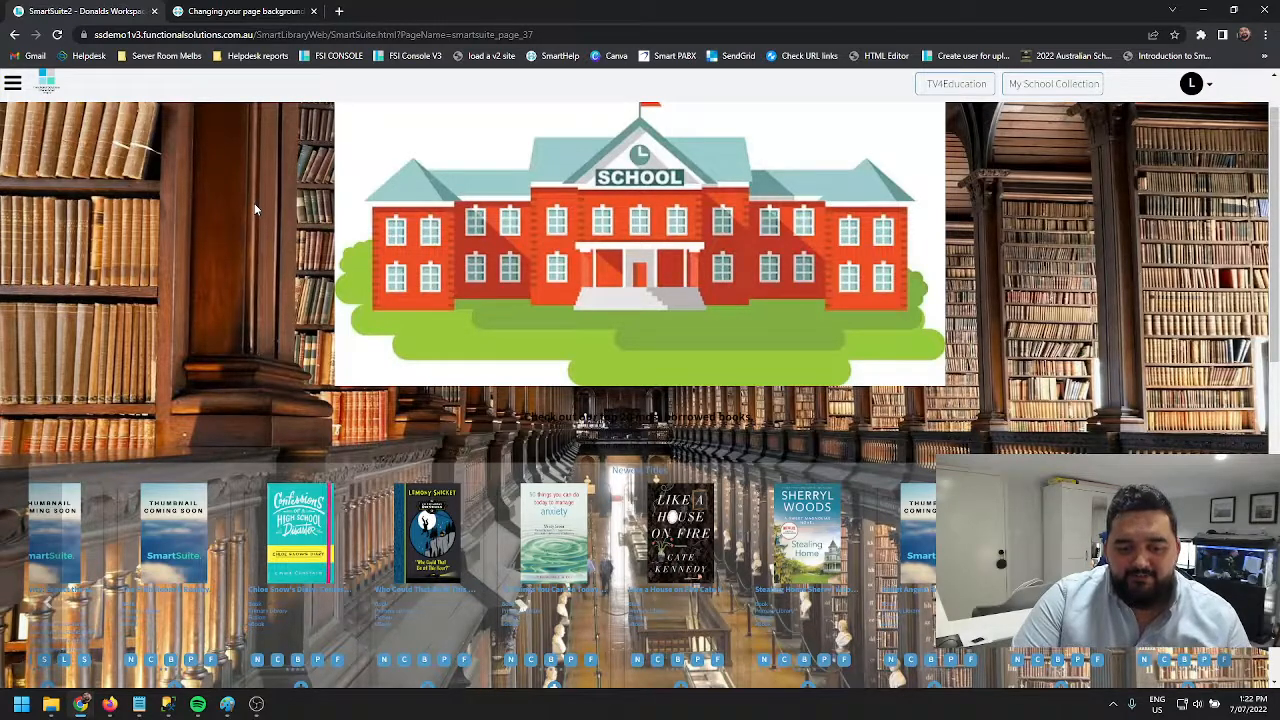
pyautogui.moveTo(332, 244)
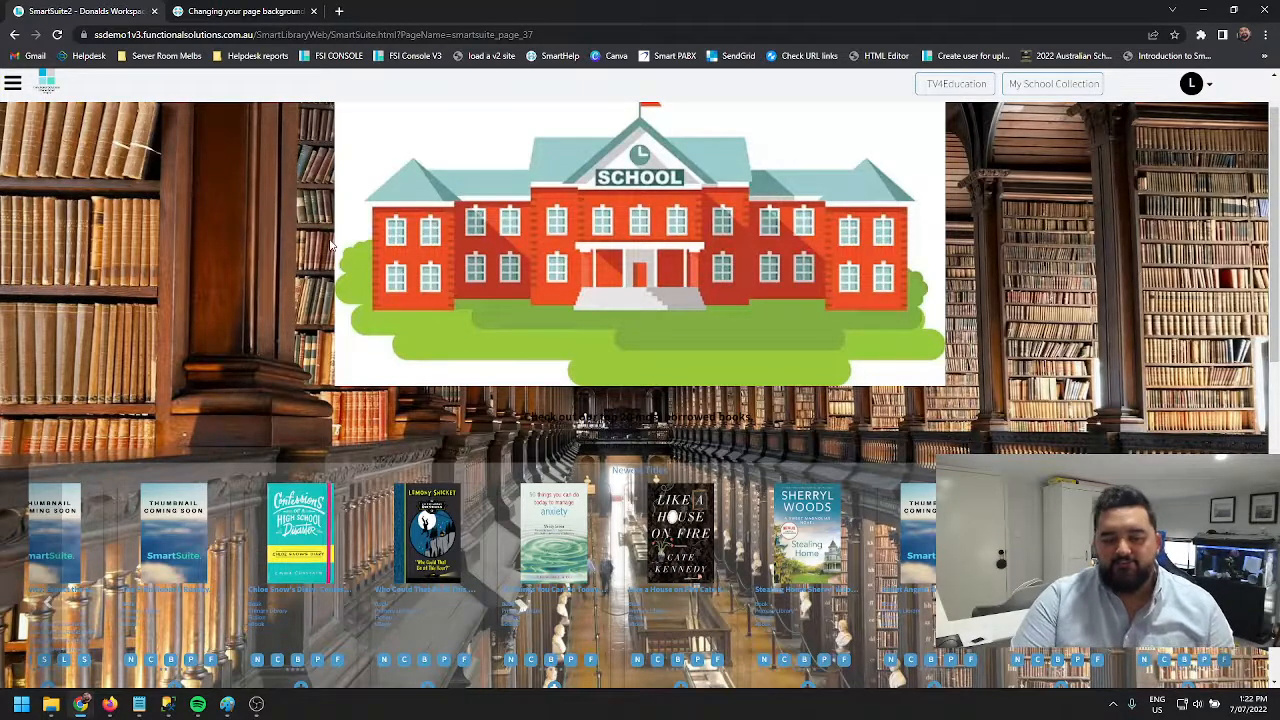